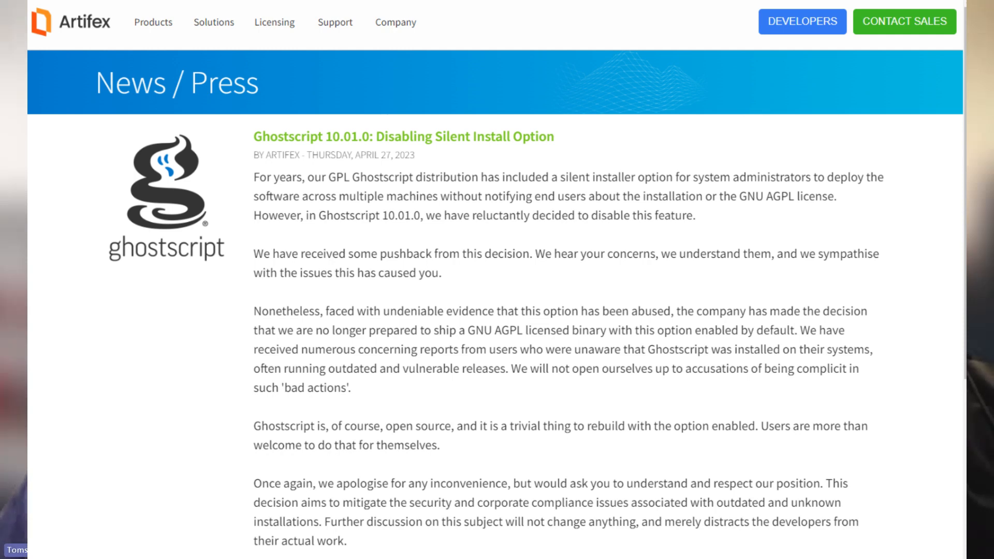
Scroll through the Artifex post on Ghostscript 10.01.0 disabling the silent install option
scroll("down", 3)
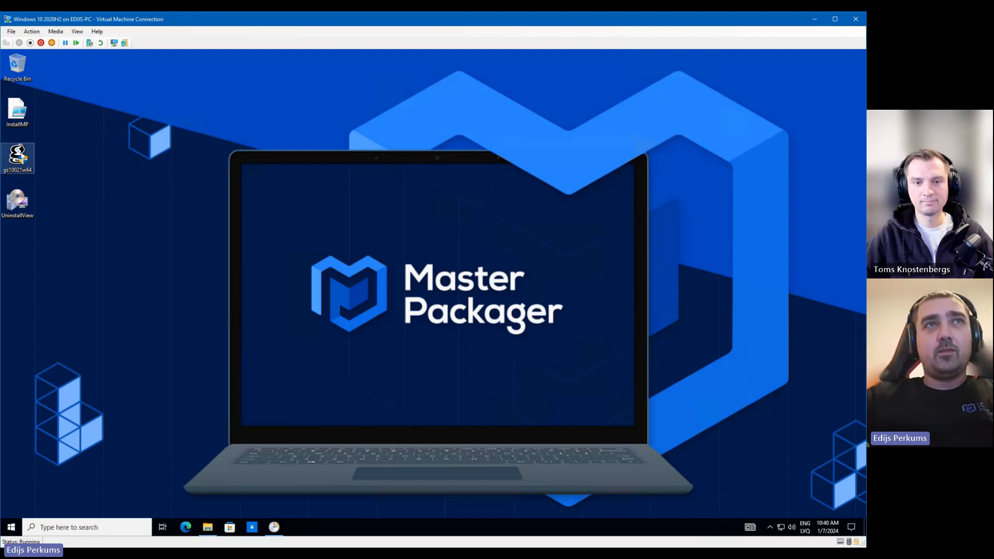
Install Ghostscript 10.02.1 from gs10021w64 into the default folder and acknowledge completion
double_click(17, 156)
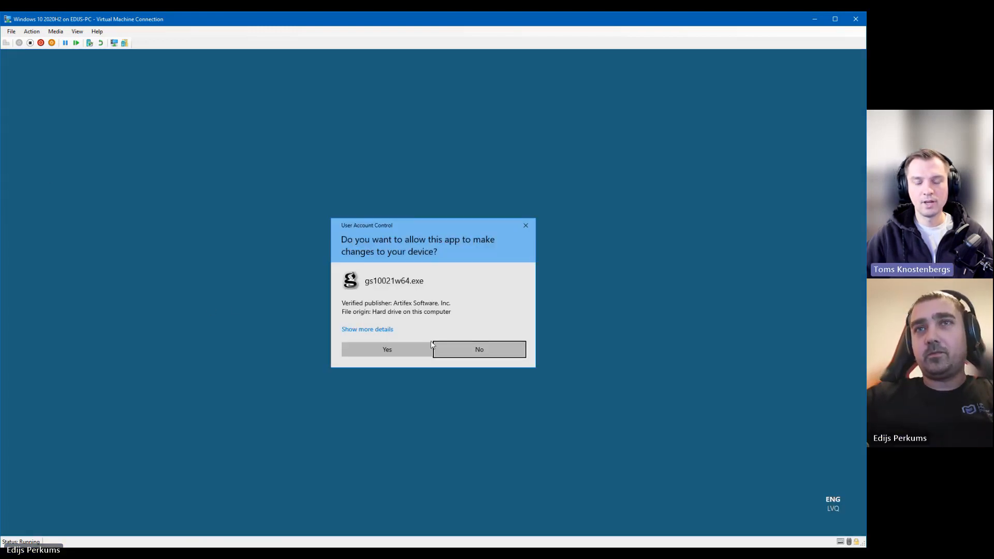
left_click(387, 350)
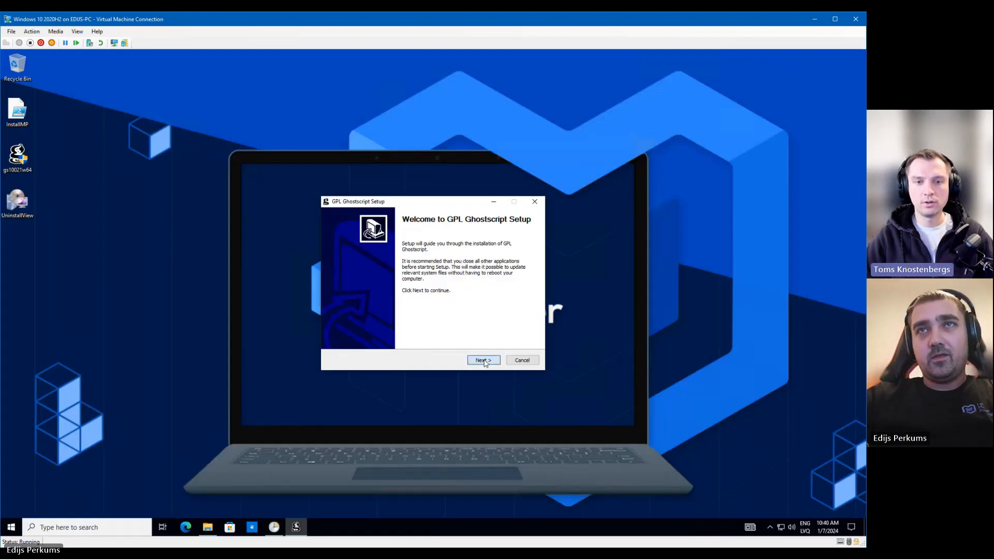
left_click(483, 360)
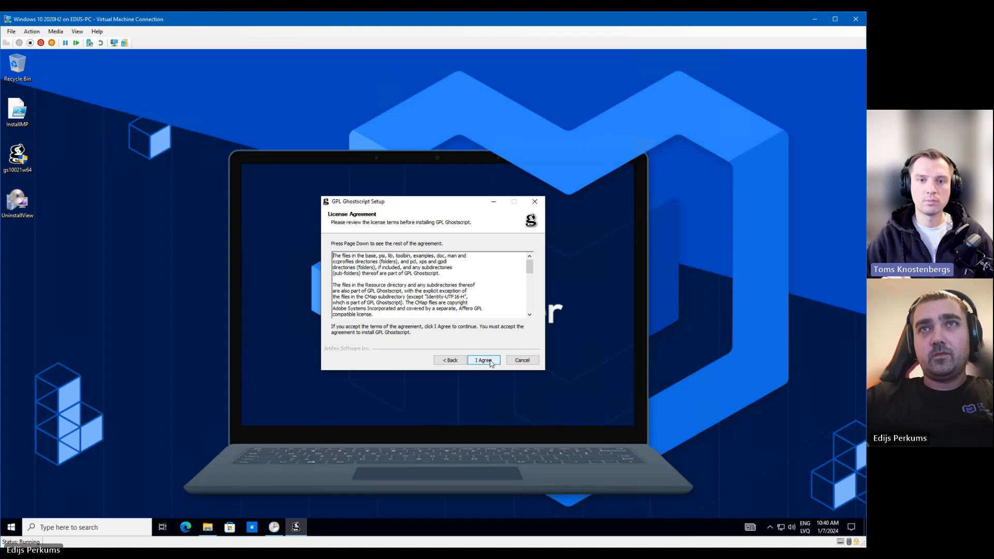
left_click(483, 360)
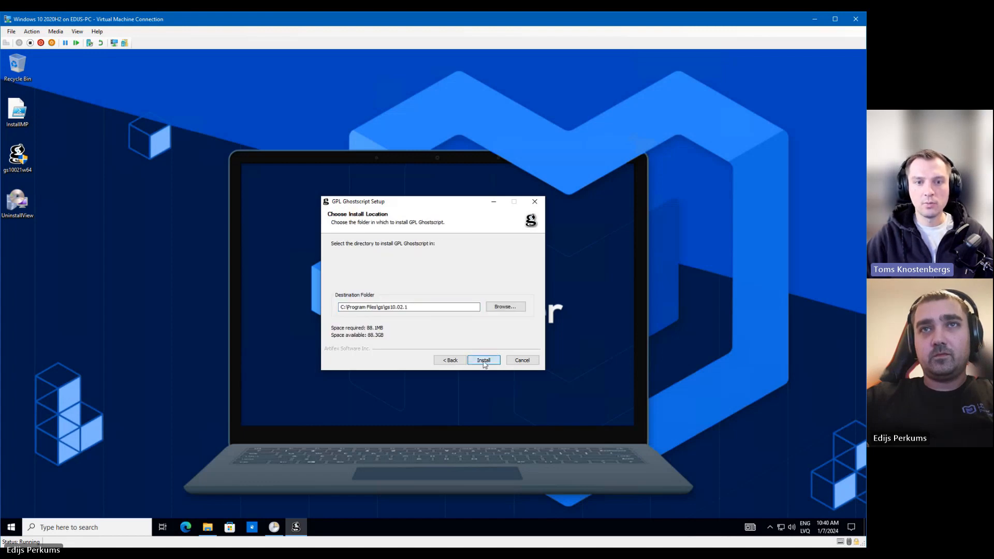
left_click(483, 360)
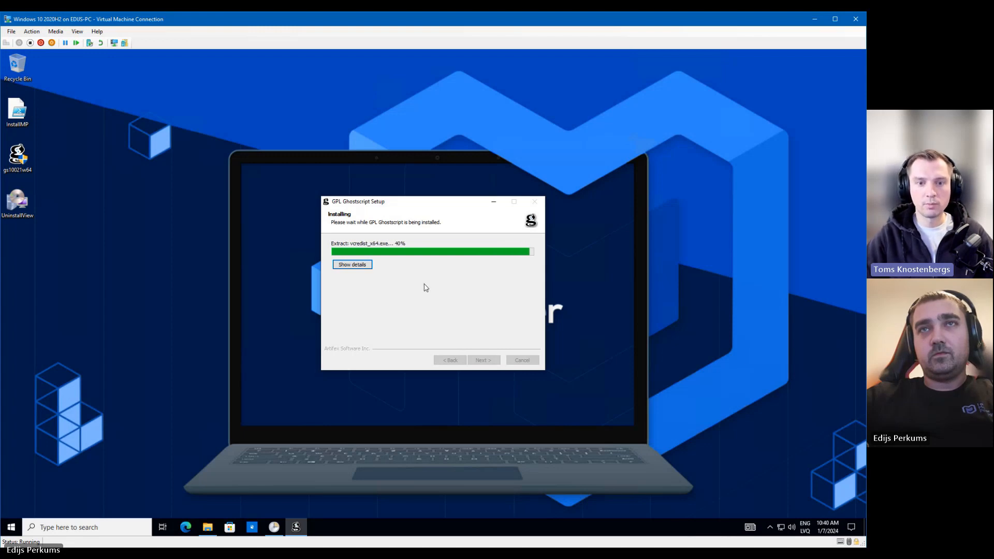
left_click(351, 265)
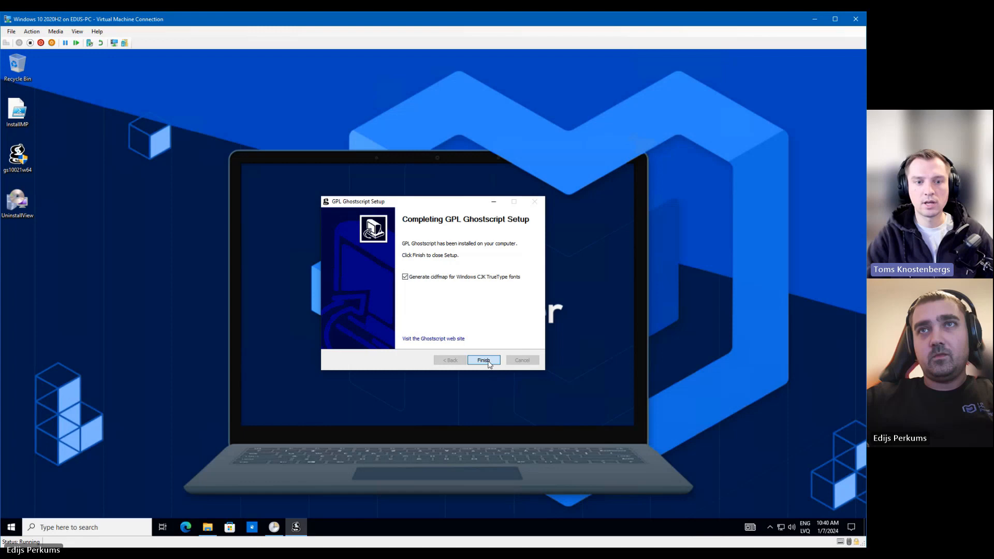
left_click(482, 360)
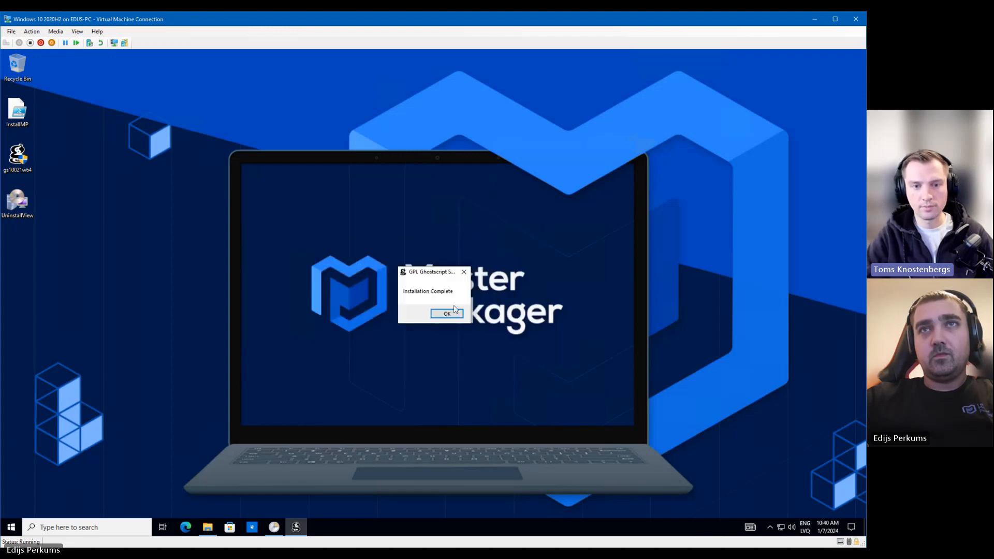
left_click(446, 314)
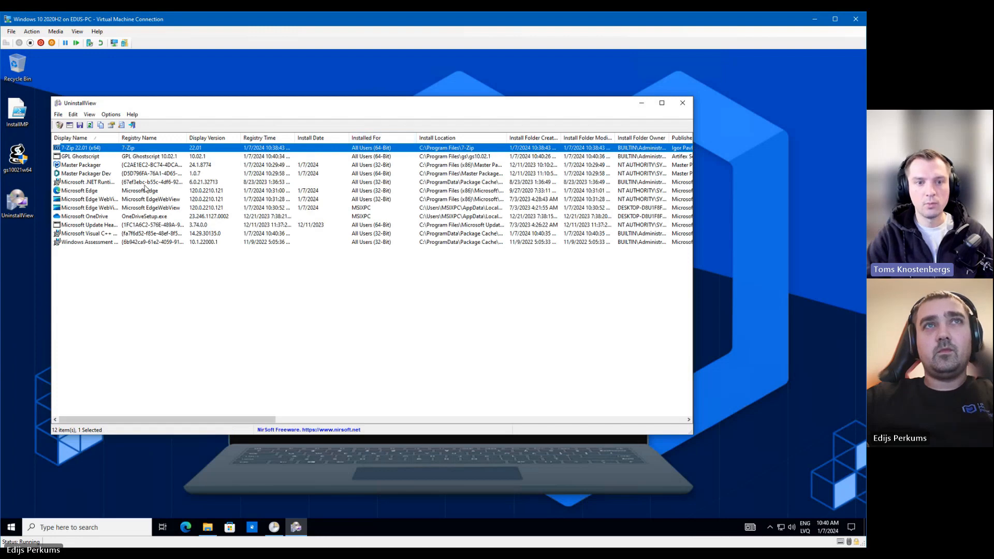
Sort UninstallView by registry time and show system component items like Visual C++ 2015-2019
left_click(260, 138)
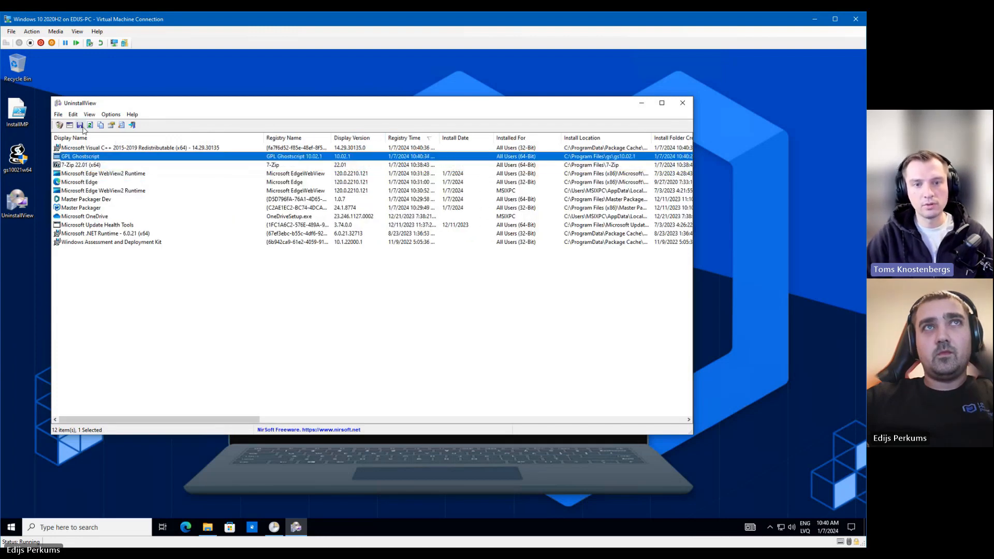
left_click(140, 147)
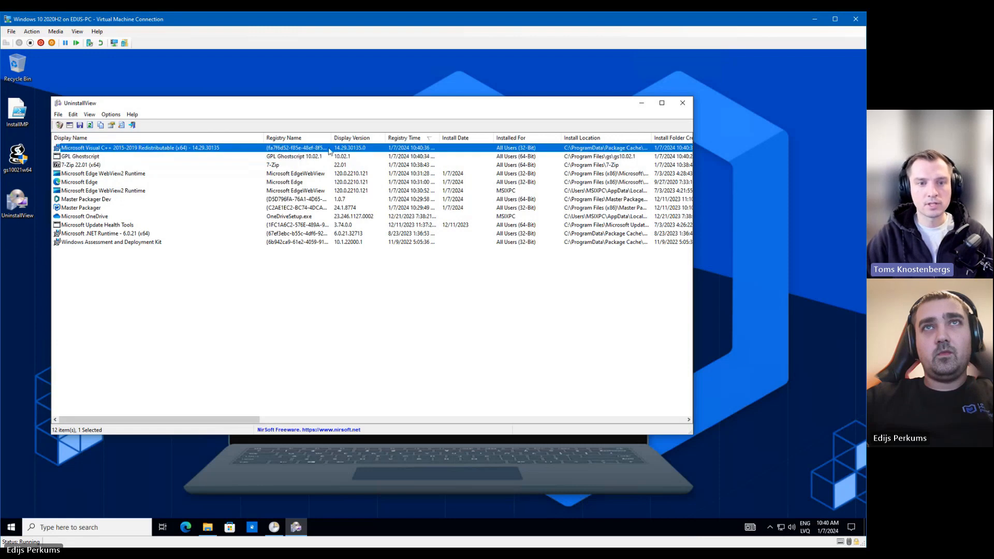
left_click(110, 114)
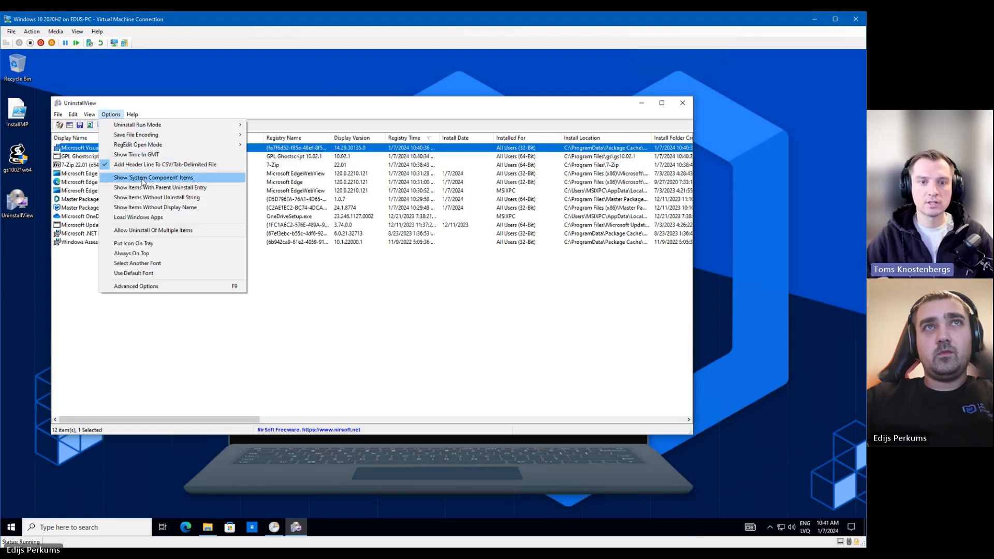
left_click(153, 178)
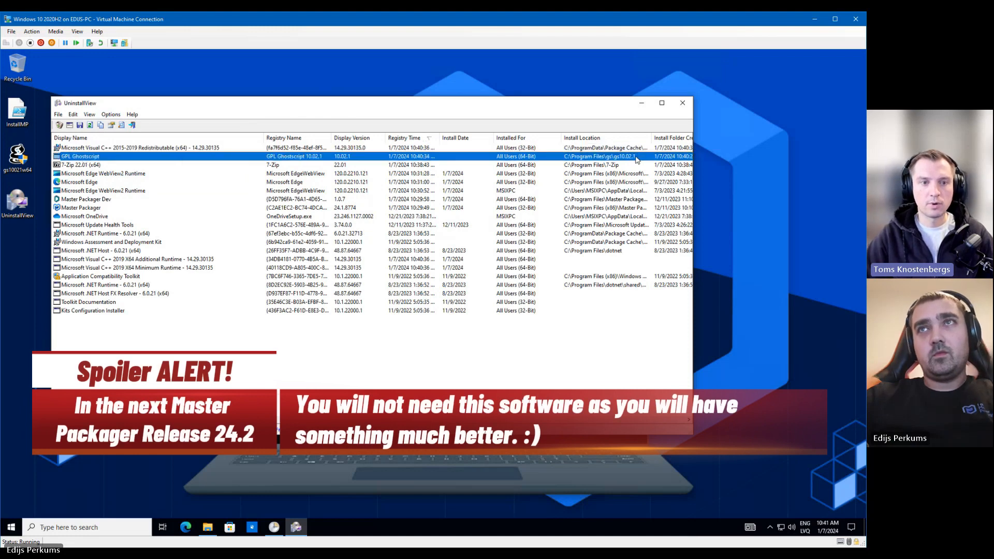
Review GPL Ghostscript's properties, including its quiet uninstall string, then close UninstallView
double_click(81, 156)
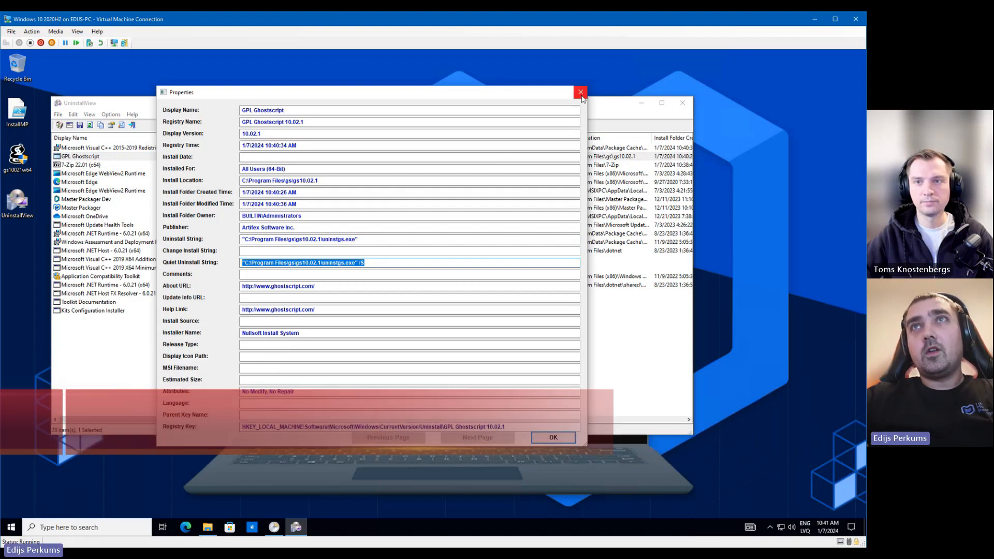
left_click(579, 92)
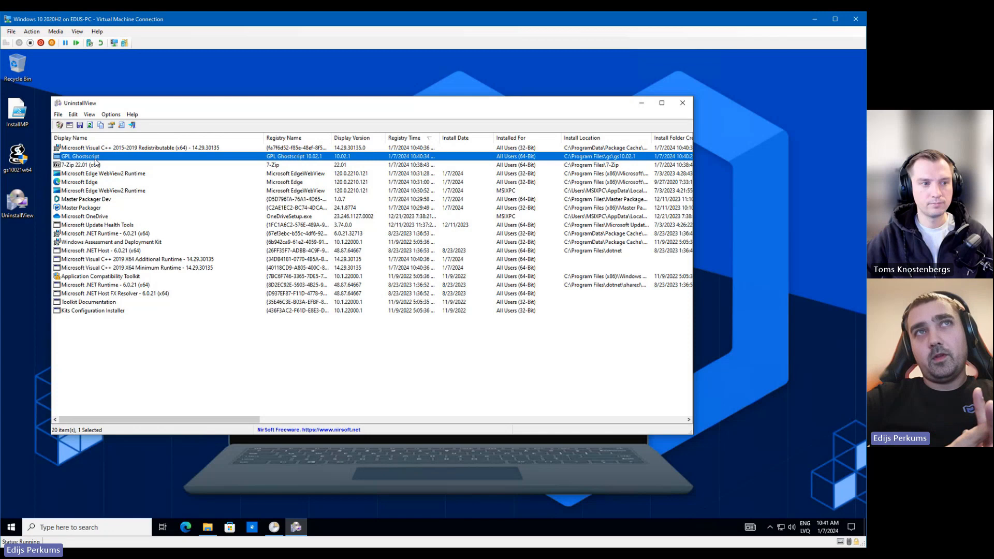
left_click(127, 147)
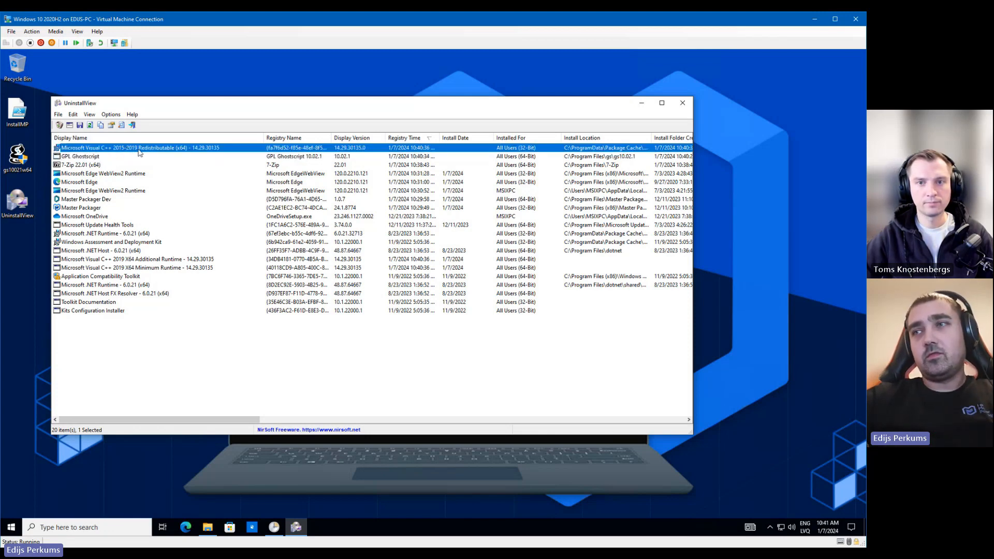
mouse_move(171, 164)
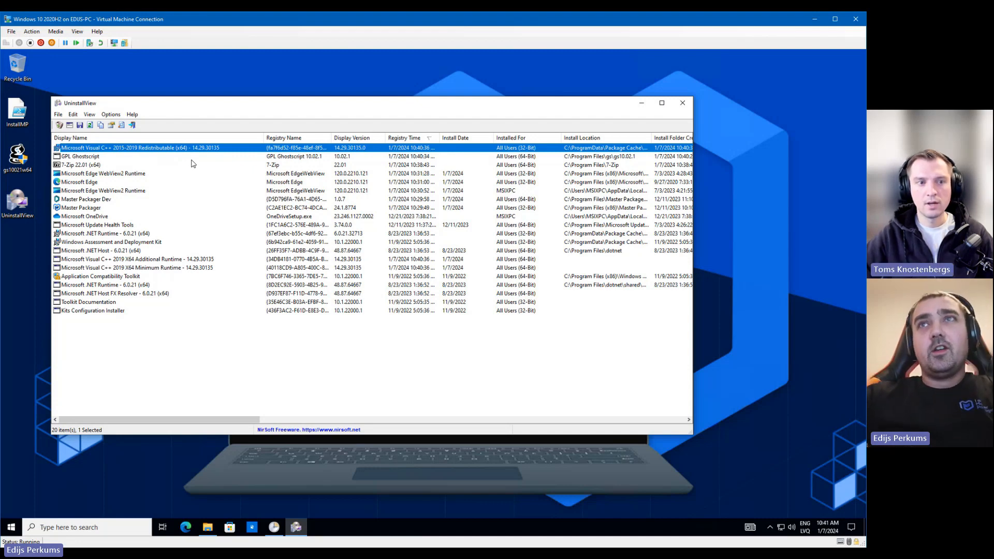
mouse_move(262, 290)
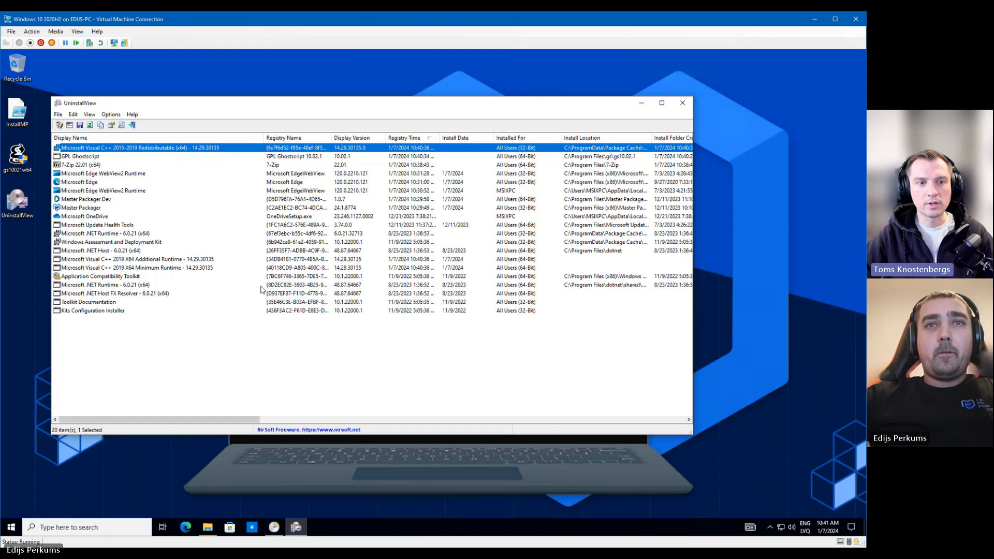
mouse_move(682, 102)
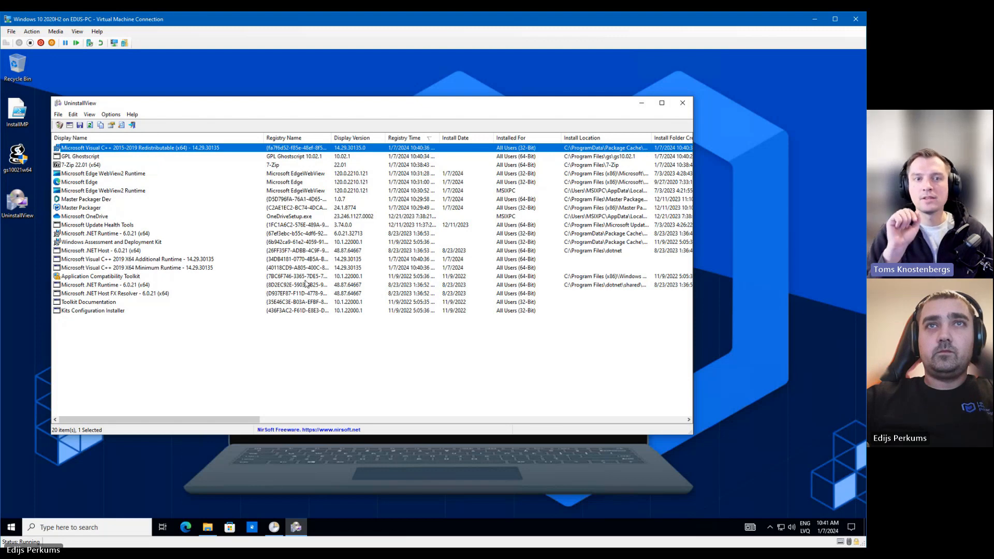
left_click(683, 102)
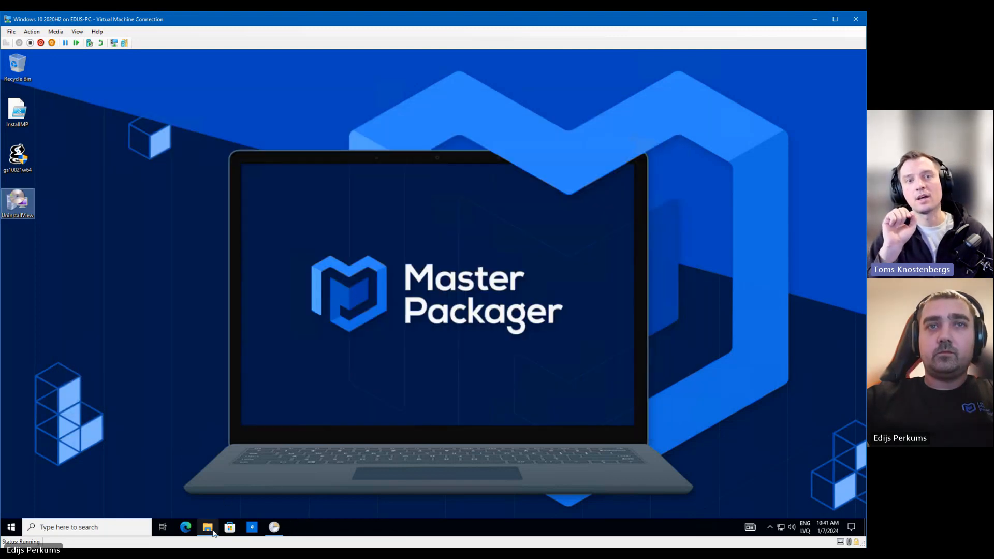
Browse C:\Program Files\gs\gs10.02.1, then open the gs10021w64 installer as a 7-Zip archive
left_click(207, 527)
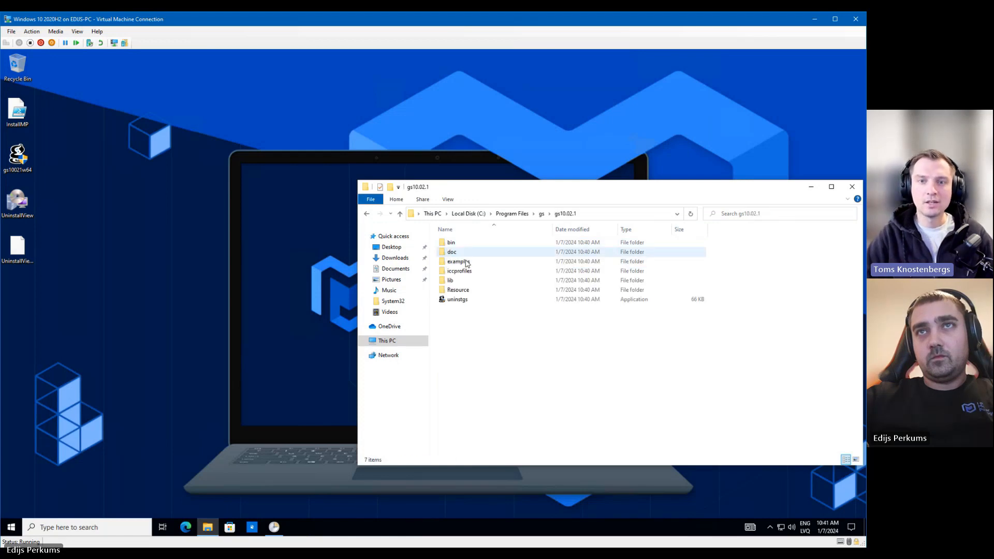
left_click(512, 366)
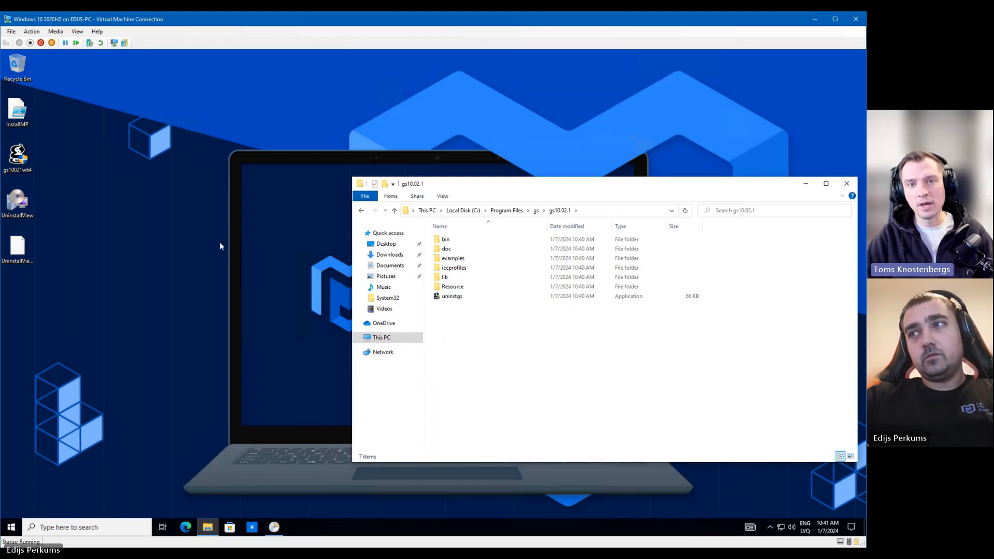
mouse_move(209, 247)
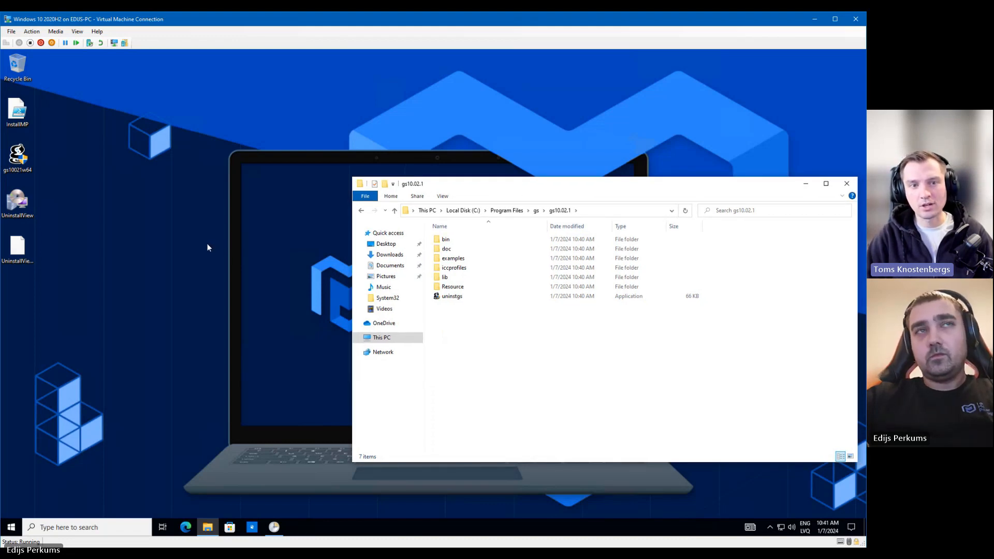
mouse_move(181, 261)
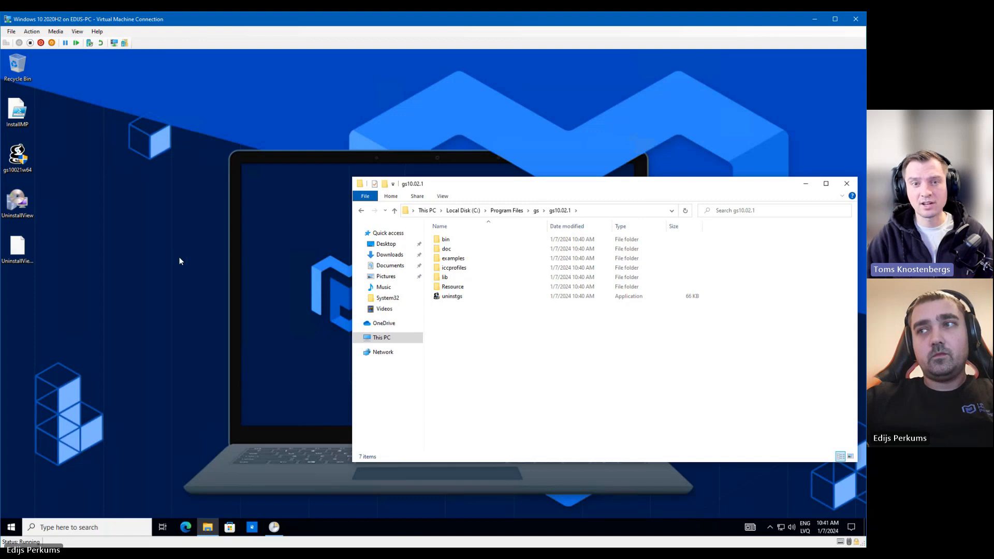
mouse_move(116, 232)
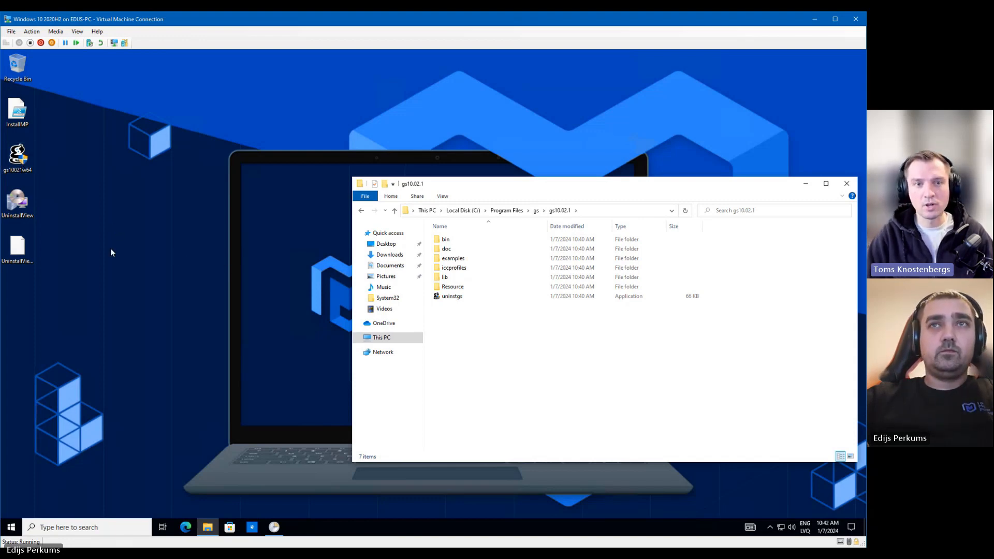
mouse_move(234, 313)
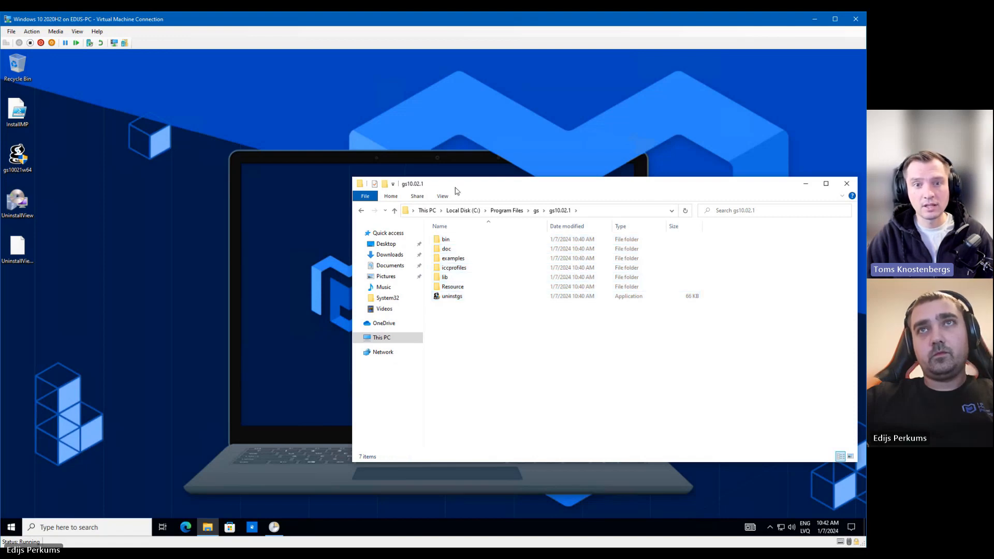
mouse_move(452, 185)
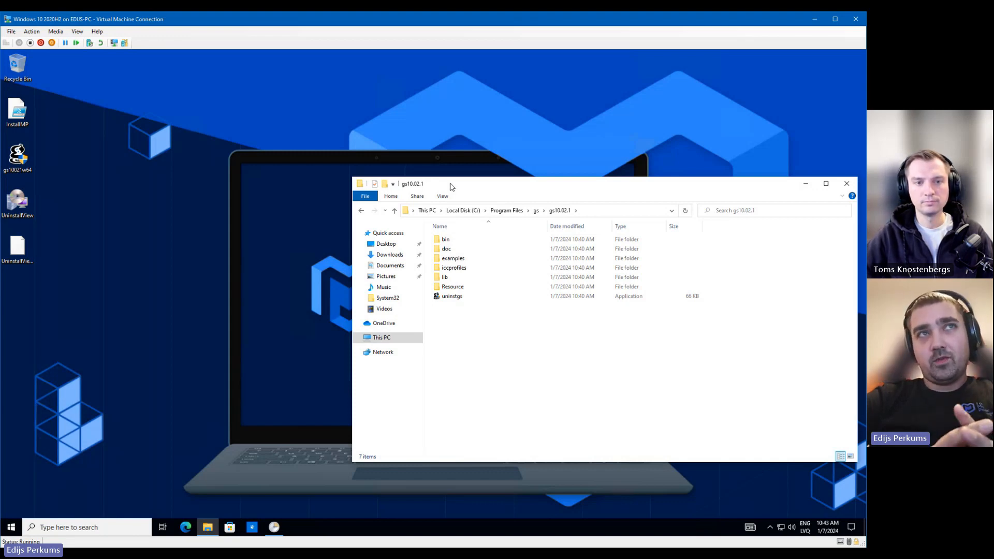
mouse_move(347, 223)
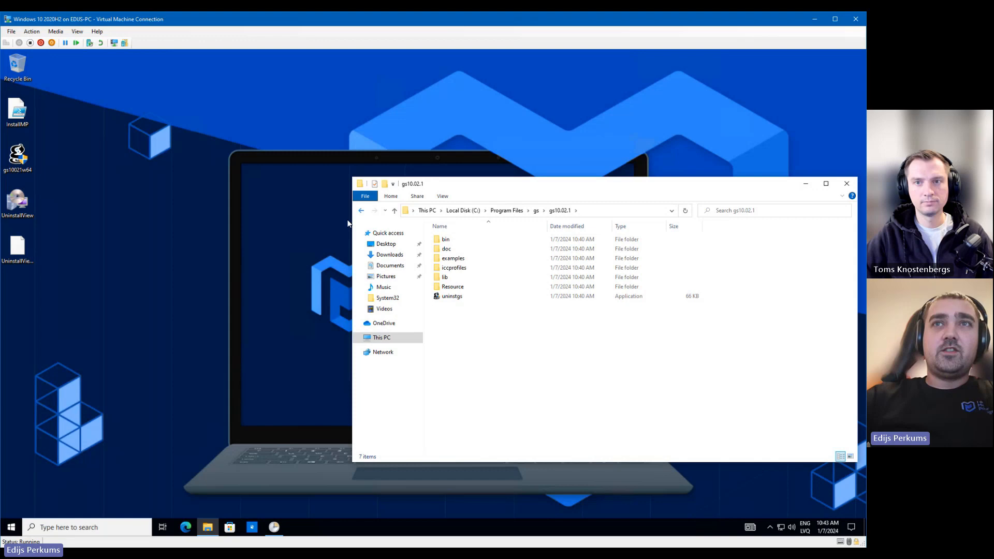
mouse_move(117, 209)
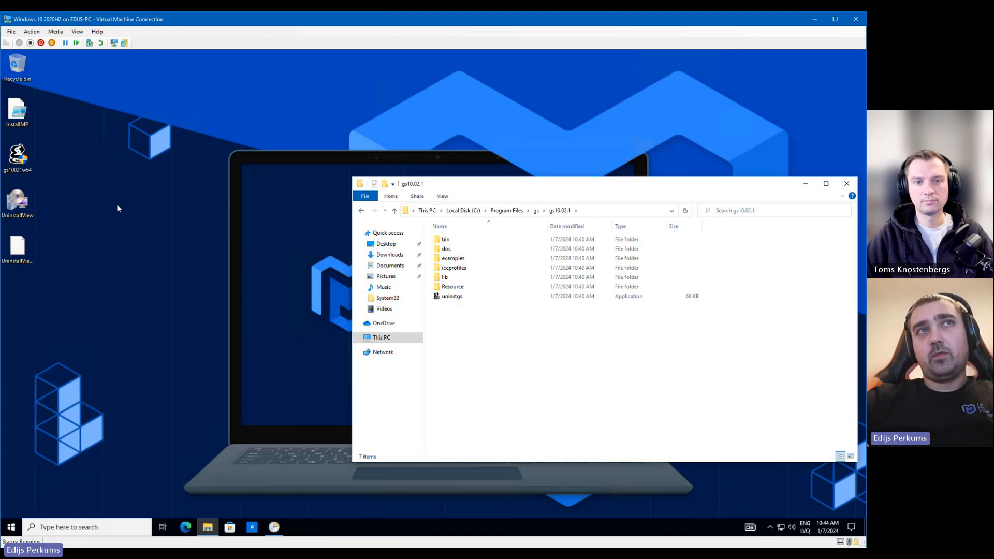
mouse_move(91, 192)
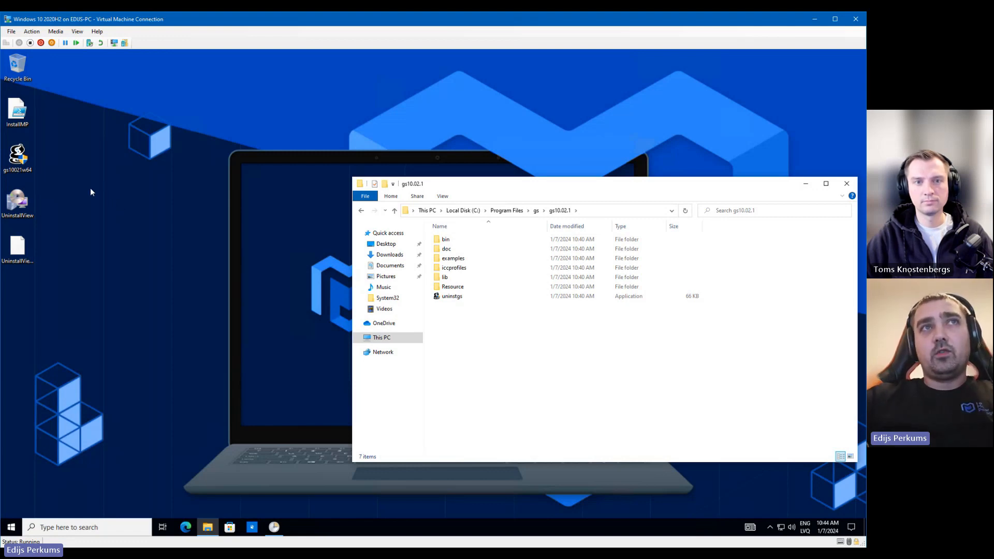
mouse_move(559, 391)
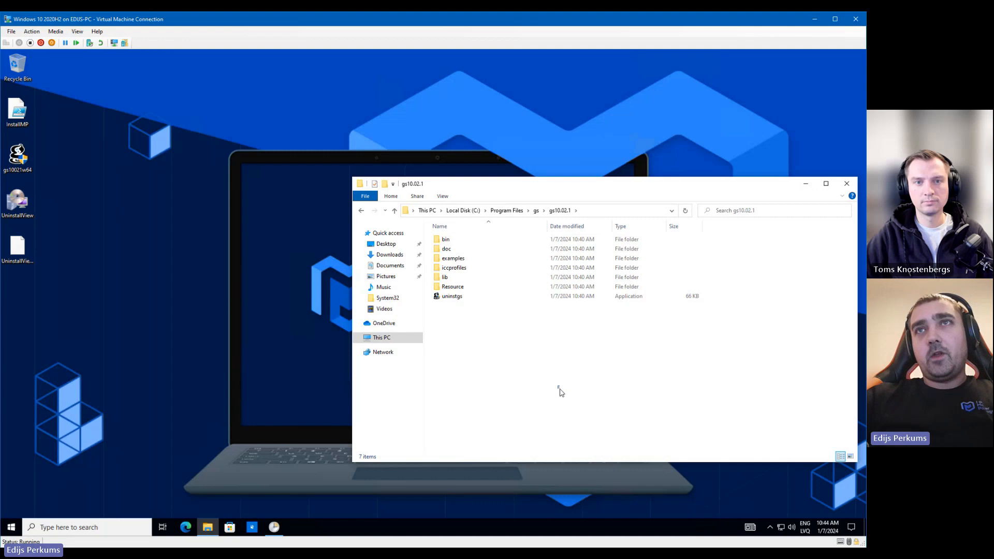
key("ctrl+a")
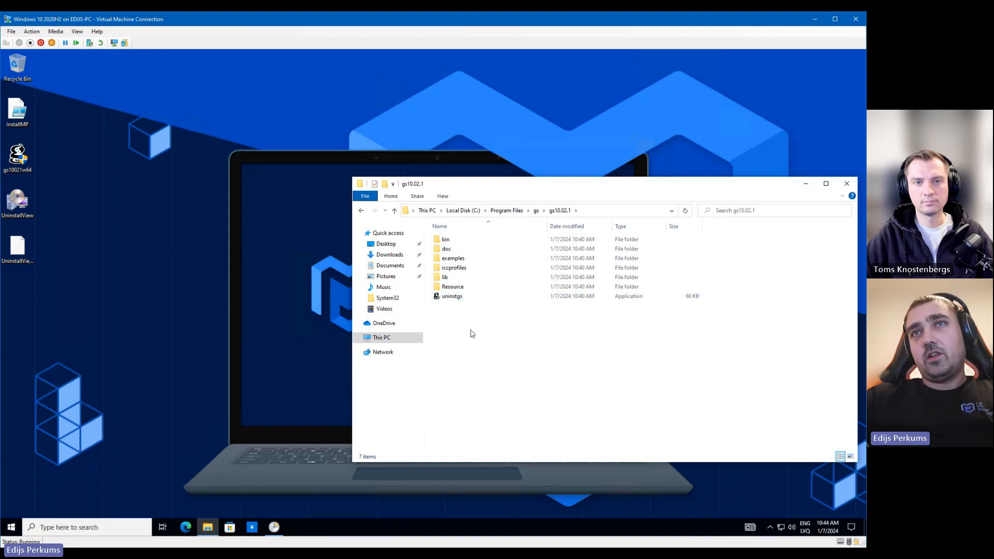
mouse_move(699, 418)
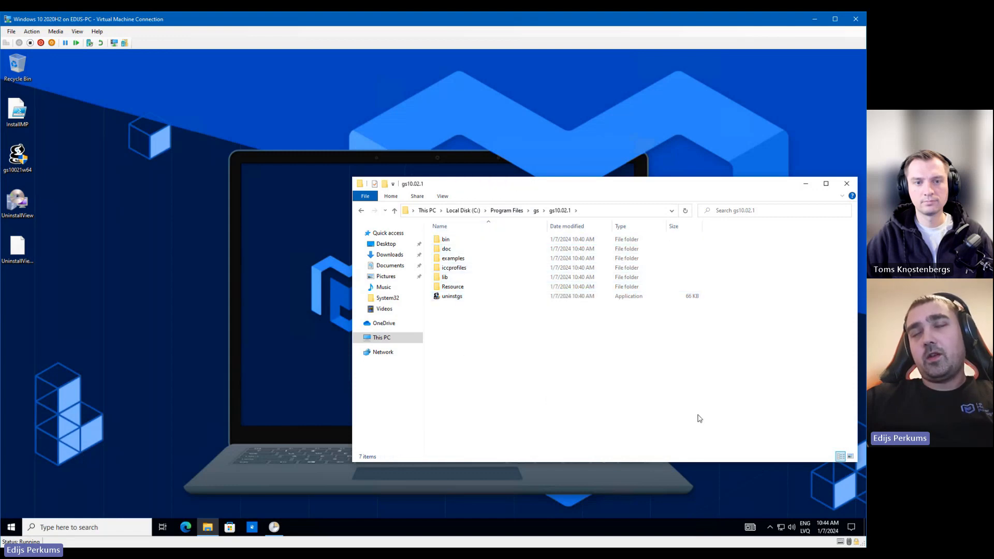
mouse_move(105, 237)
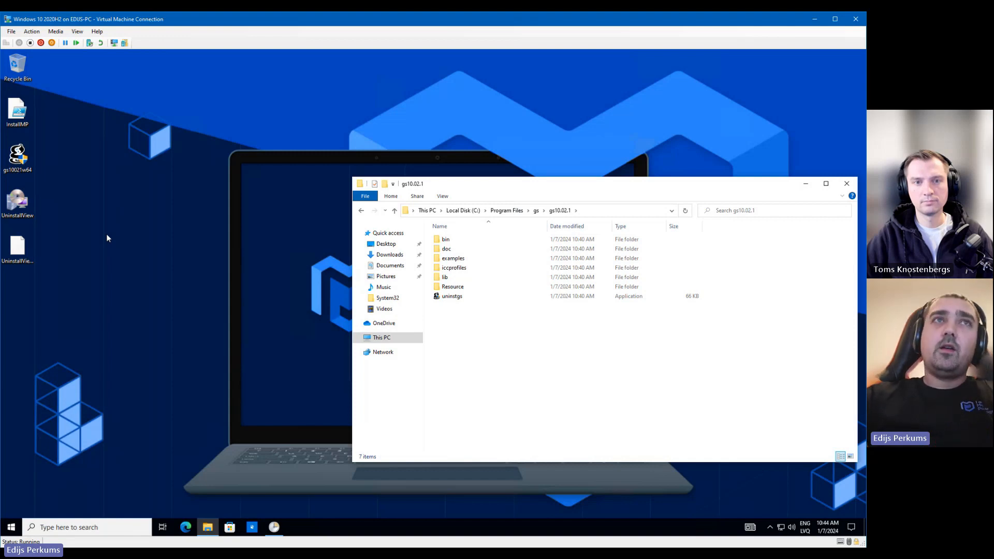
right_click(17, 153)
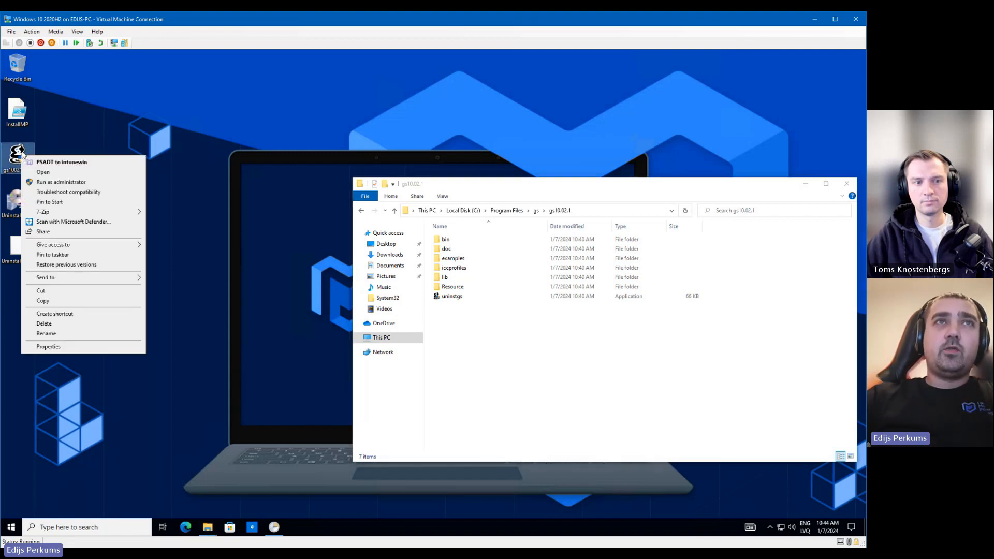
left_click(42, 172)
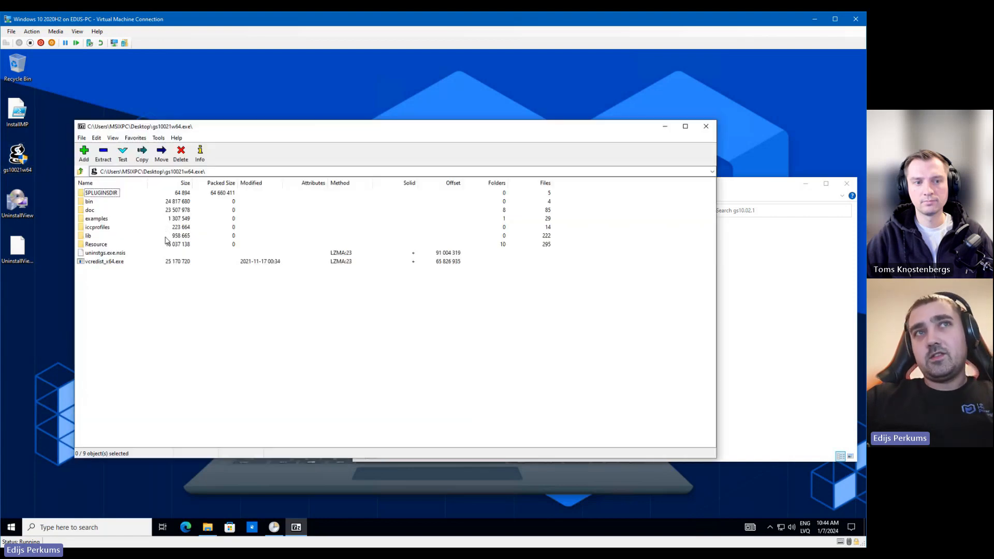
Select vcredist_x64.exe inside the Ghostscript installer archive for extraction
left_click(104, 260)
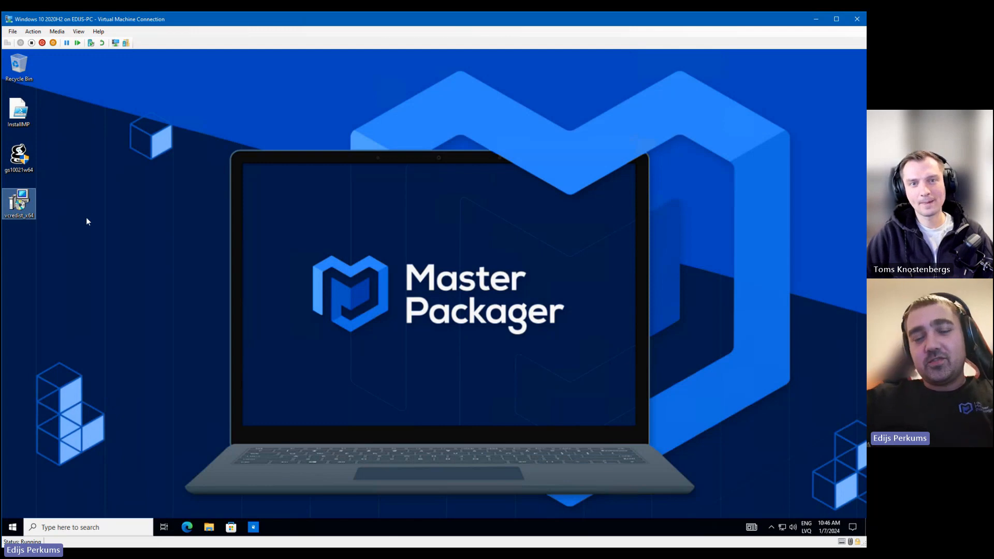
mouse_move(98, 209)
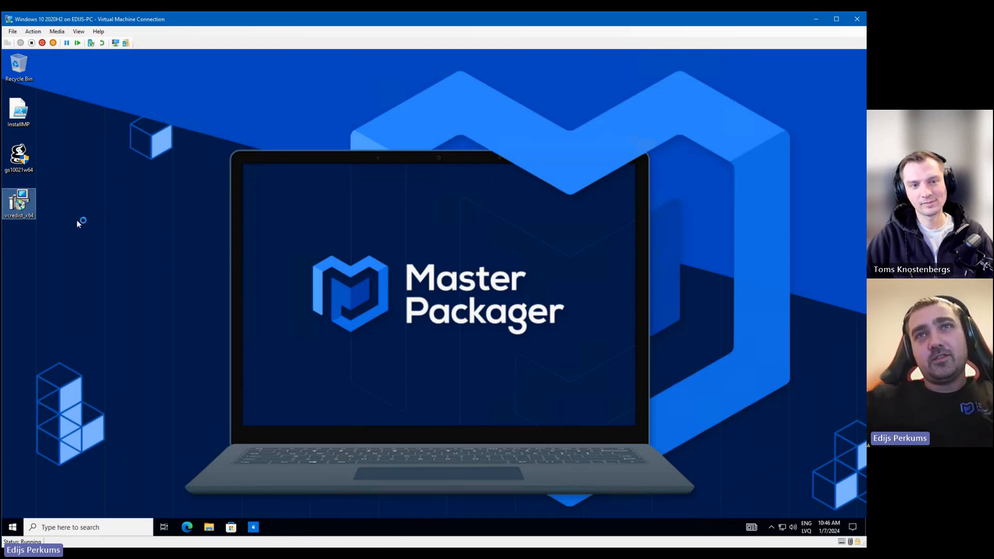
Install the extracted Visual C++ redistributable and launch Master Repackager with admin rights
double_click(19, 203)
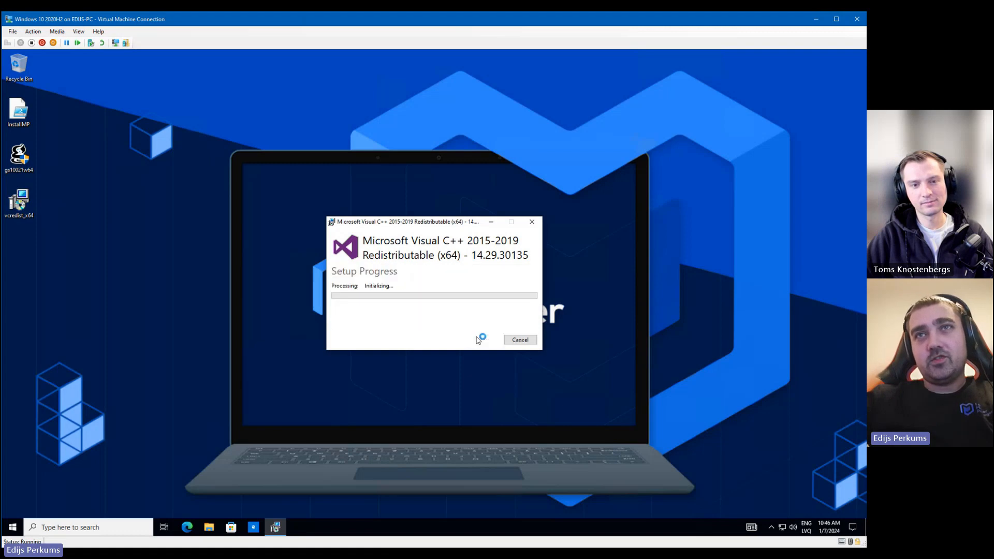
mouse_move(463, 344)
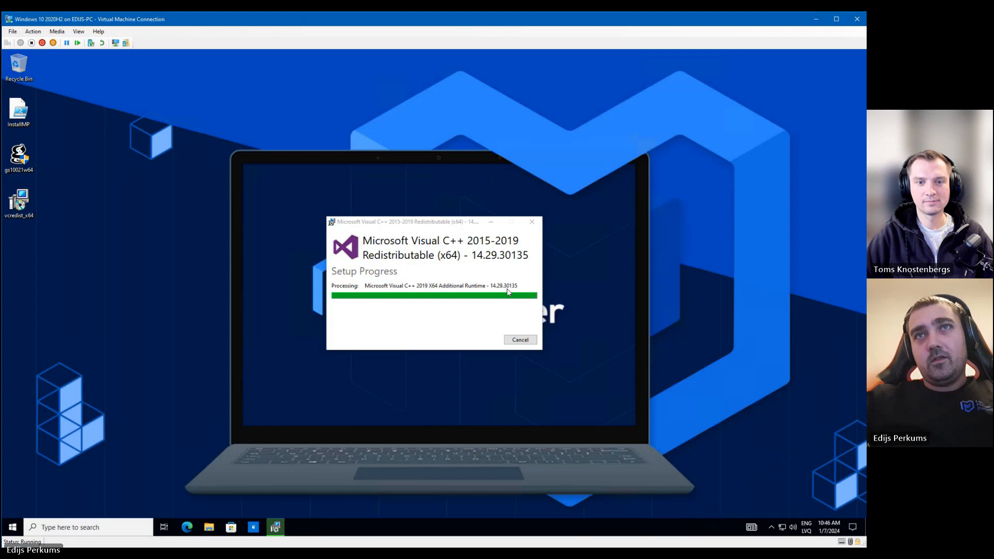
left_click(12, 527)
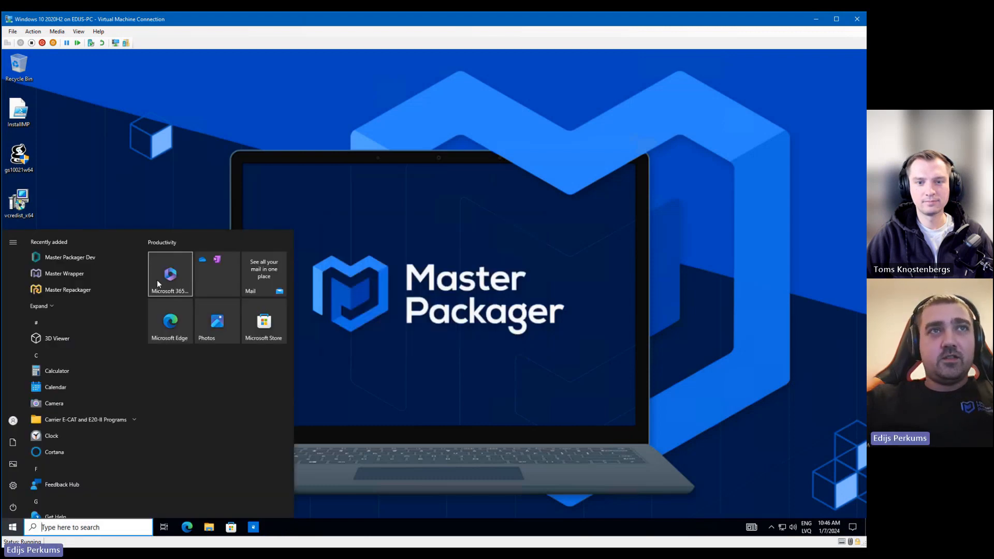
left_click(67, 290)
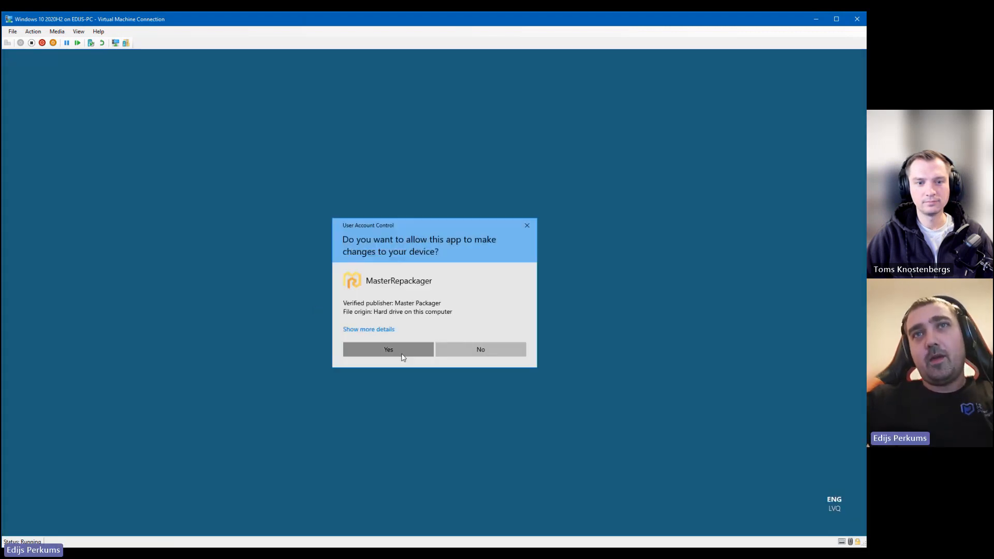
left_click(387, 349)
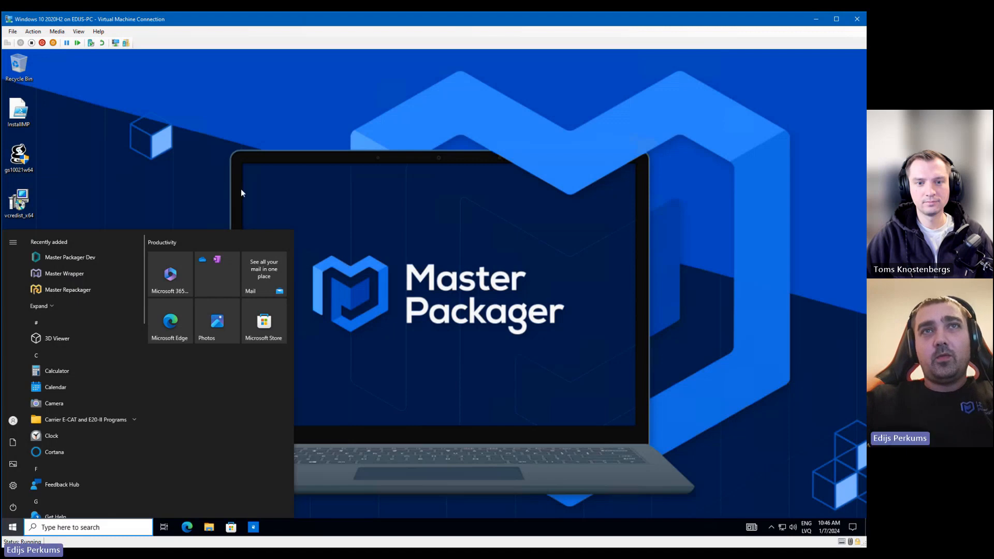
left_click(68, 290)
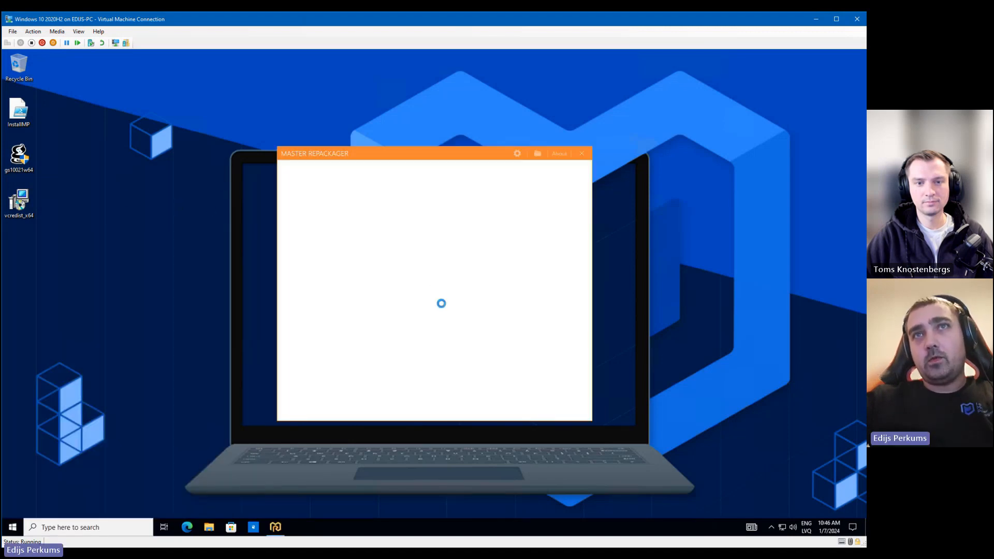
Capture and save the first system snapshot, acknowledging its success
left_click(537, 153)
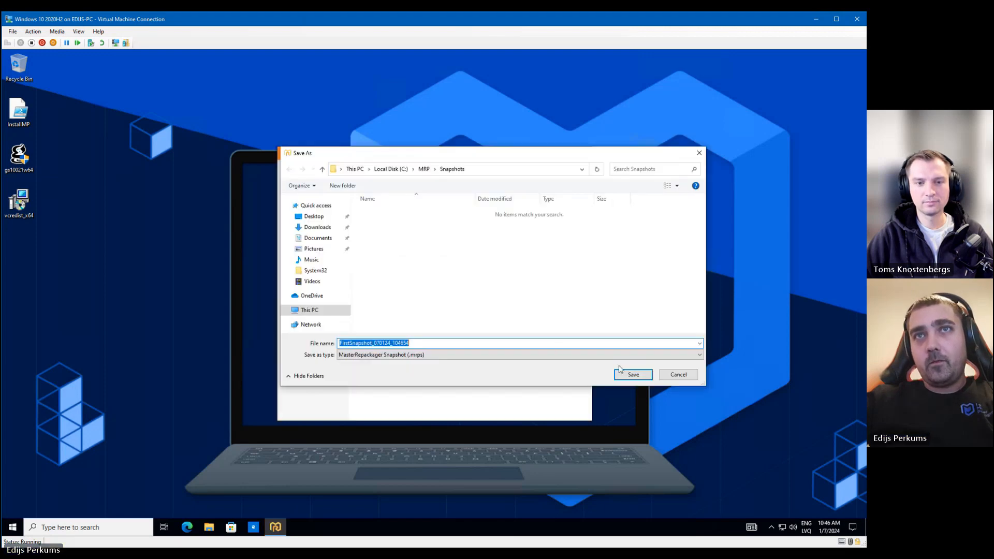
left_click(632, 374)
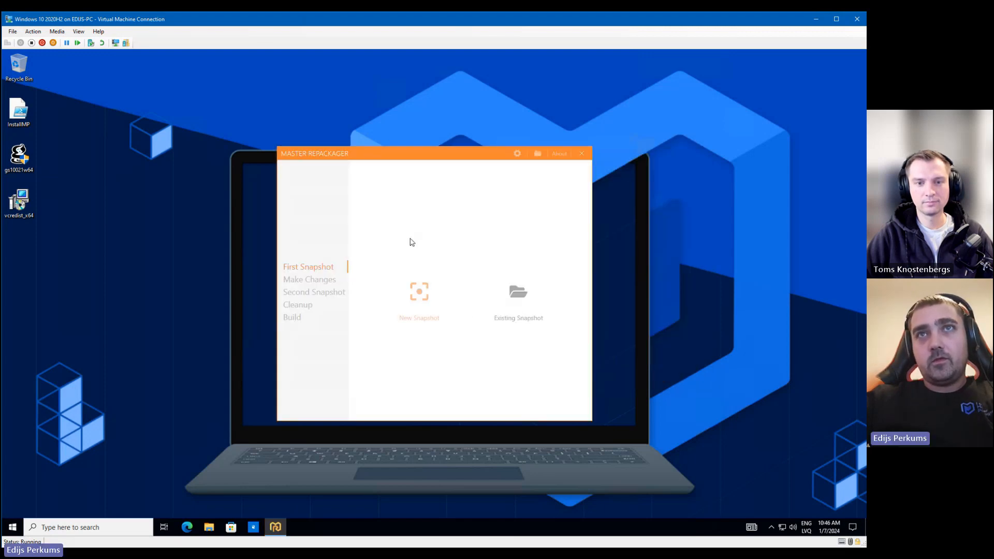
left_click(419, 298)
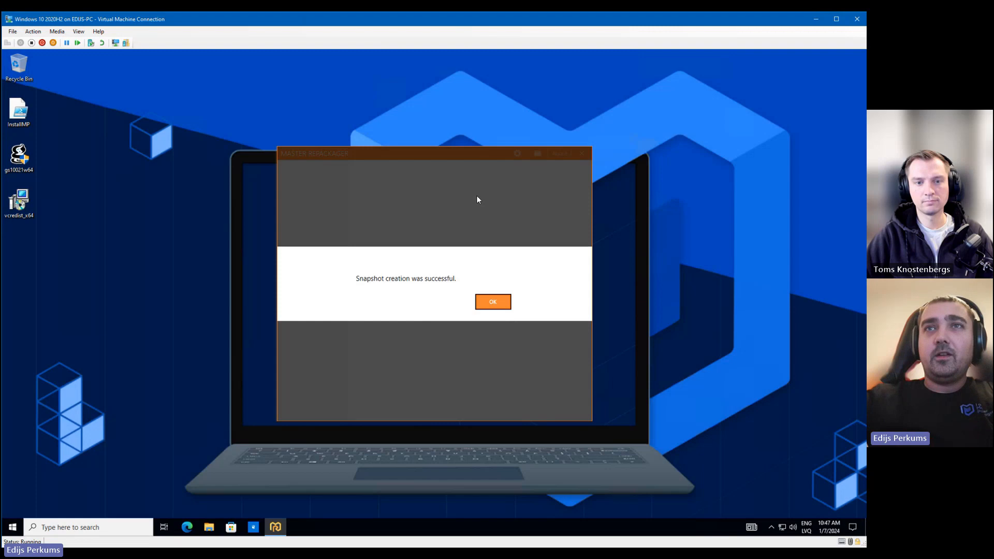
left_click(492, 302)
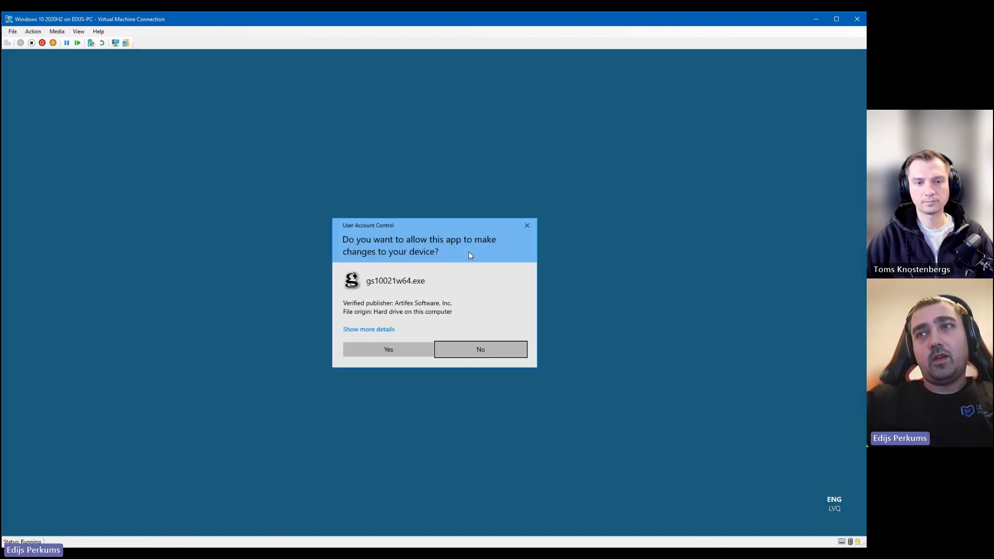
Install GPL Ghostscript through its setup wizard while capture is running
left_click(388, 350)
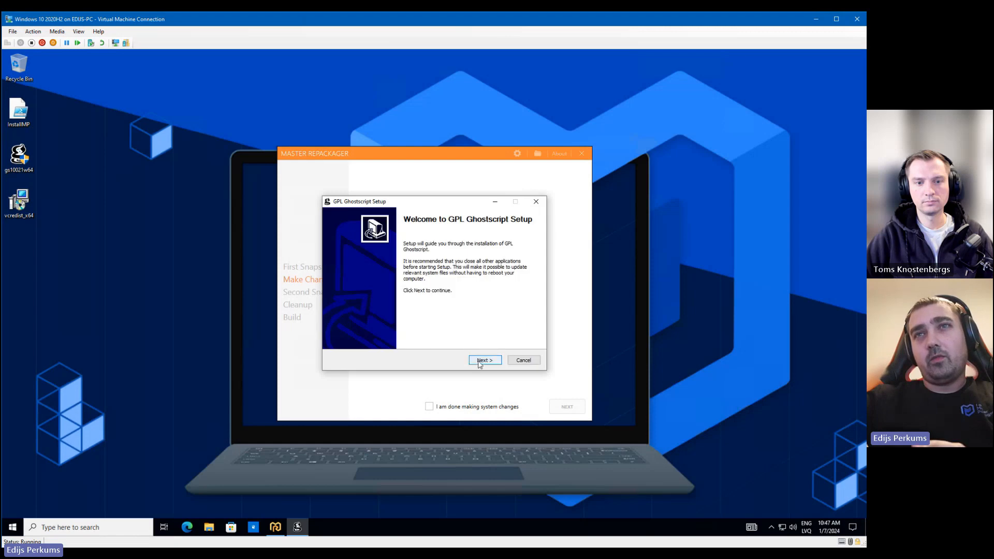
left_click(484, 361)
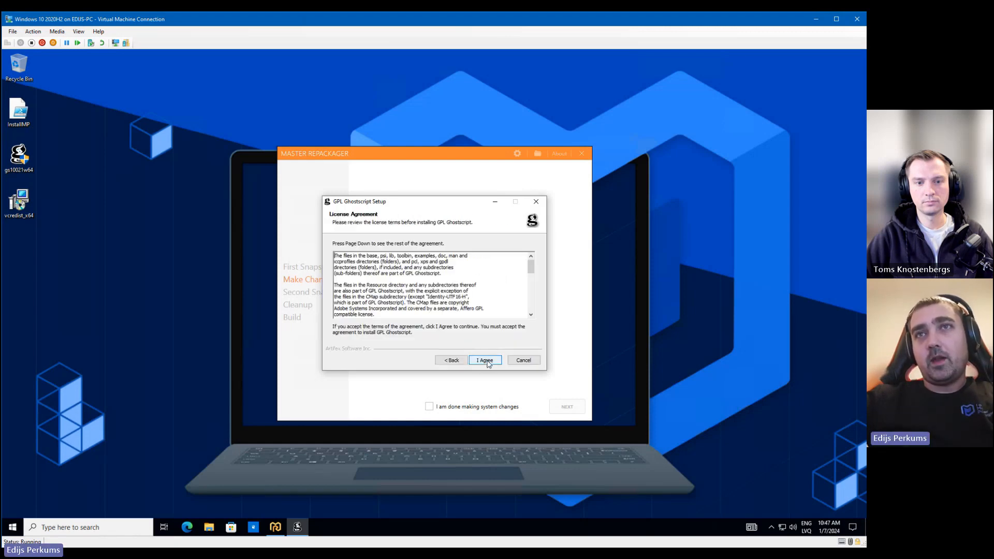
left_click(483, 360)
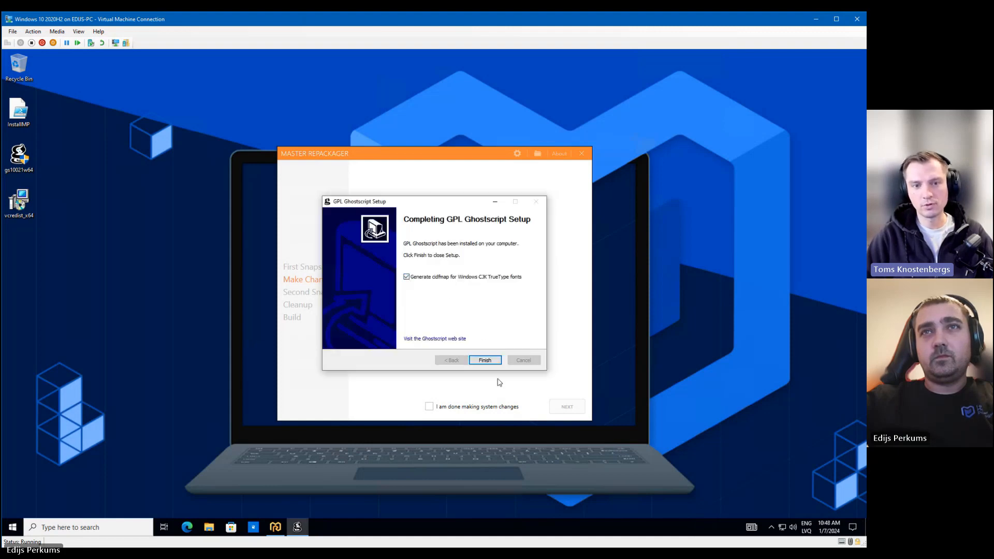
left_click(484, 360)
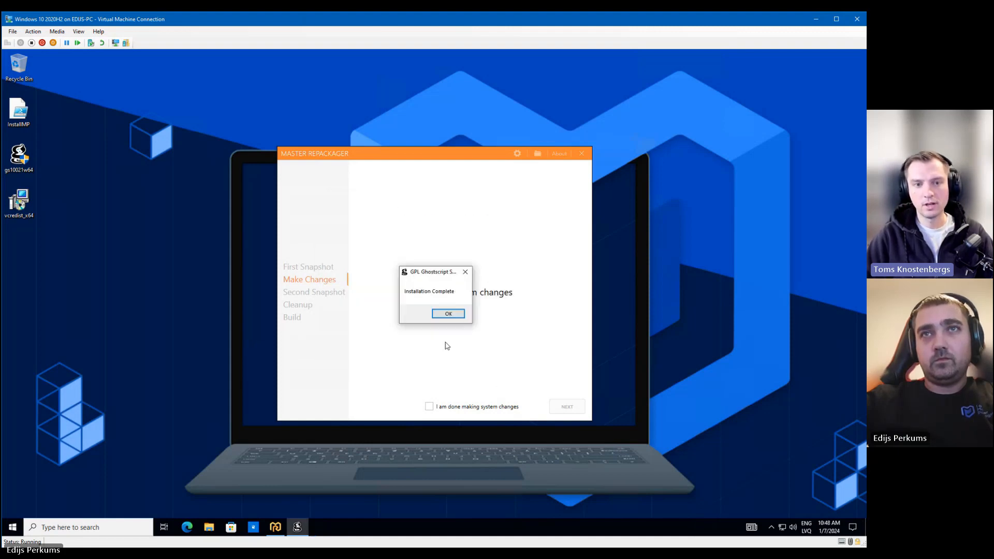
left_click(447, 314)
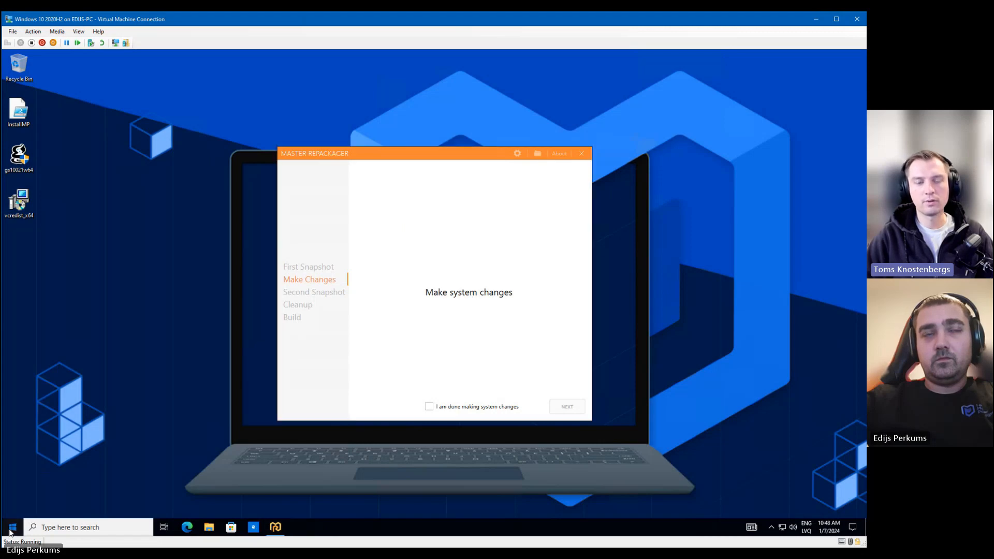
Mark 'I am done making system changes' and proceed to the second snapshot
left_click(12, 527)
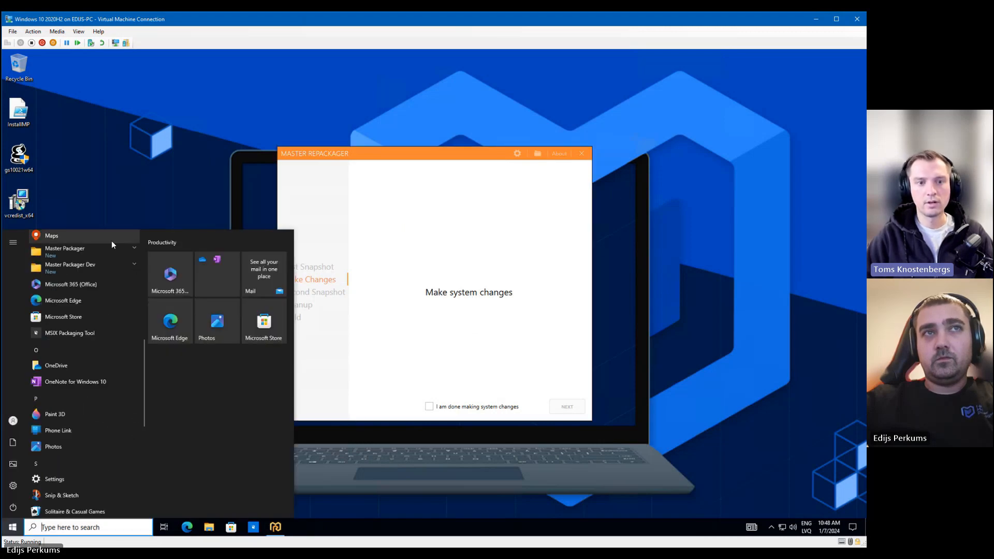
left_click(429, 407)
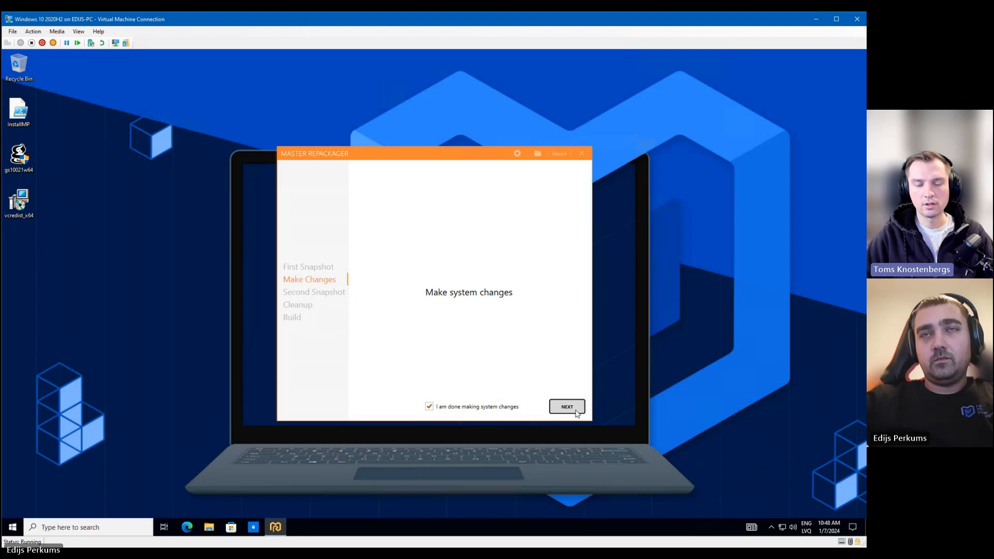
left_click(566, 407)
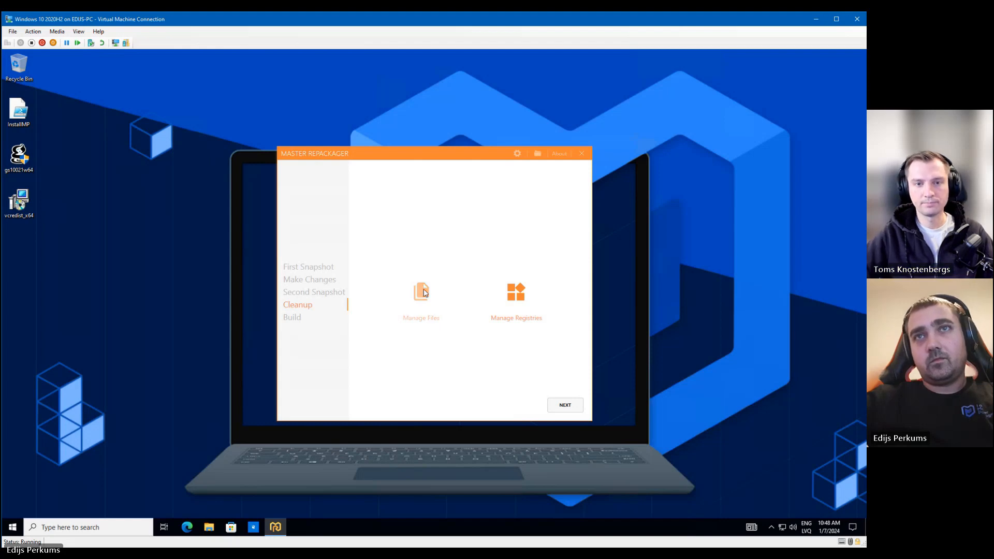
After the second snapshot completes, open Manage Files to review captured files
left_click(420, 298)
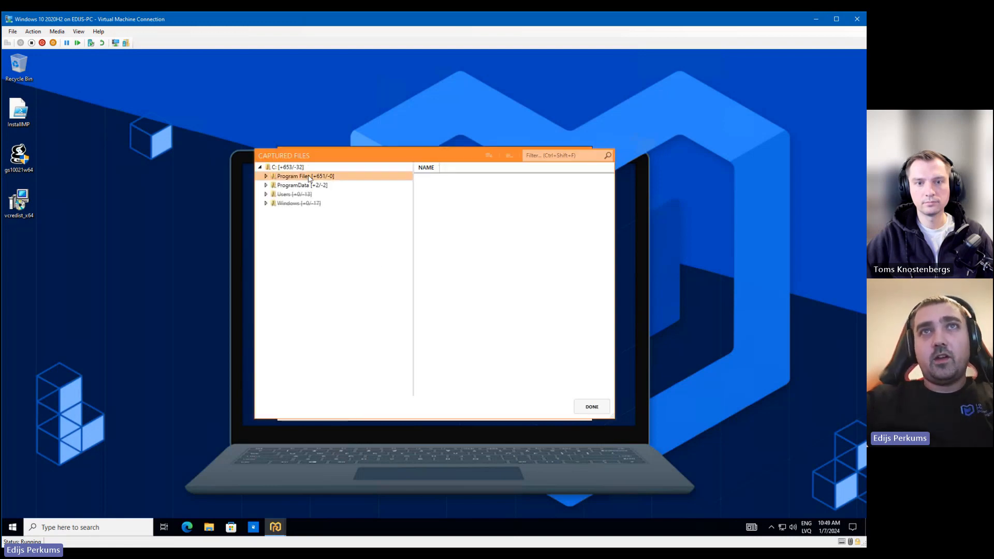
Exclude uninstgs.exe and vcredist_x64.exe from the captured gs10.02.1 Program Files folder
left_click(265, 176)
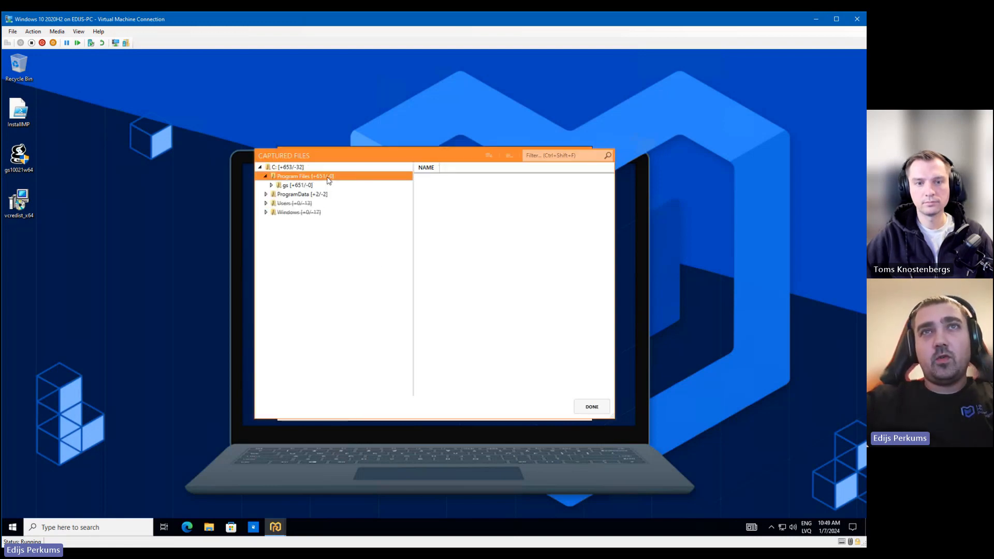
left_click(271, 186)
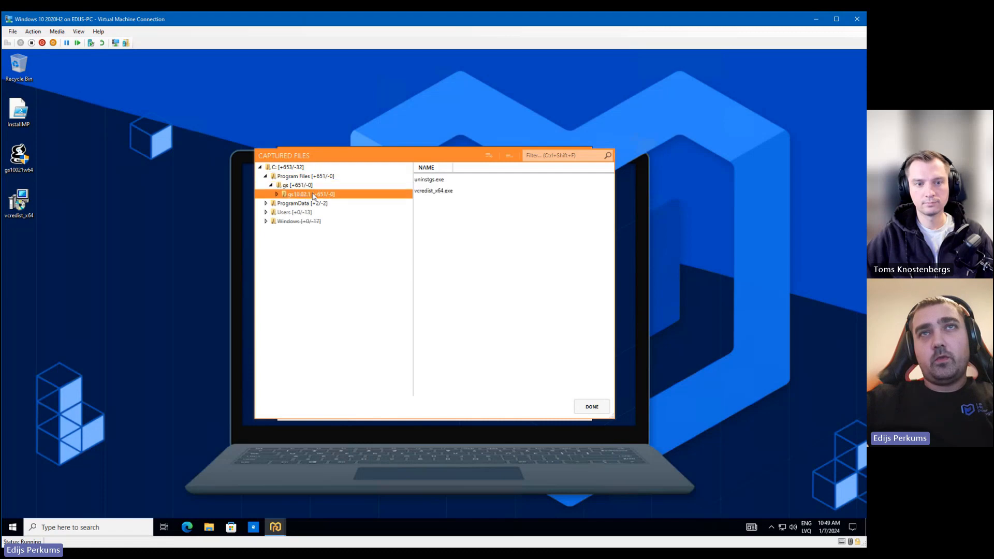
left_click(294, 212)
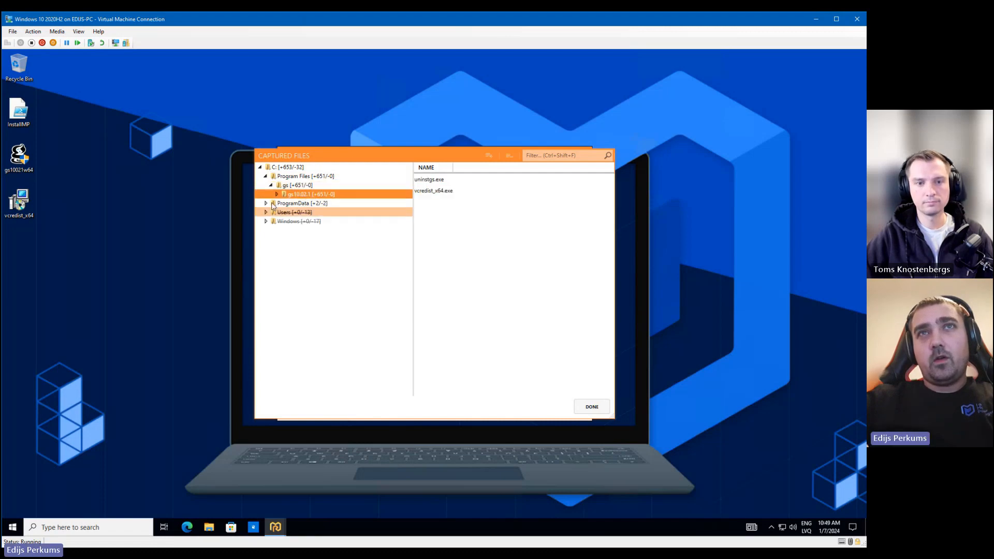
left_click(285, 184)
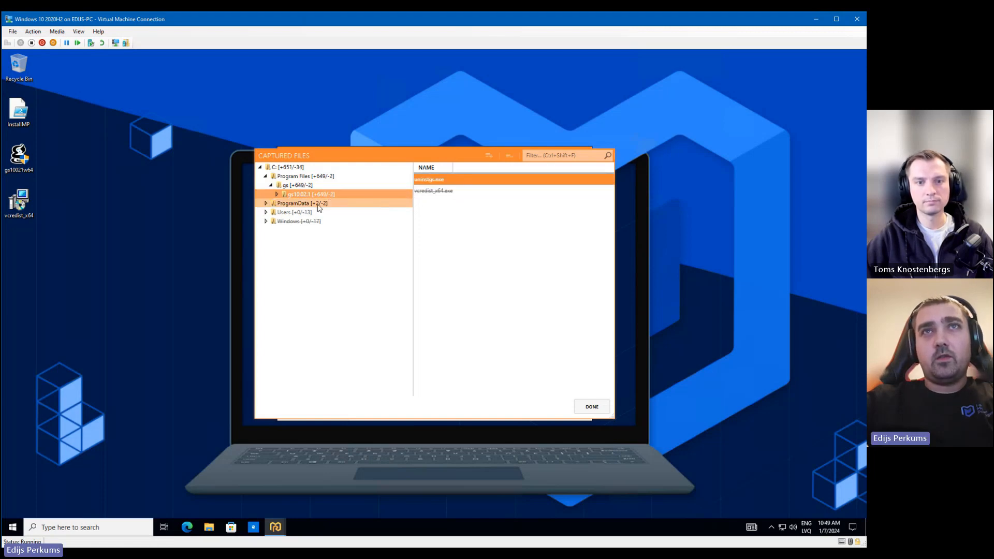
Exclude the Uninstall Ghostscript 10.02.1 Start Menu shortcut under ProgramData and finish
left_click(265, 203)
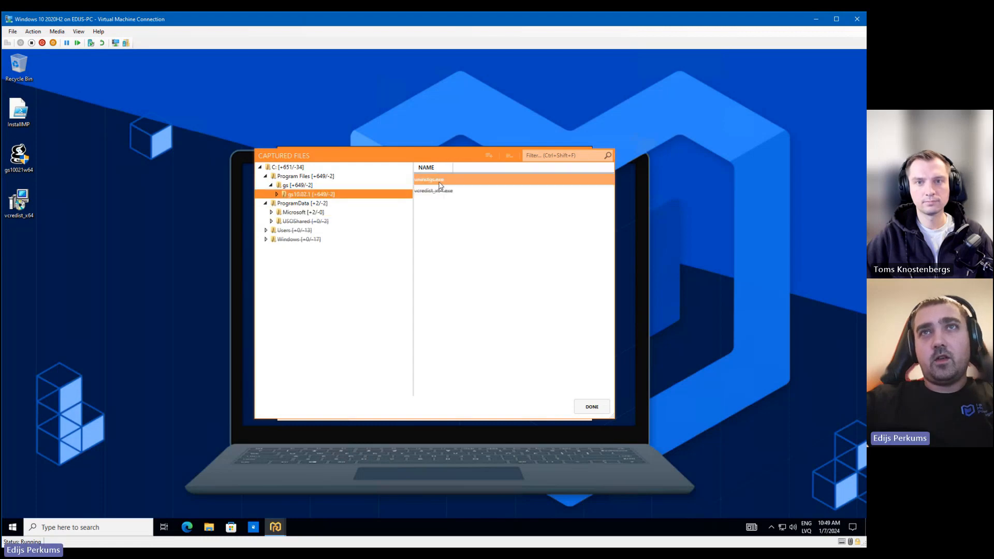
left_click(433, 191)
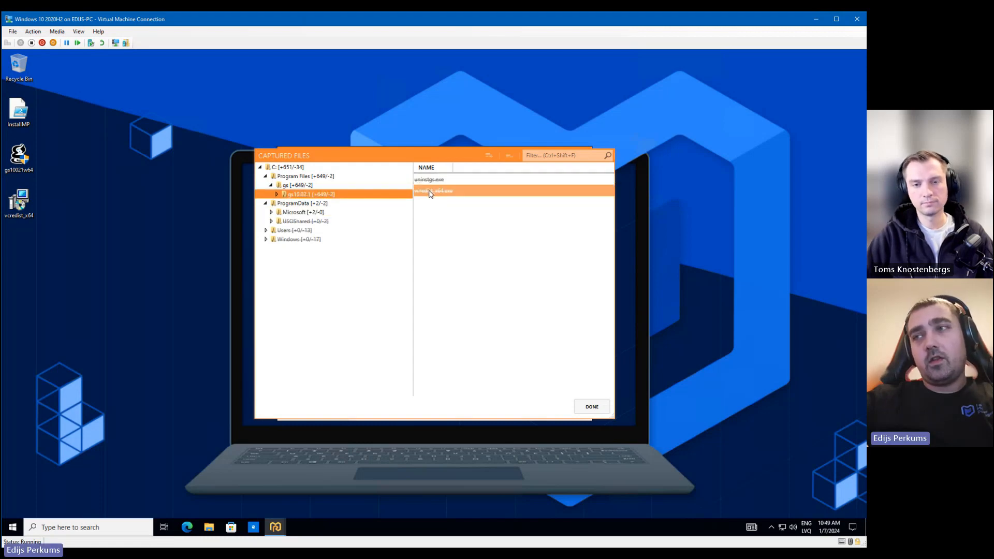
left_click(293, 212)
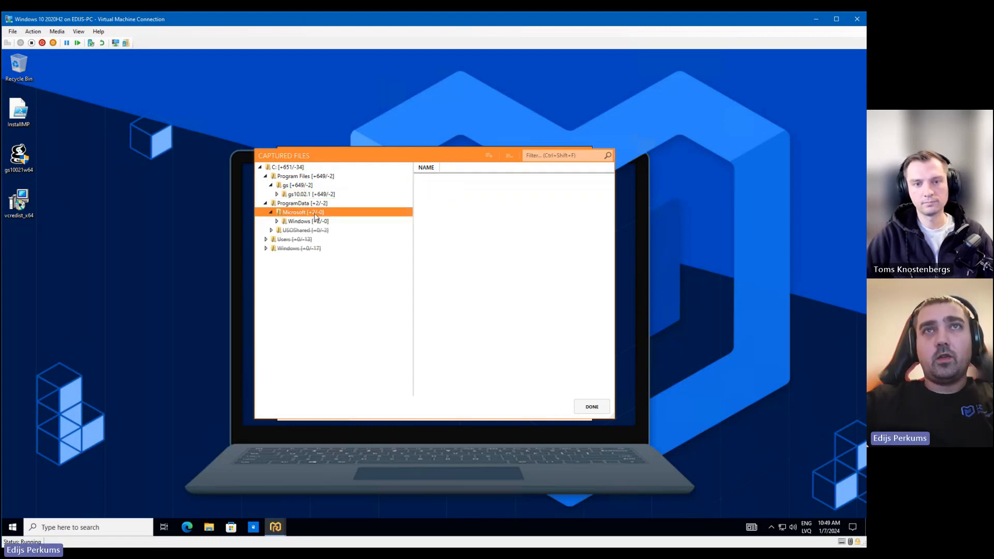
left_click(277, 221)
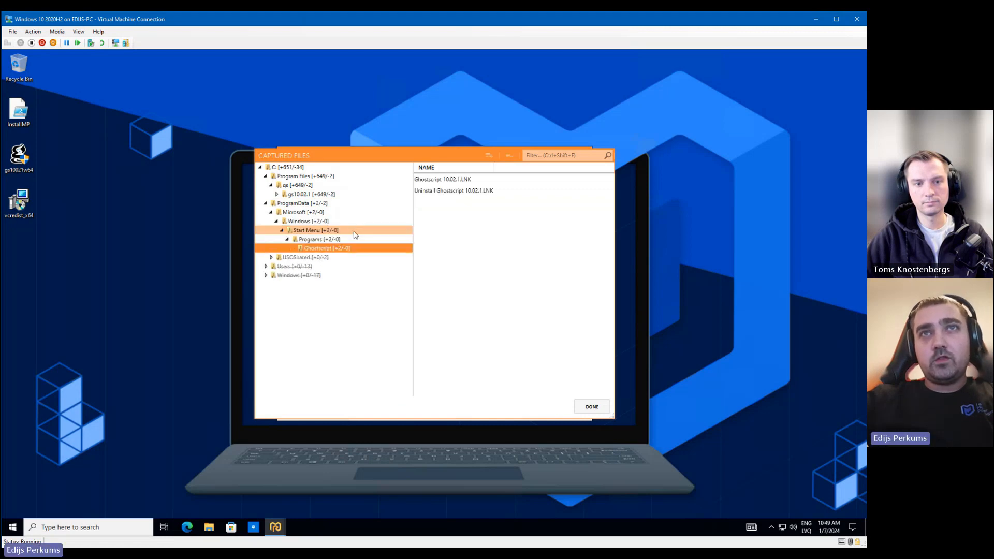
left_click(453, 190)
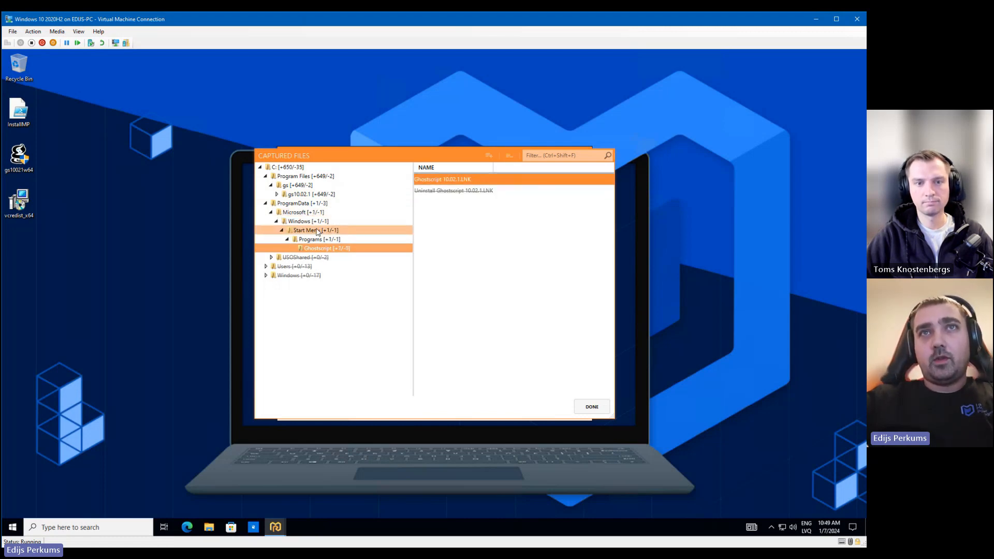
left_click(590, 406)
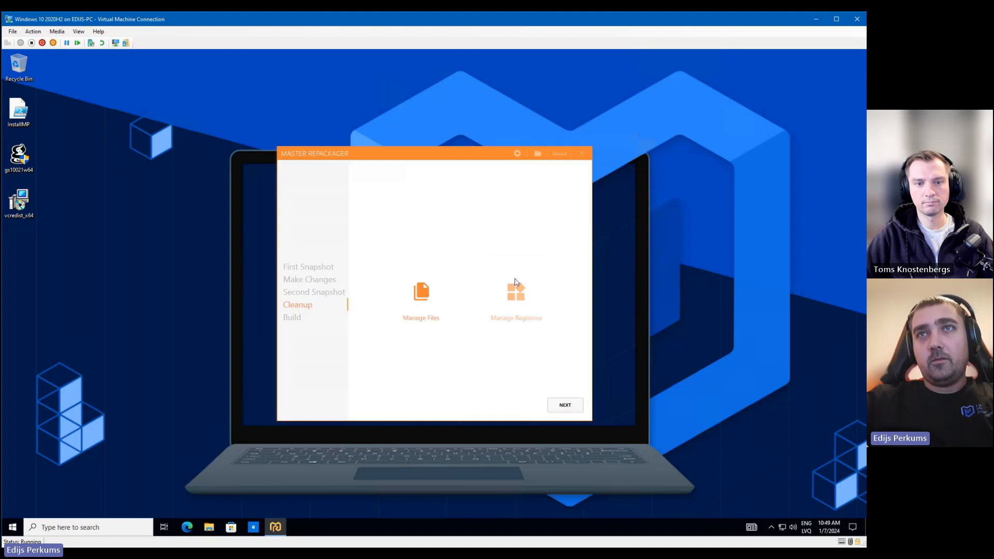
Exclude the HKEY_CURRENT_USER\Software\GPL Ghostscript key from the captured registry
left_click(516, 298)
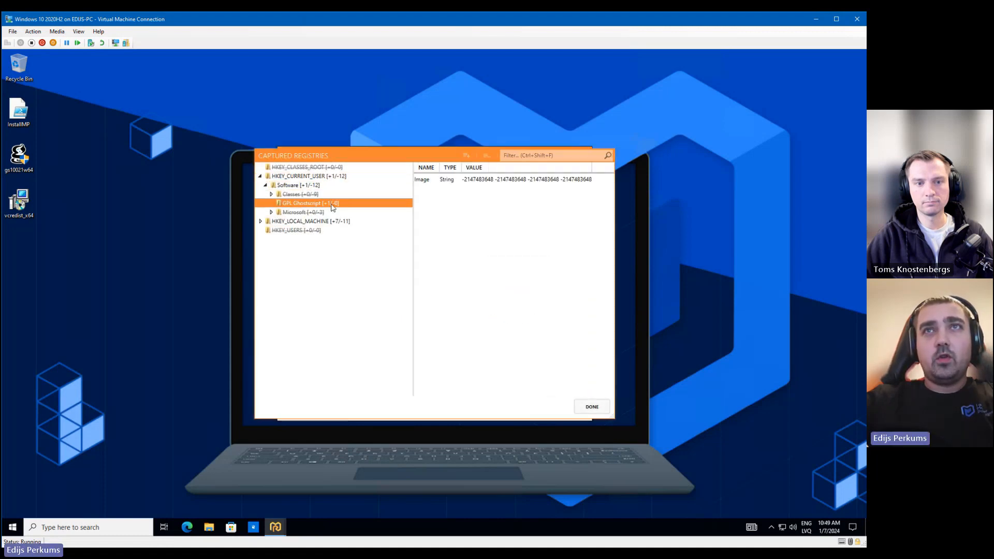
left_click(501, 179)
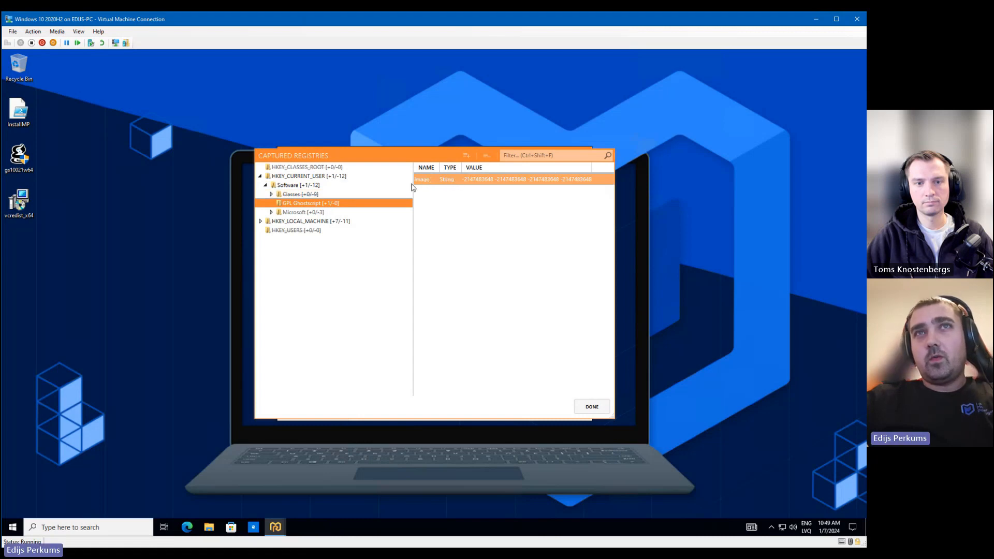
left_click(299, 211)
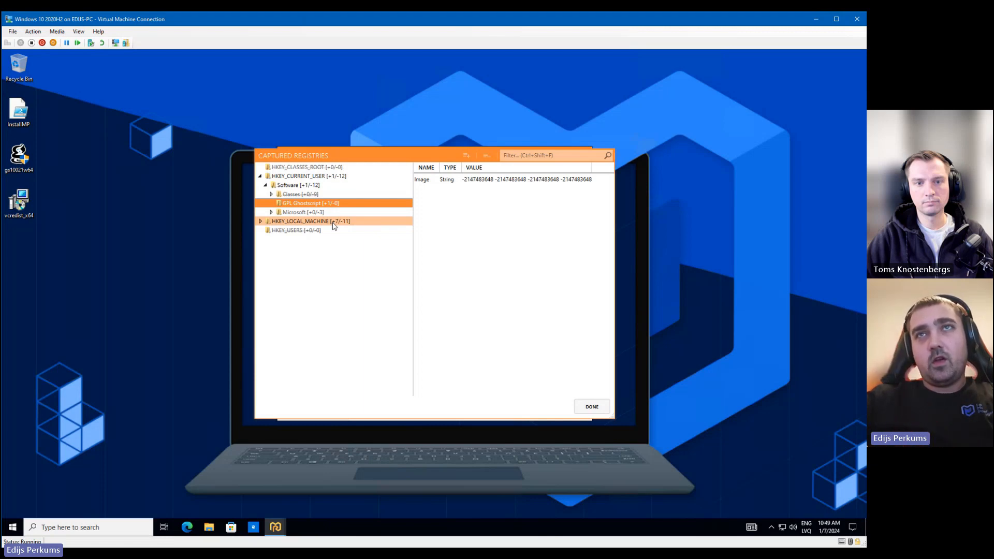
left_click(304, 203)
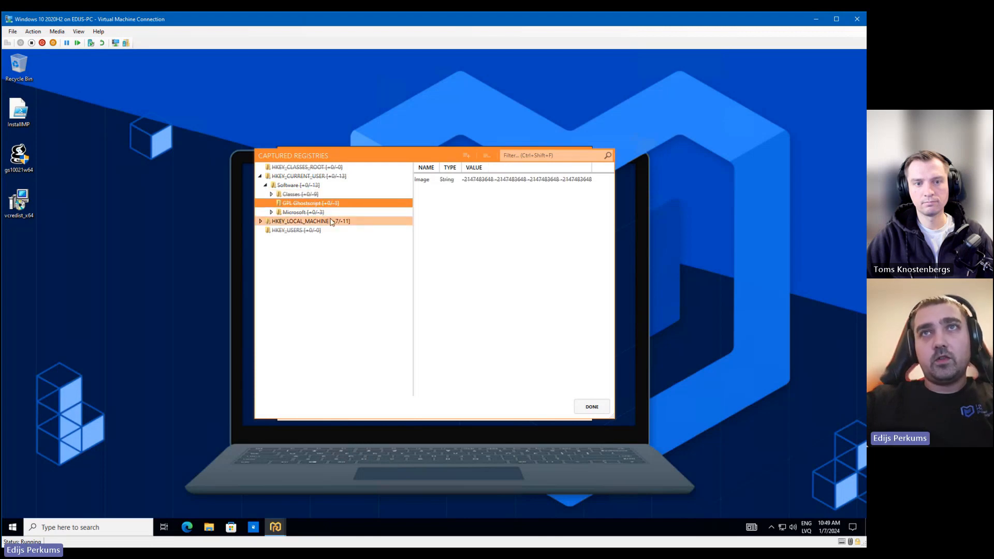
Review the kept HKLM Artifex, Ghostscript and Path environment keys, then finish
left_click(260, 221)
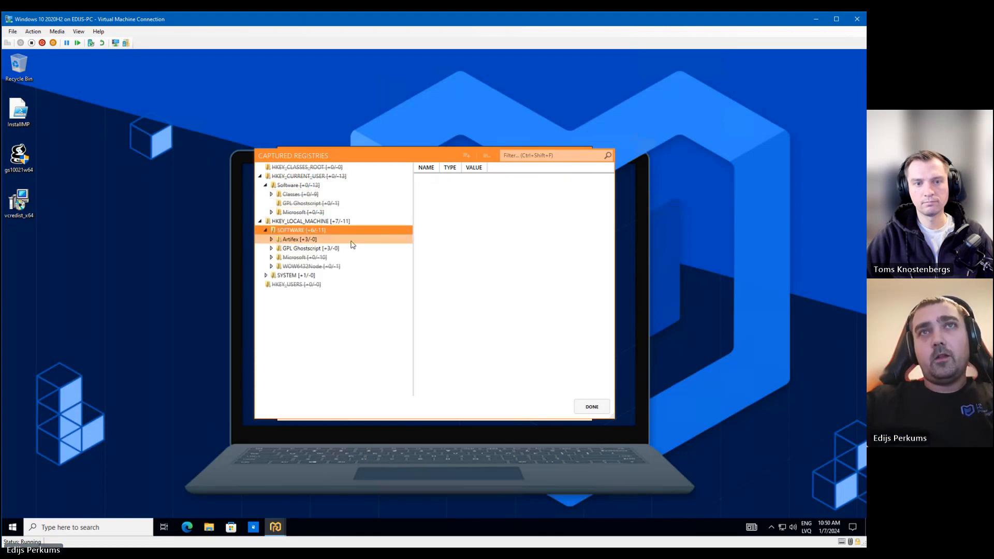
left_click(271, 239)
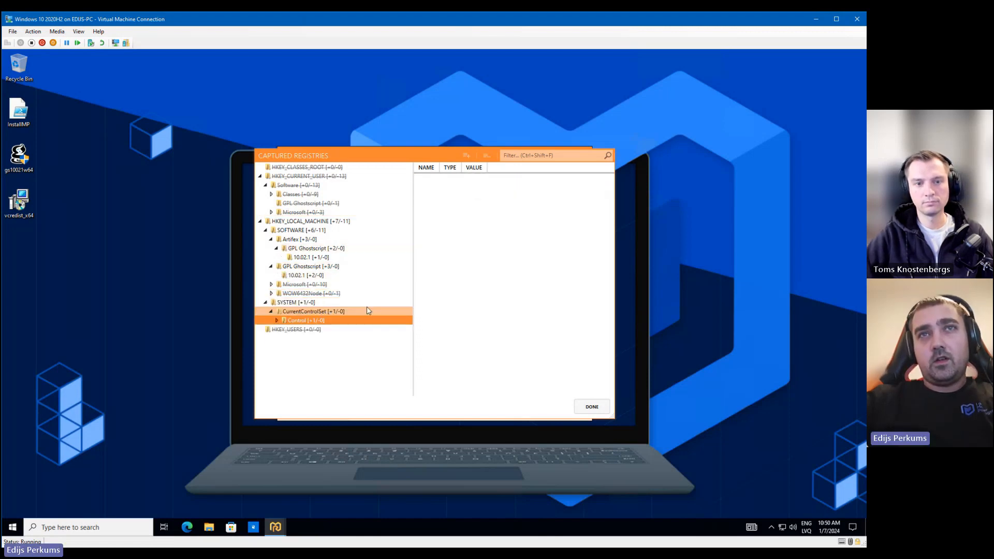
left_click(276, 320)
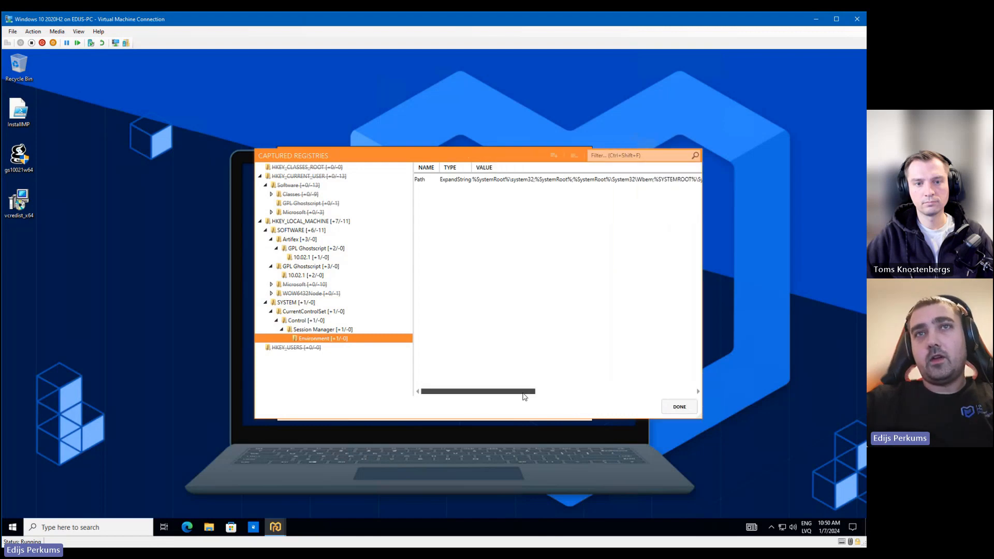
left_click(678, 407)
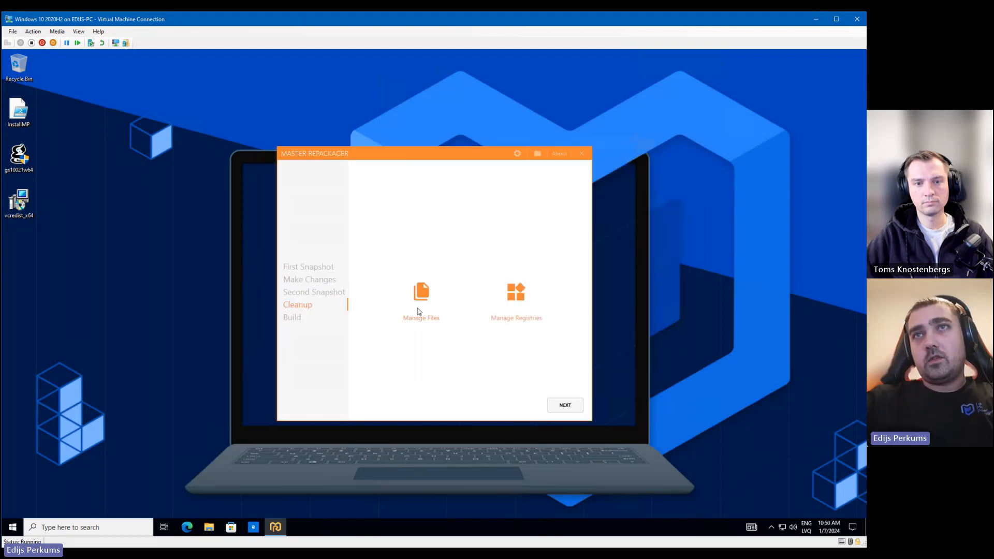
Give the GPL Ghostscript 10.02.1 package the Ghostscript 'g' logo icon and build the 64-bit MSI
left_click(564, 405)
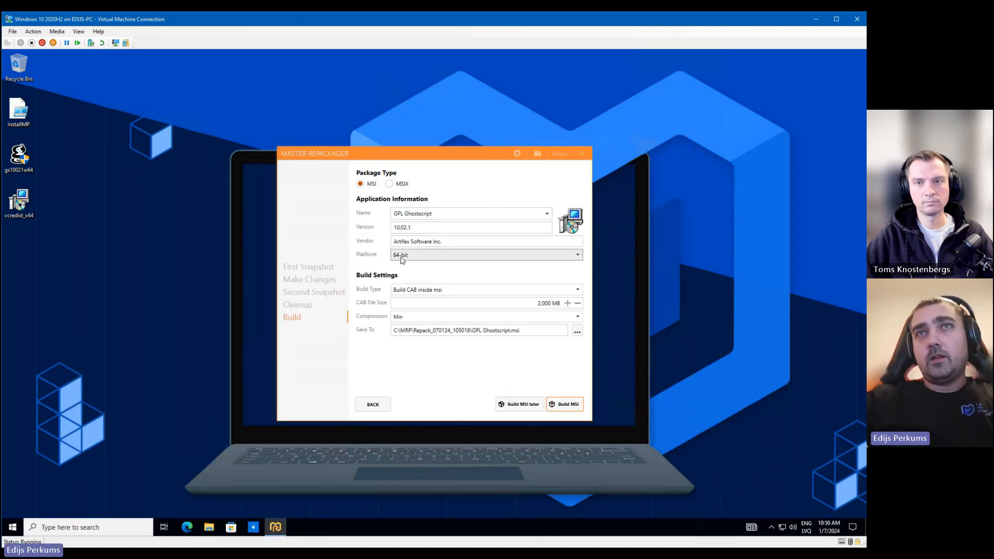
mouse_move(569, 221)
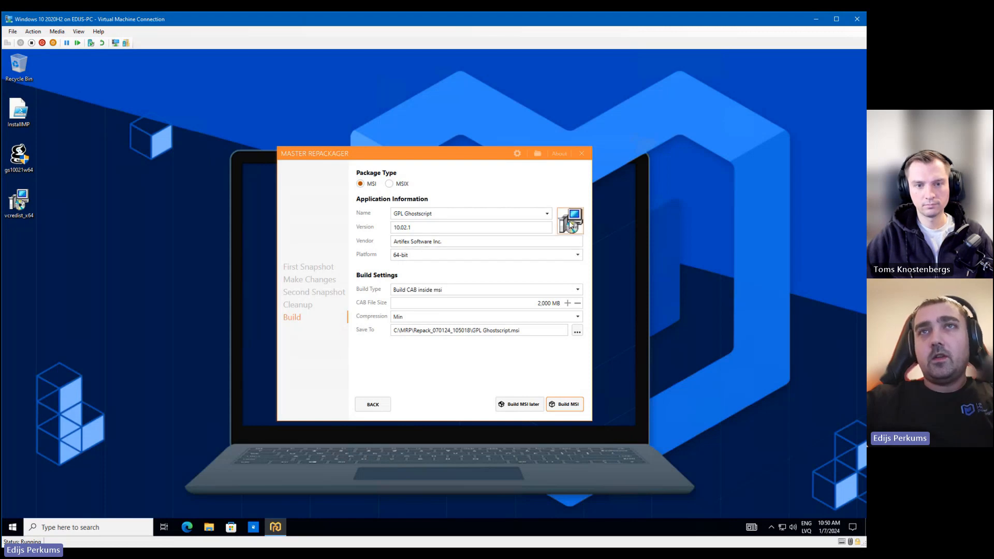
left_click(569, 221)
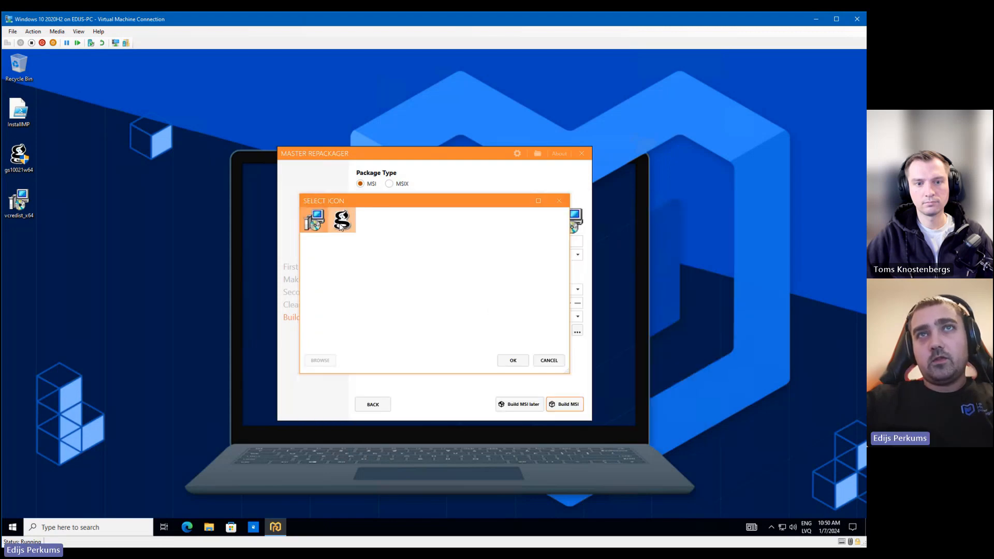
left_click(513, 360)
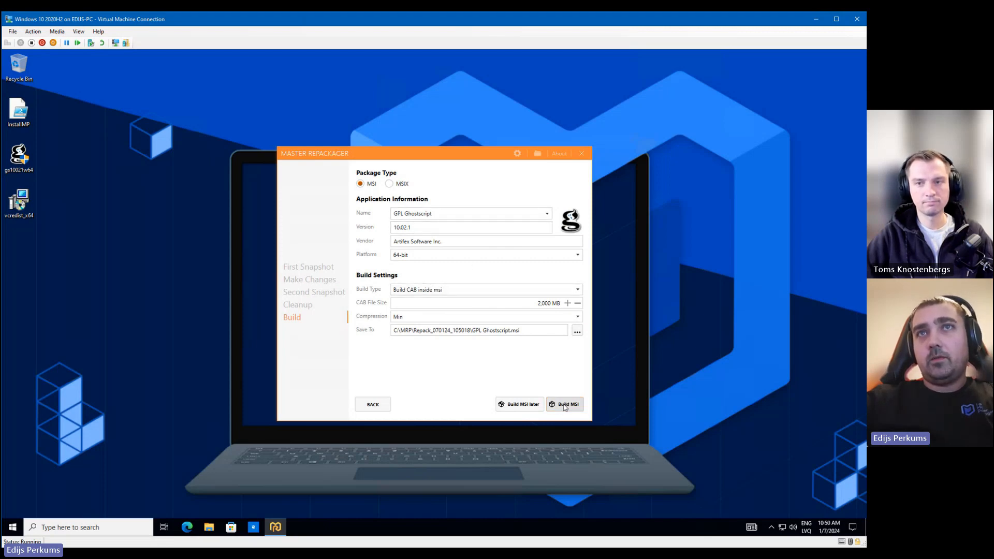
left_click(564, 403)
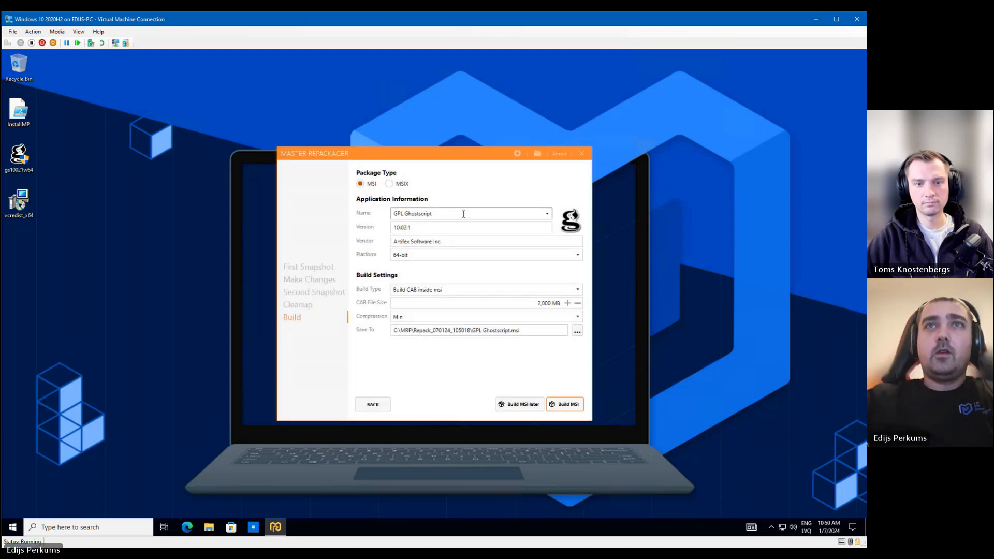
Open the built GPL Ghostscript MSI and show its files and registry contents
right_click(463, 251)
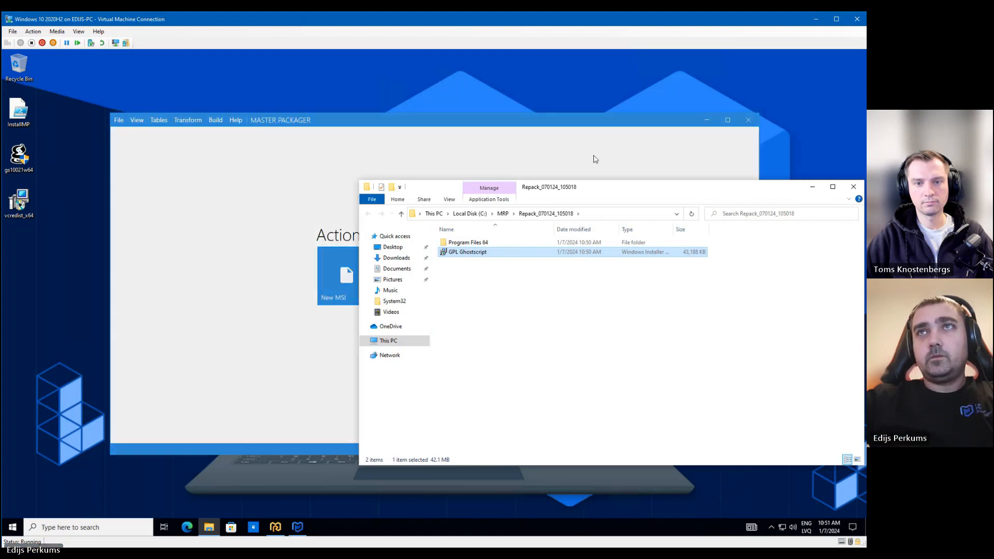
double_click(467, 252)
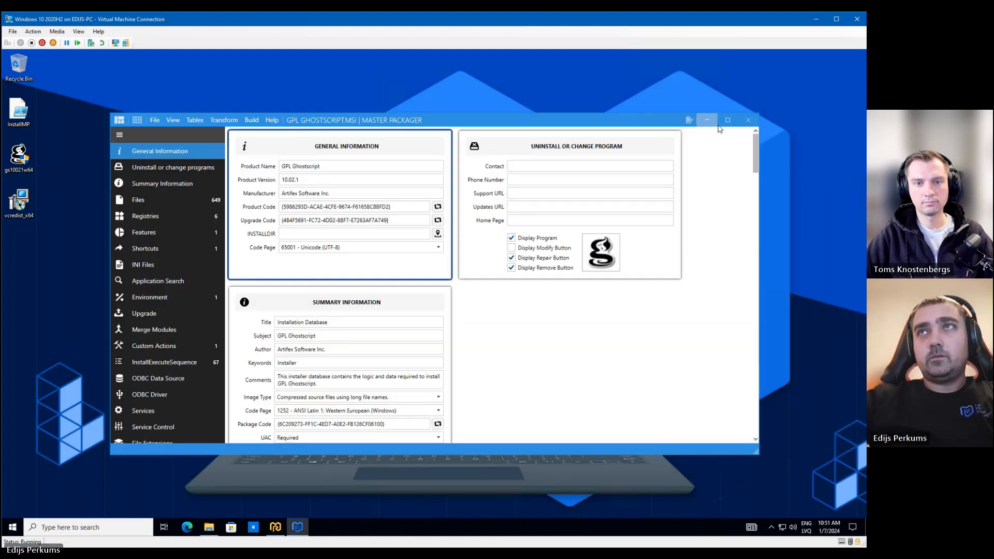
left_click(727, 120)
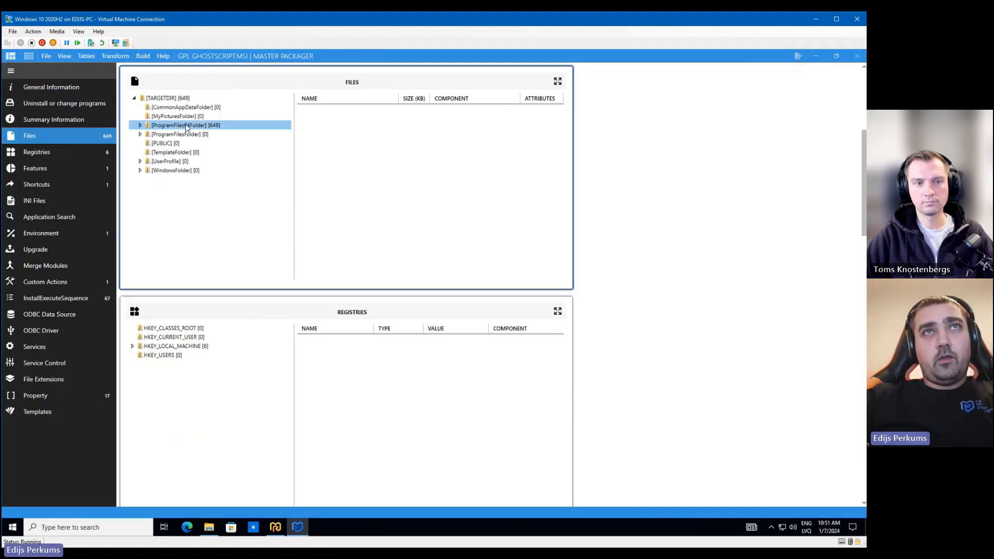
Hide predefined folders, expand ProgramFiles64Folder to gs, and review the registry keys and shortcuts
right_click(177, 125)
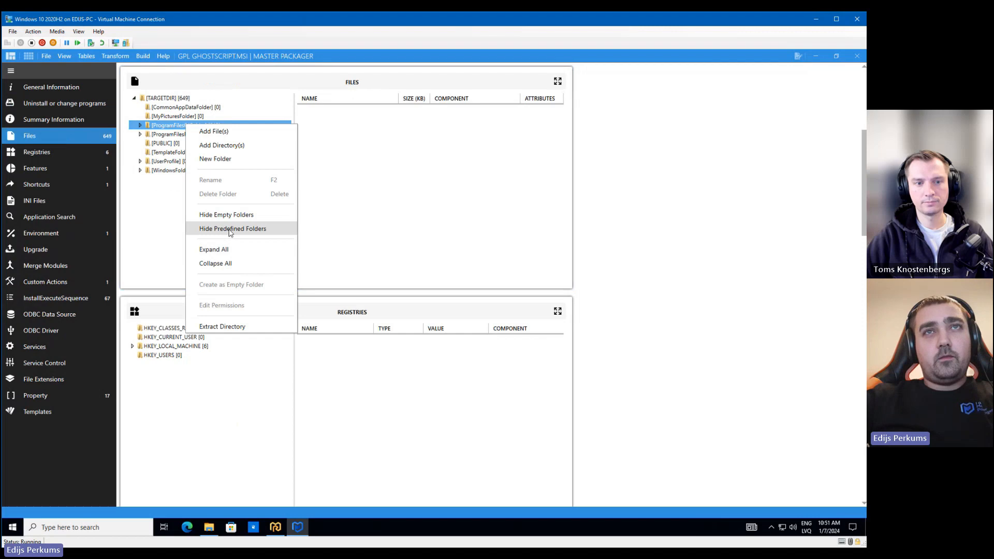
left_click(232, 228)
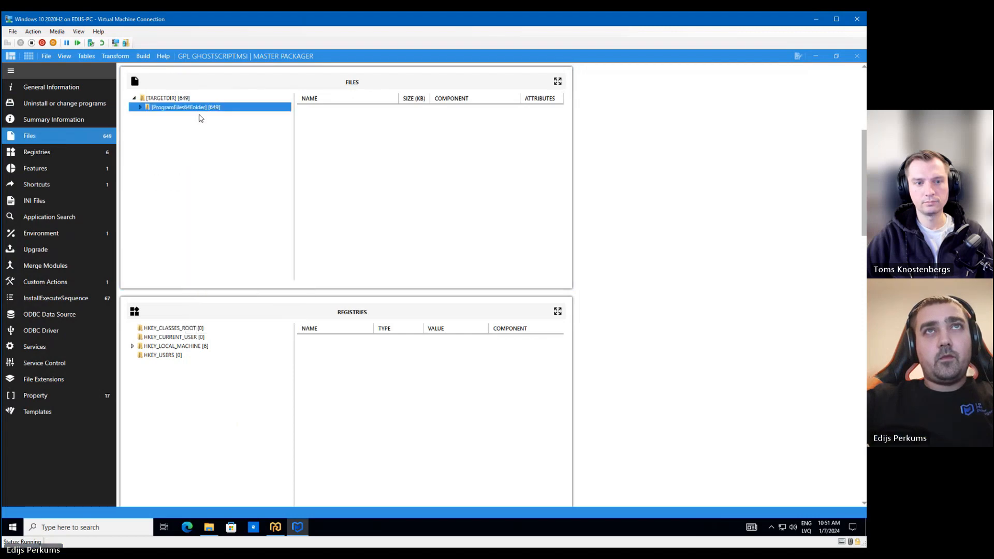
left_click(138, 107)
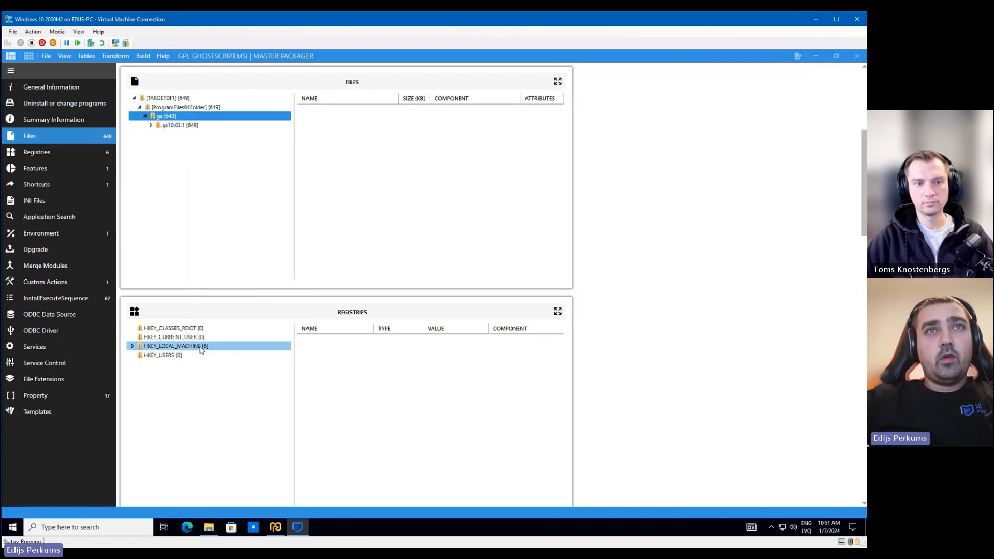
left_click(132, 346)
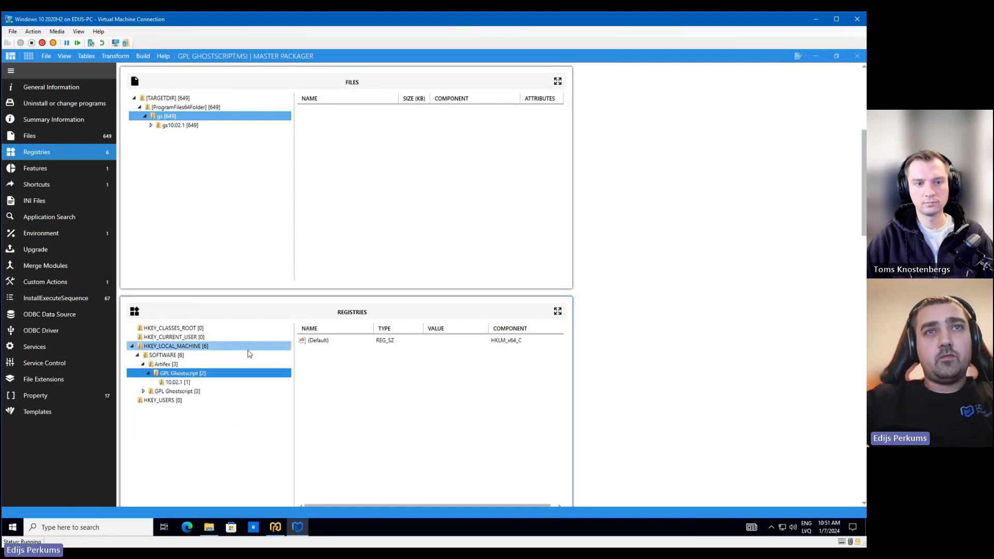
left_click(36, 184)
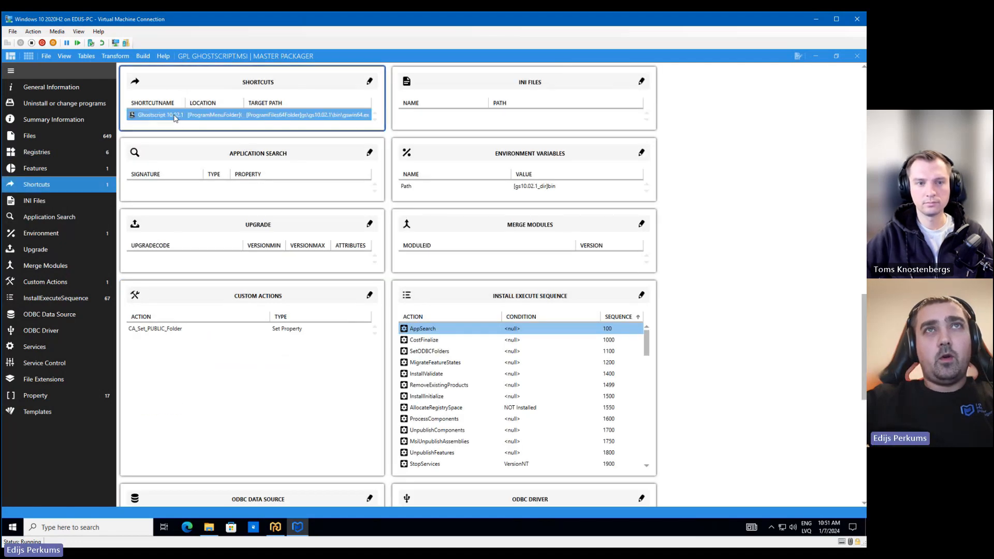
scroll("down", 3)
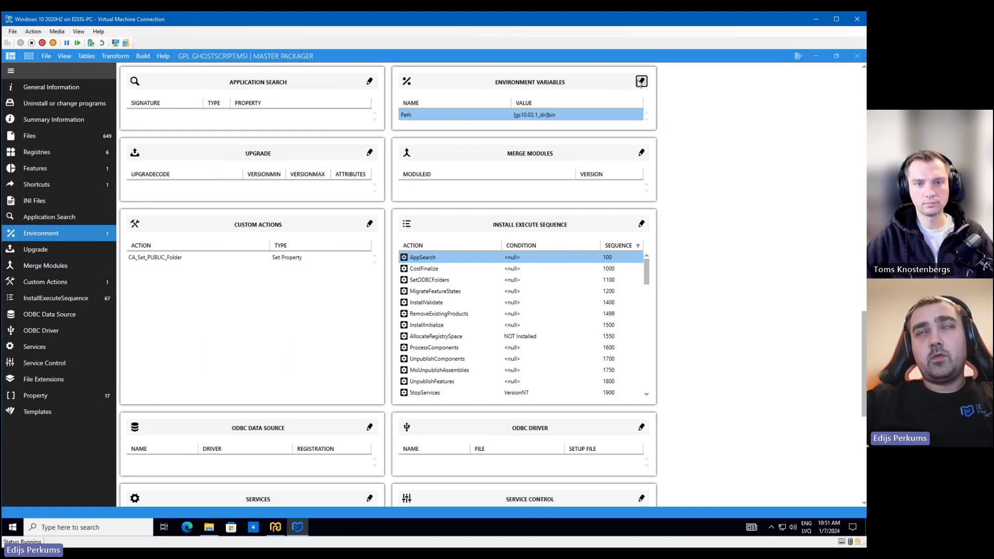
left_click(640, 81)
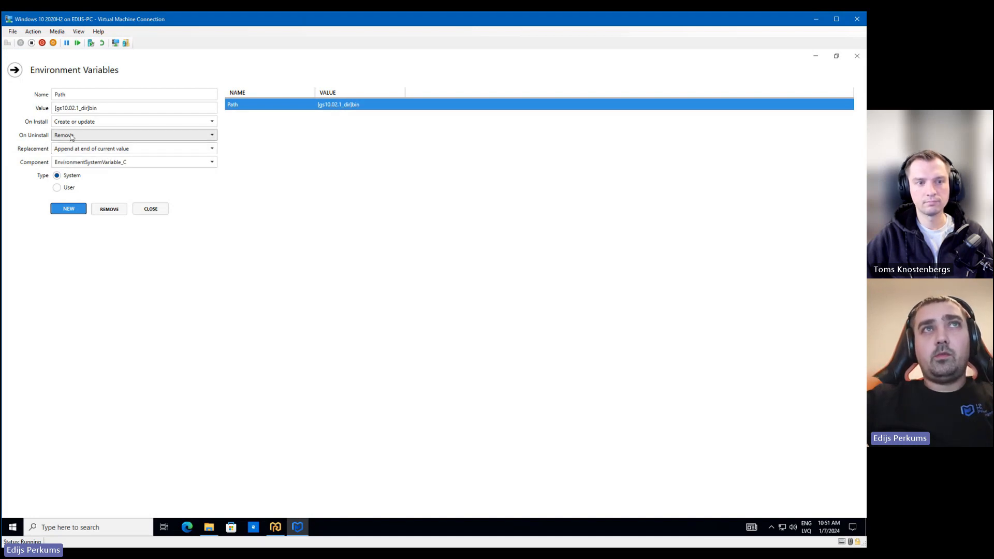
left_click(150, 209)
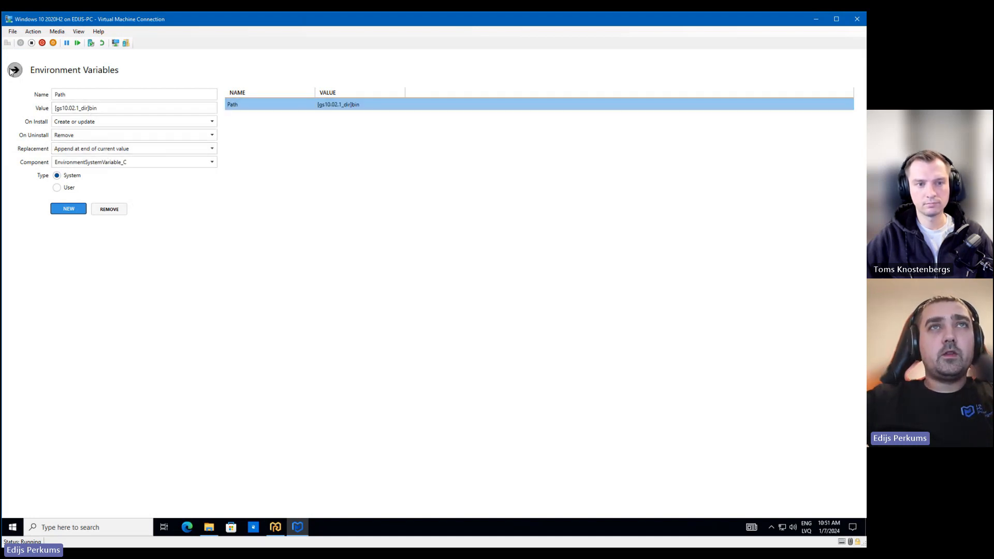
left_click(14, 70)
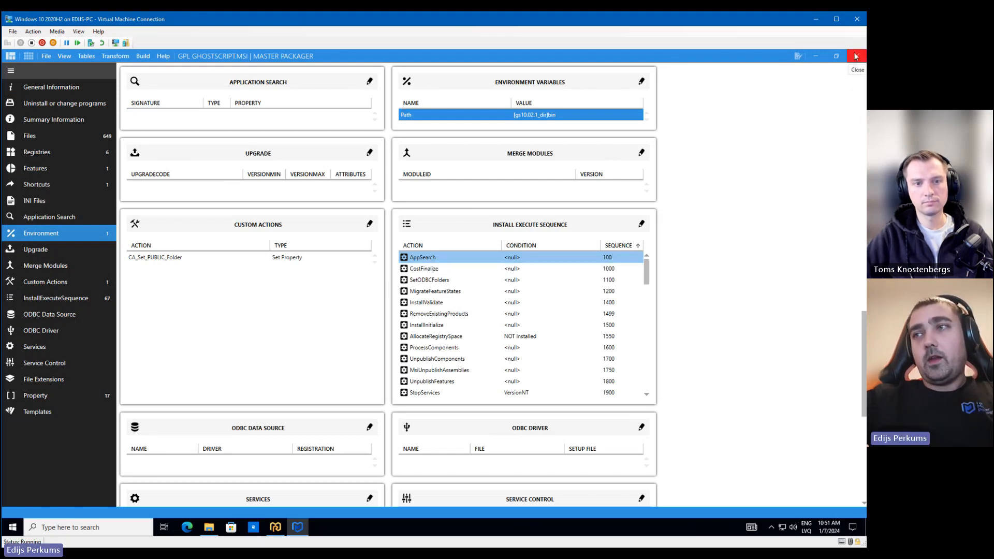
Close the MSI and add GPL Ghostscript.msi as the wrapper's install, uninstall and repair action
left_click(855, 57)
type("master")
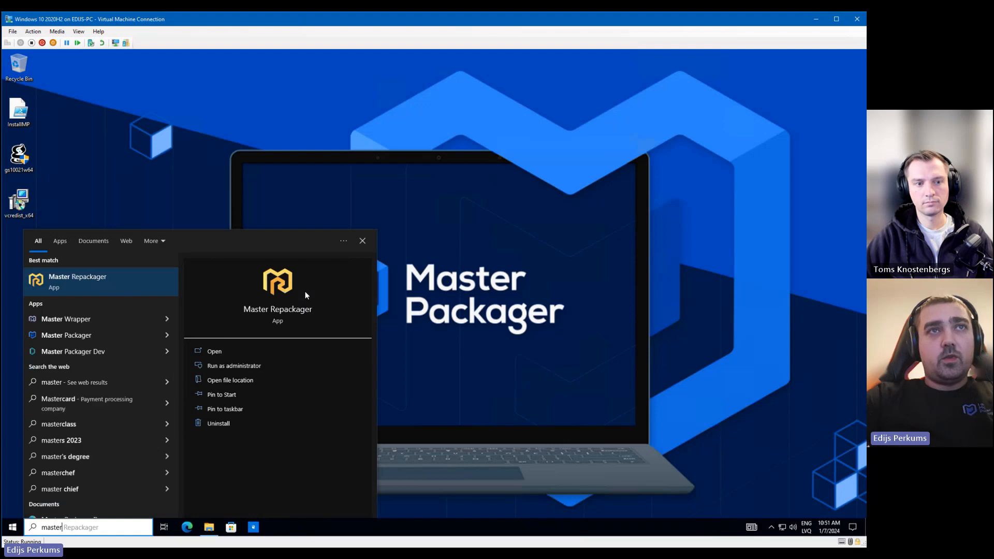
mouse_move(223, 485)
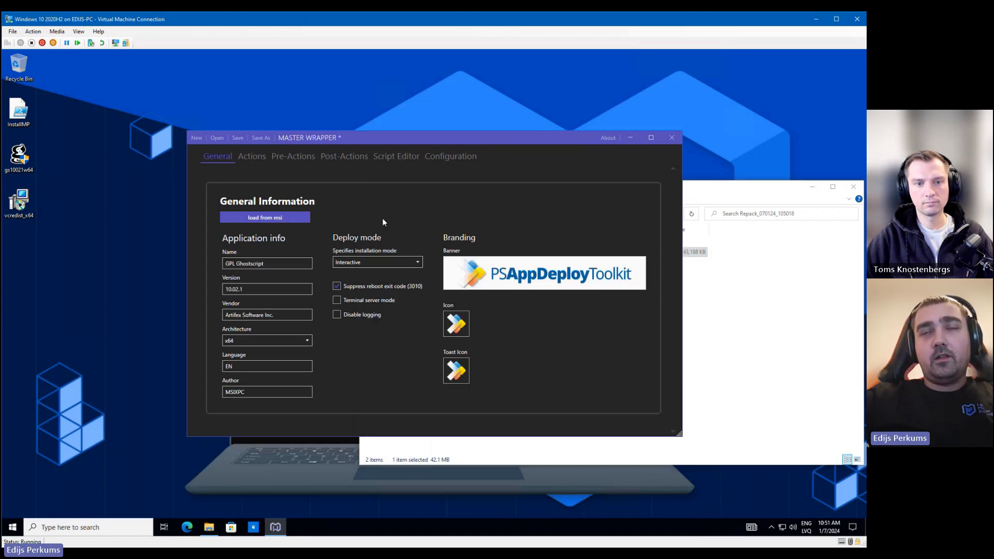
mouse_move(239, 243)
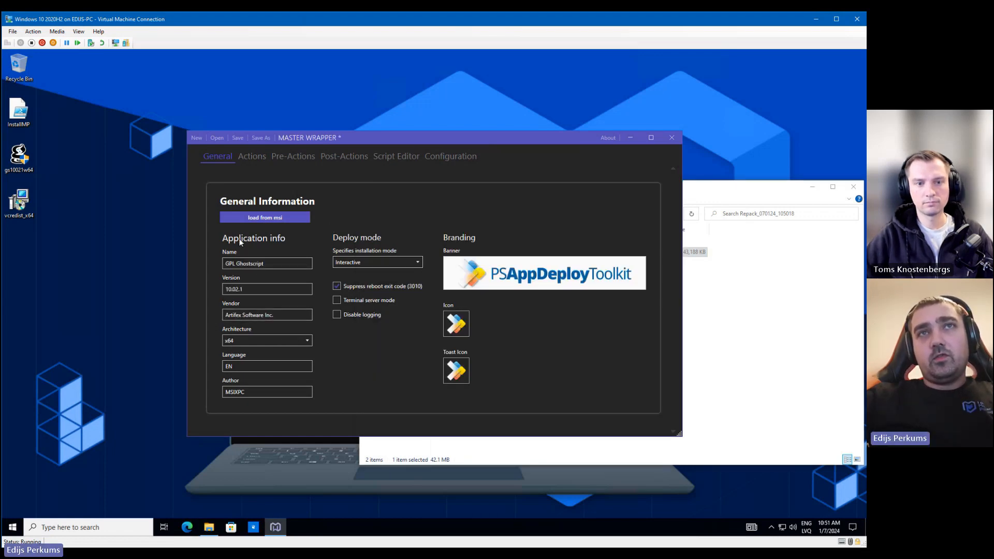
left_click(252, 156)
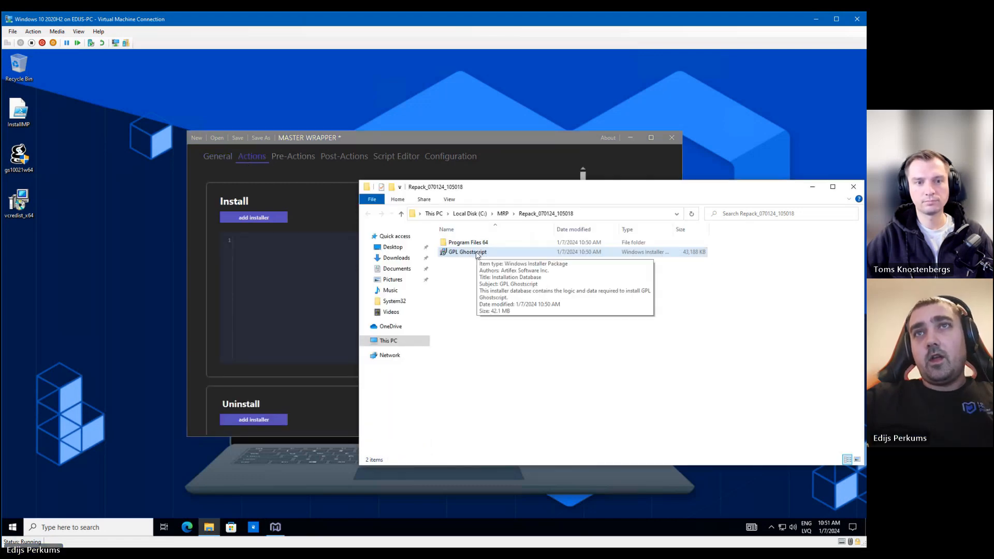
left_click(467, 251)
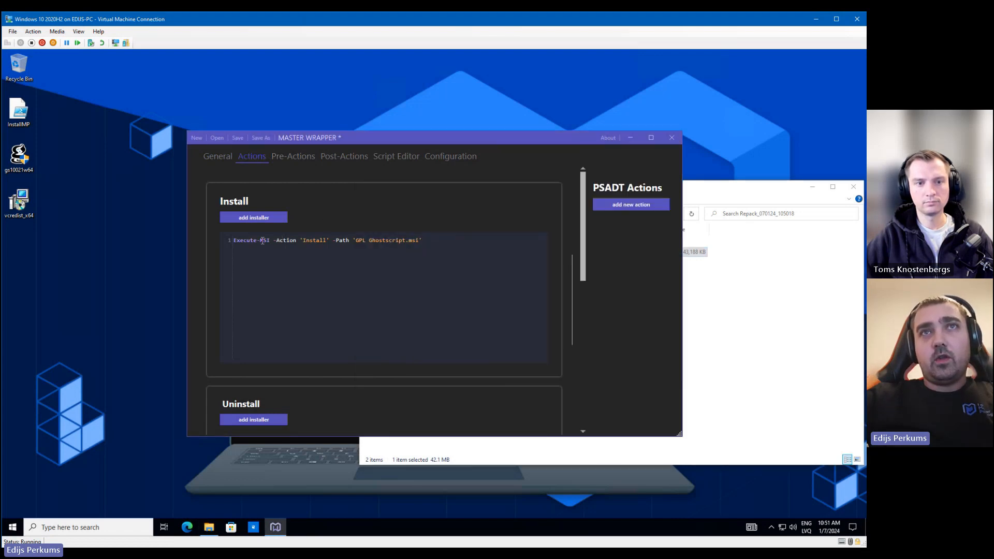
scroll("down", 3)
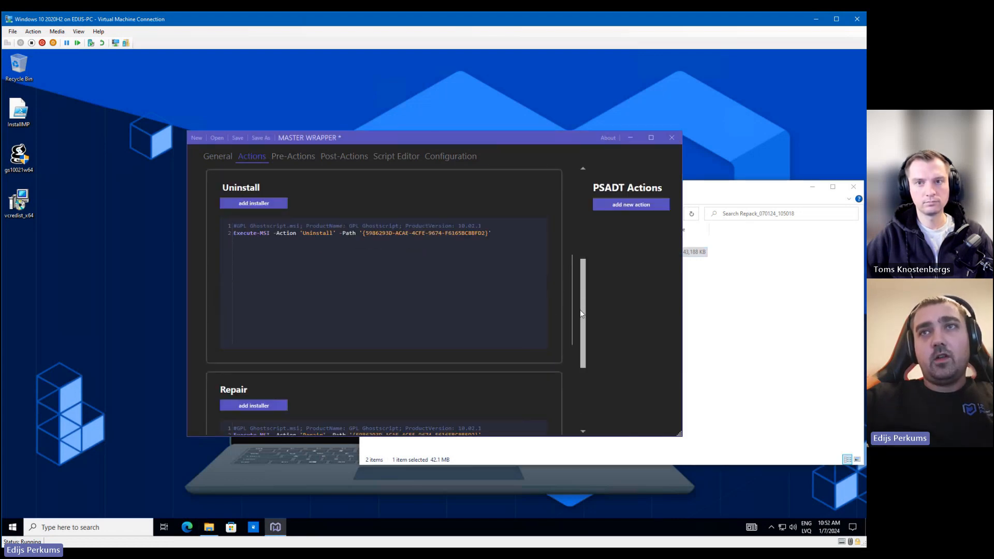
Review the pre-actions that close gswin64 with a 3600-second countdown before installation and uninstallation
left_click(292, 155)
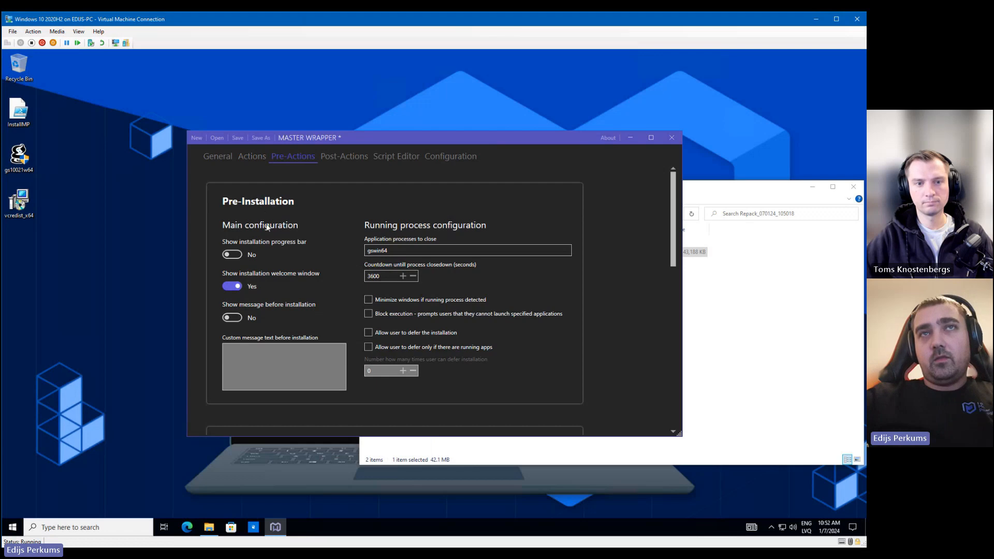
scroll("down", 3)
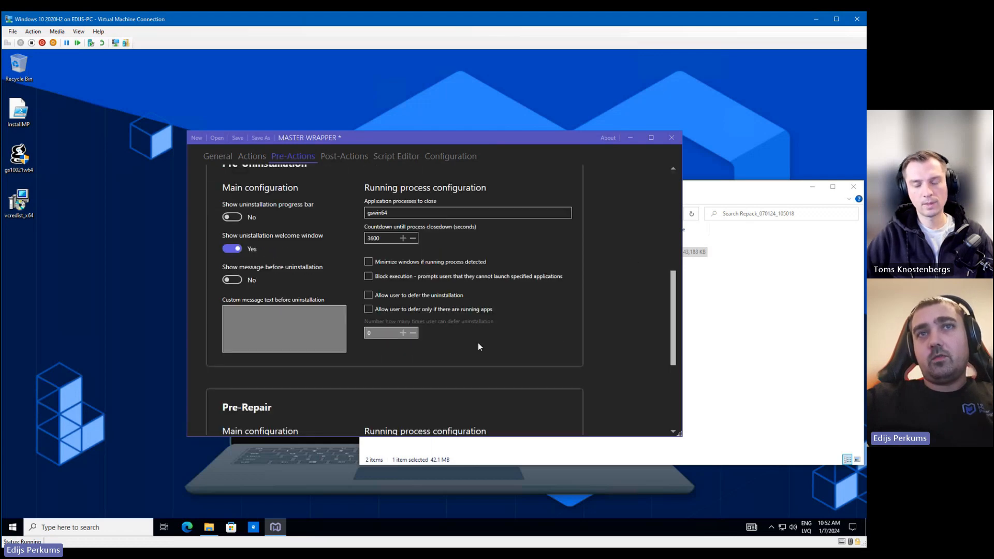
scroll("down", 3)
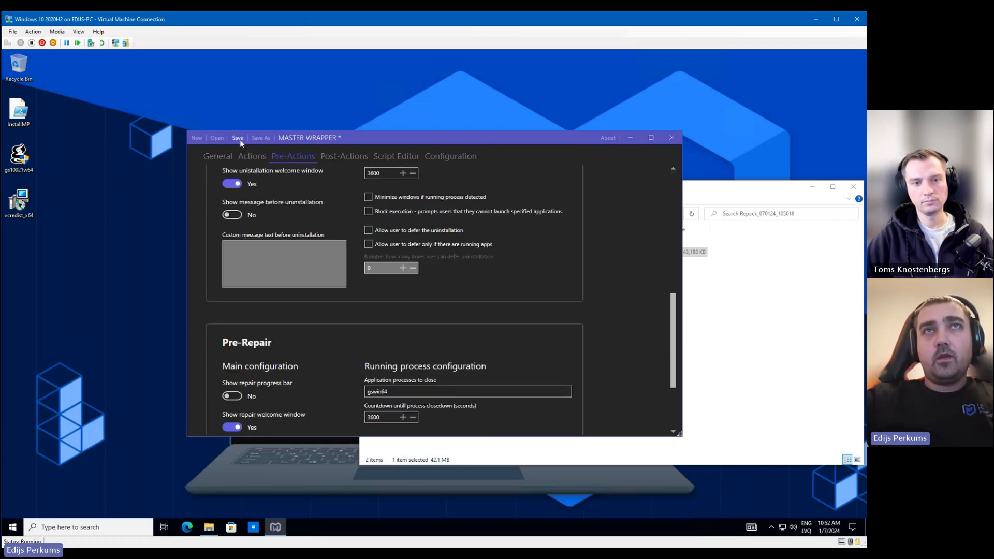
Save the wrapper into a new desktop folder named GS and open its Files folder
left_click(237, 138)
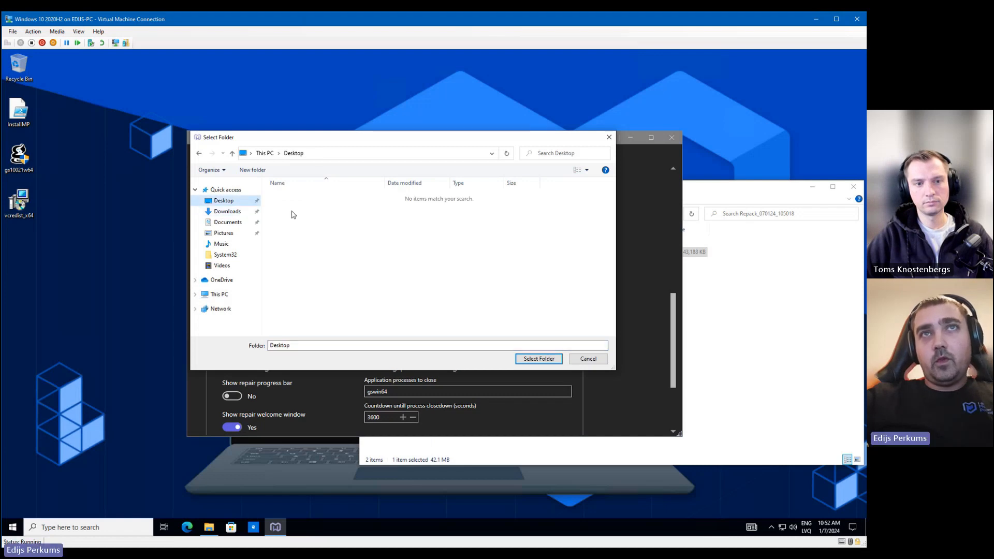
left_click(252, 169)
type("GS")
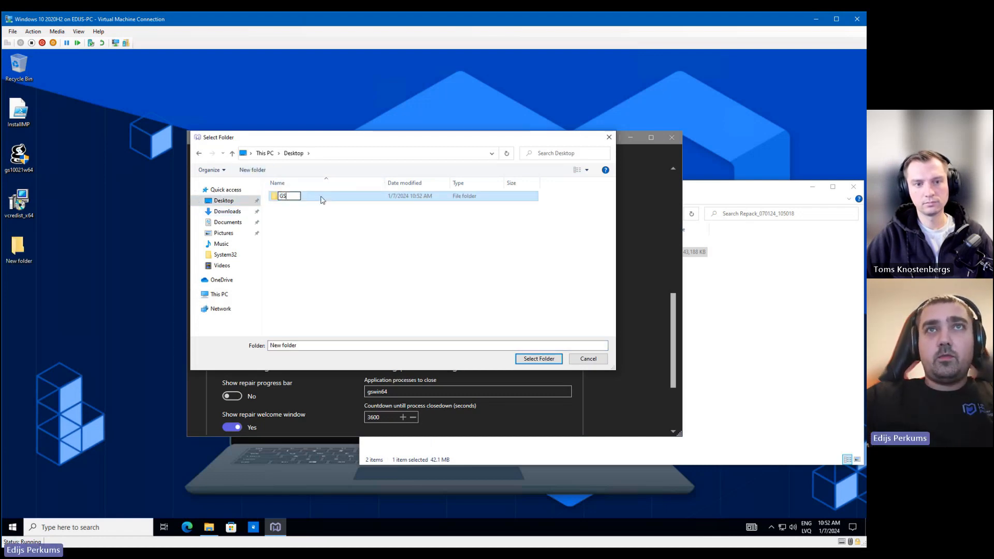
left_click(537, 359)
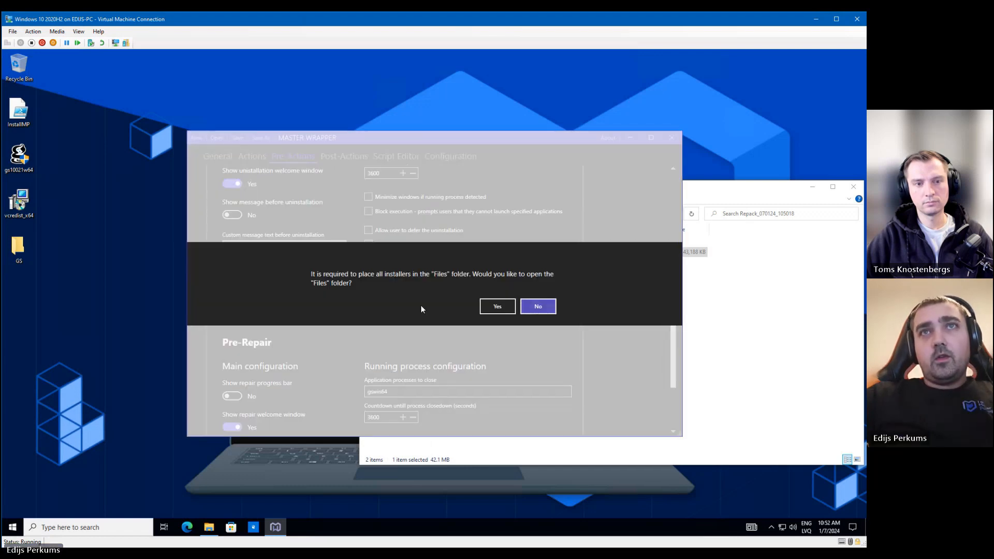
left_click(497, 306)
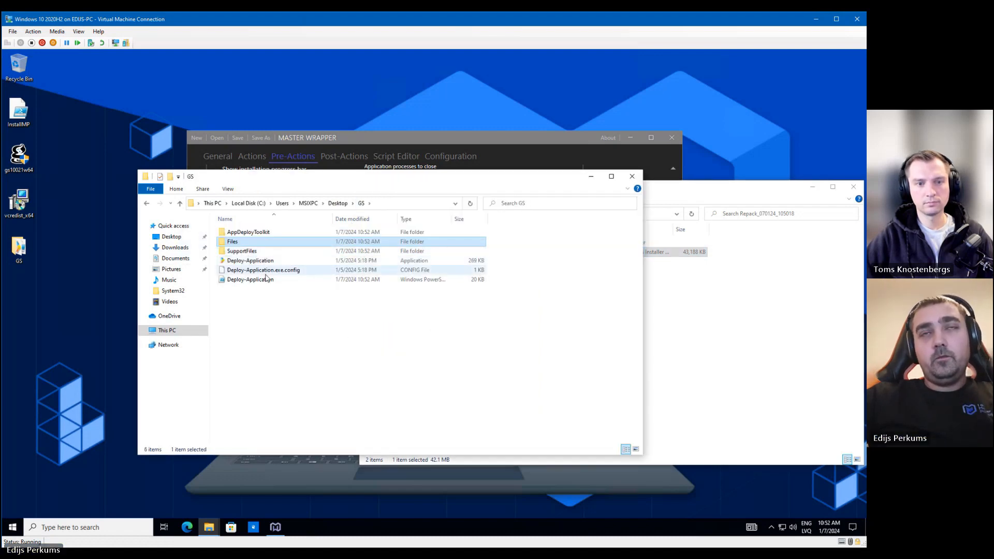
mouse_move(249, 260)
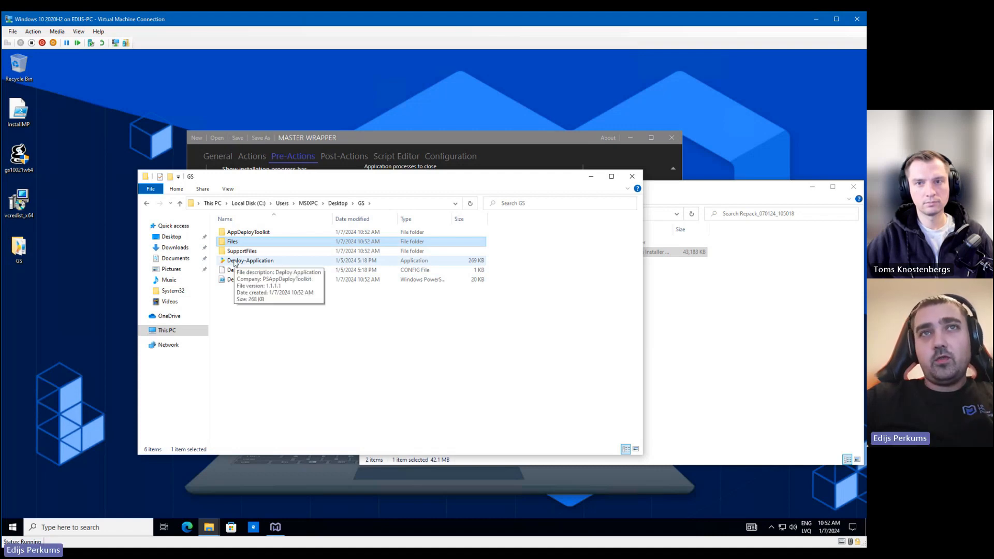
Convert Deploy-Application.exe to an intunewin file with PSADT to intunewin, then open the GS folder
right_click(249, 260)
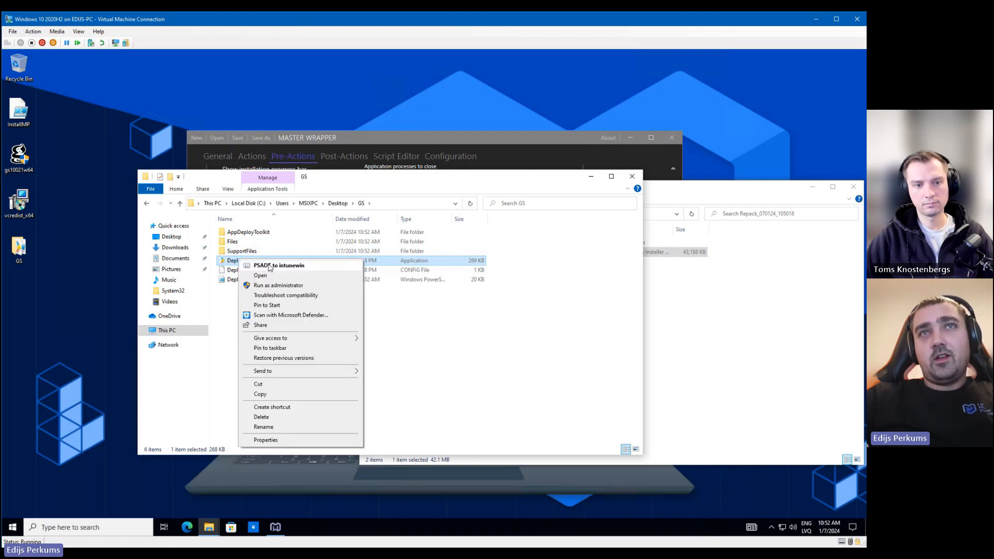
left_click(279, 265)
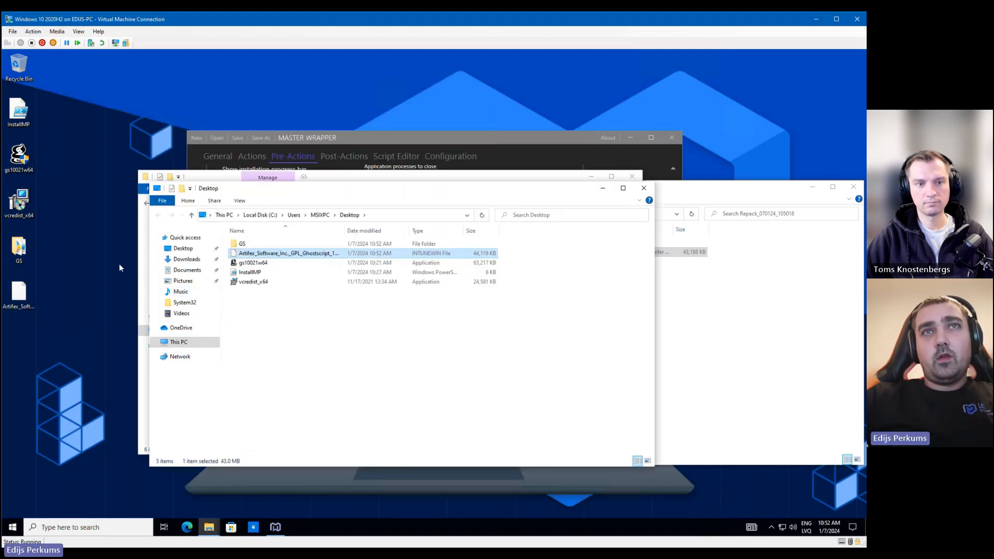
left_click(242, 243)
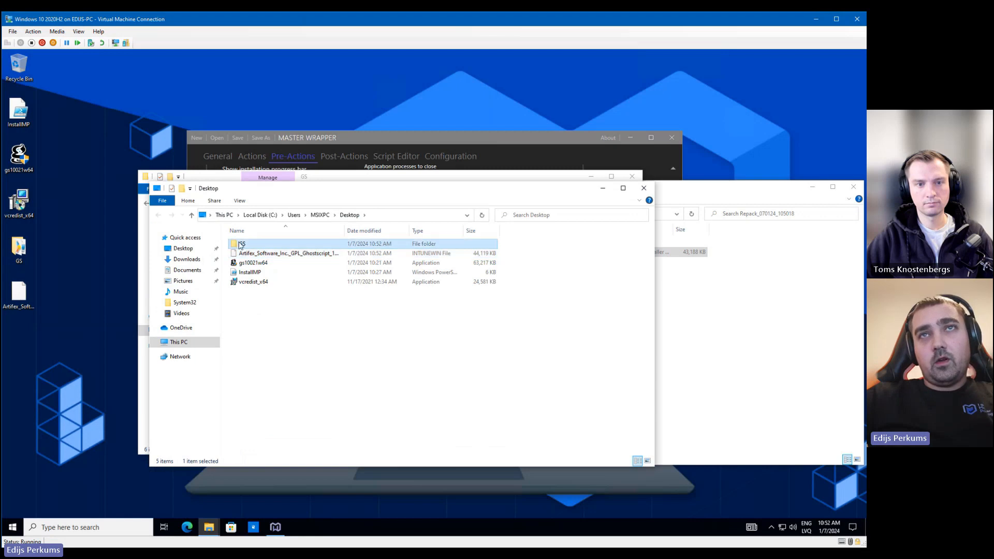
double_click(241, 243)
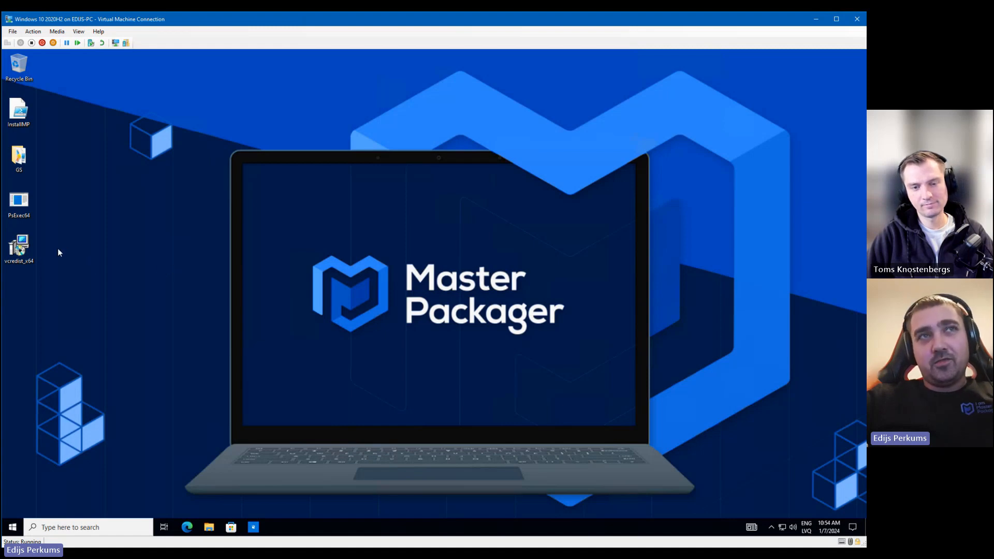
Install the Visual C++ 2015-2019 x64 redistributable with elevation, then open the GS folder
double_click(19, 246)
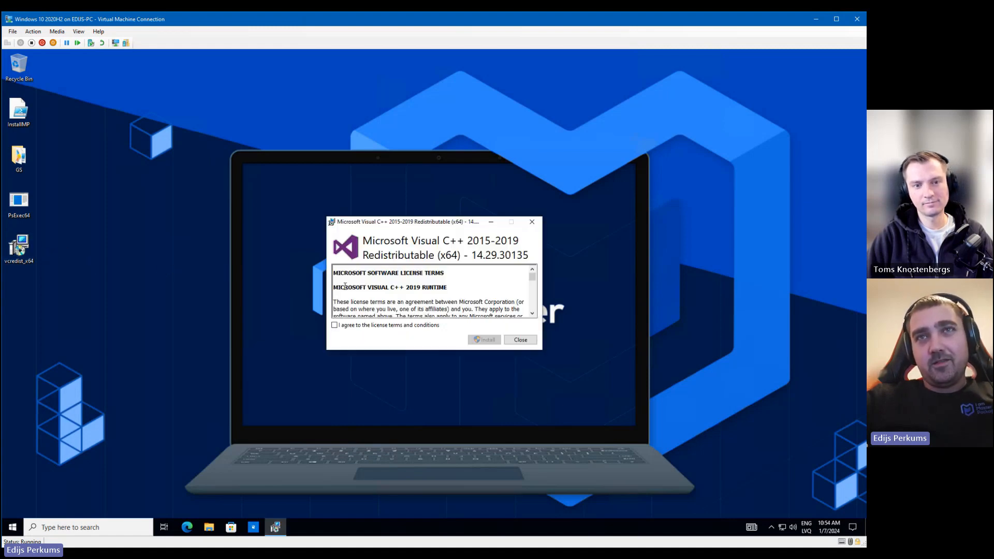
left_click(333, 325)
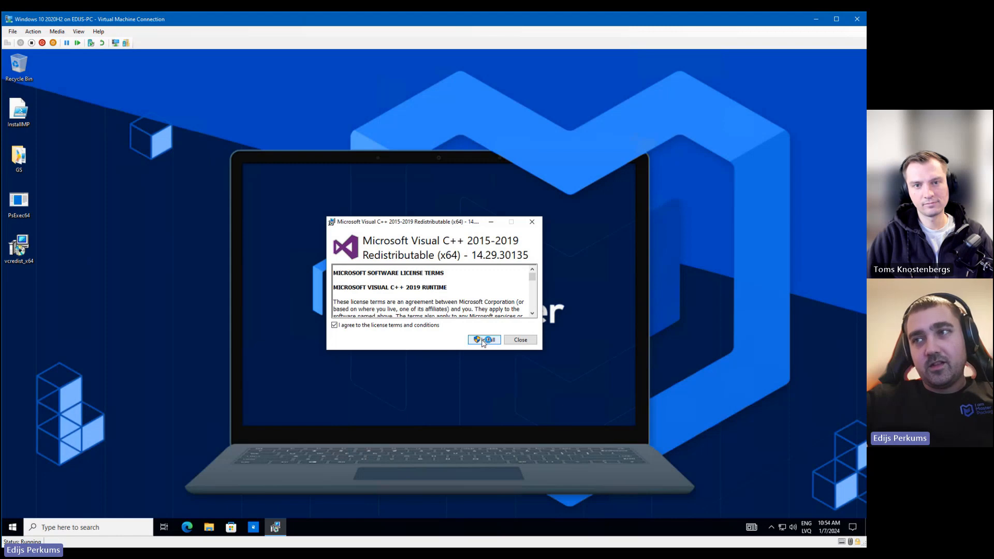
left_click(484, 339)
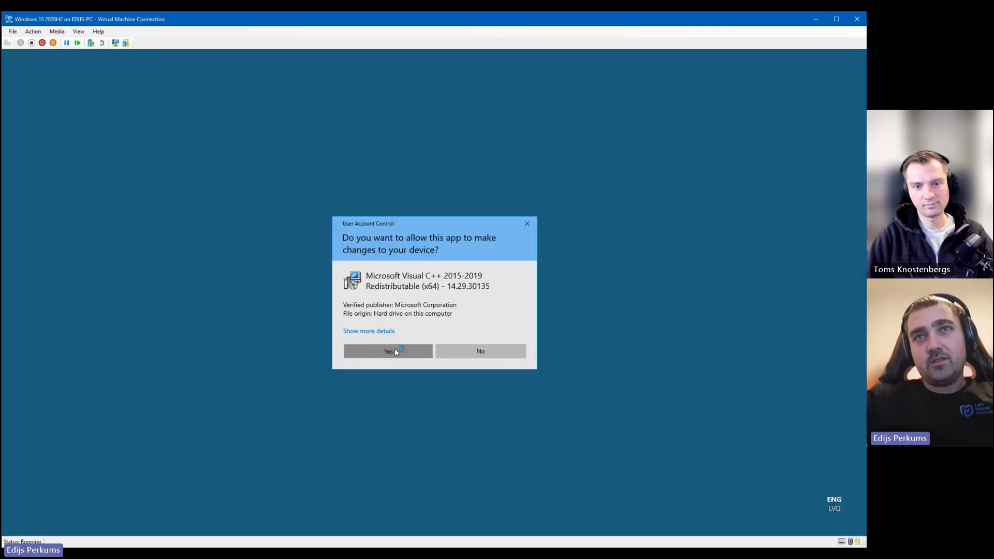
left_click(388, 351)
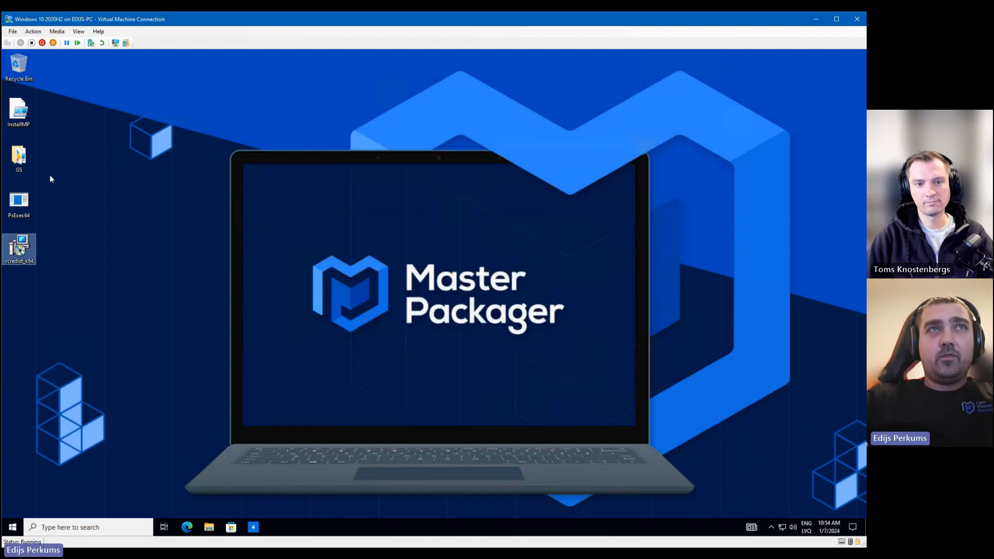
double_click(18, 159)
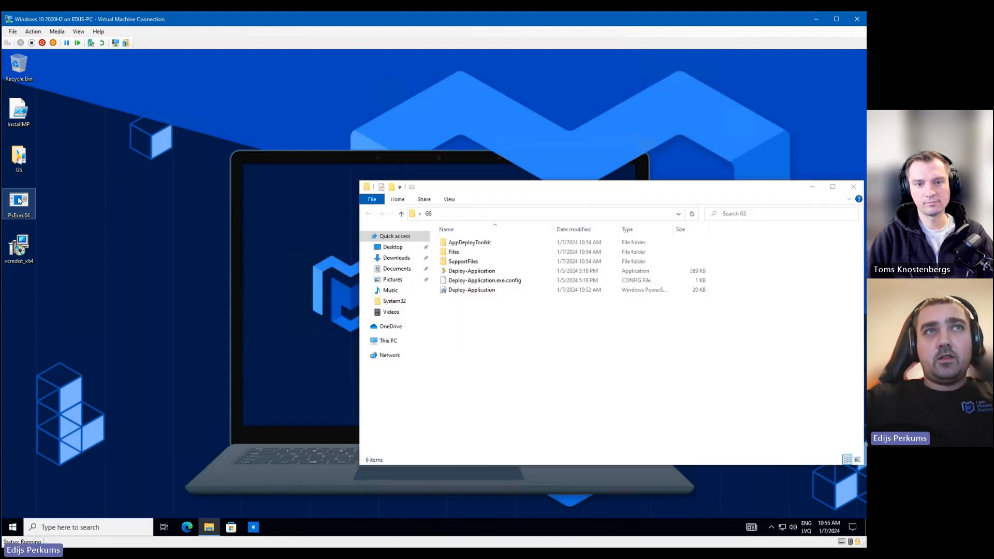
In an elevated prompt, run PsExec64.exe /si on C:\Users\MSIXPC\Desktop\GS\Deploy-Application.exe
type("c")
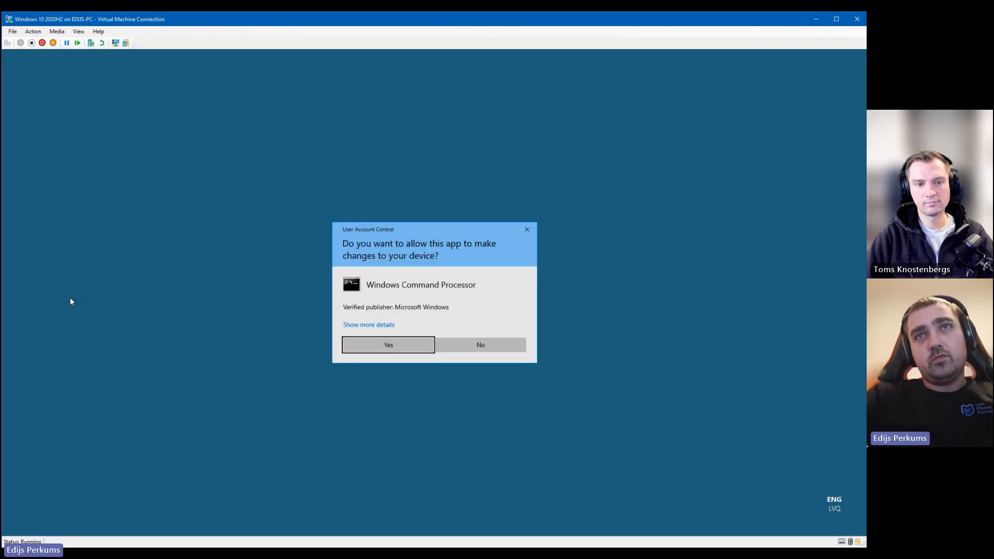
left_click(388, 345)
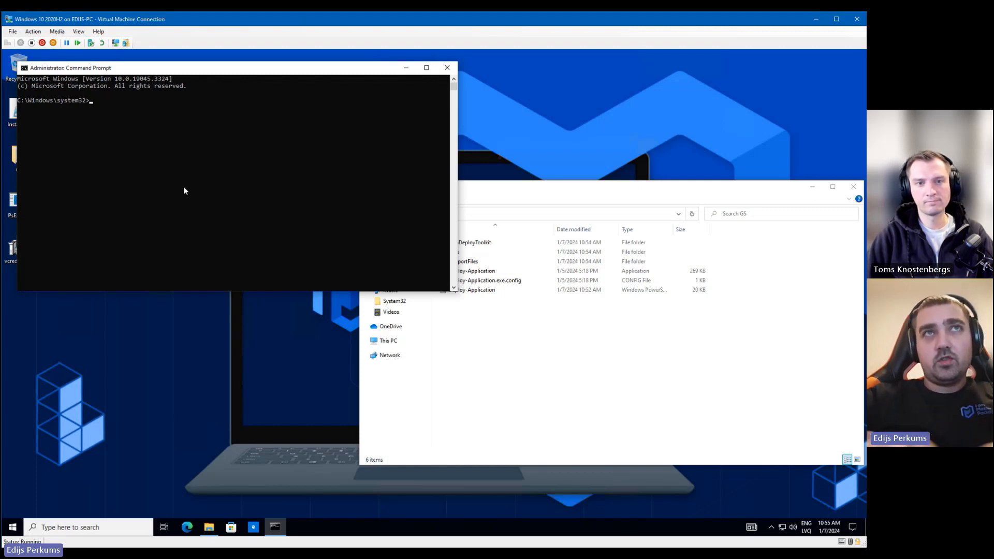
type("\"C:\\Users\\MSIXPC\\Desktop\\PsExec64.exe\"")
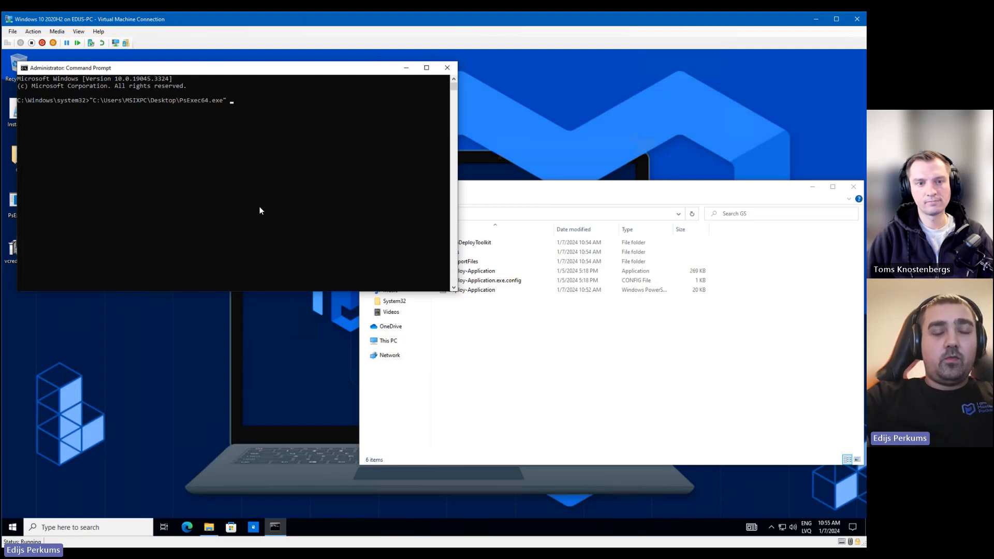
type("/s1")
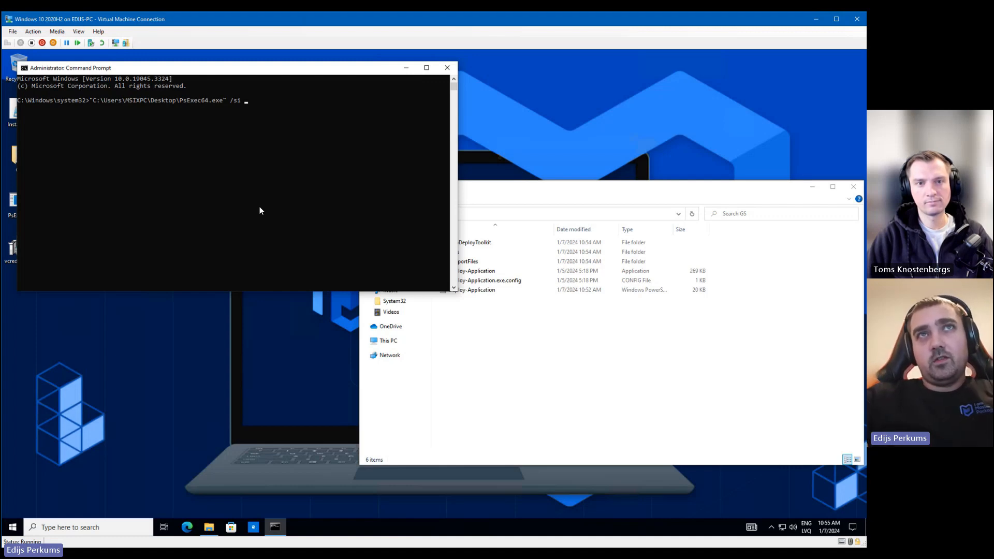
mouse_move(249, 106)
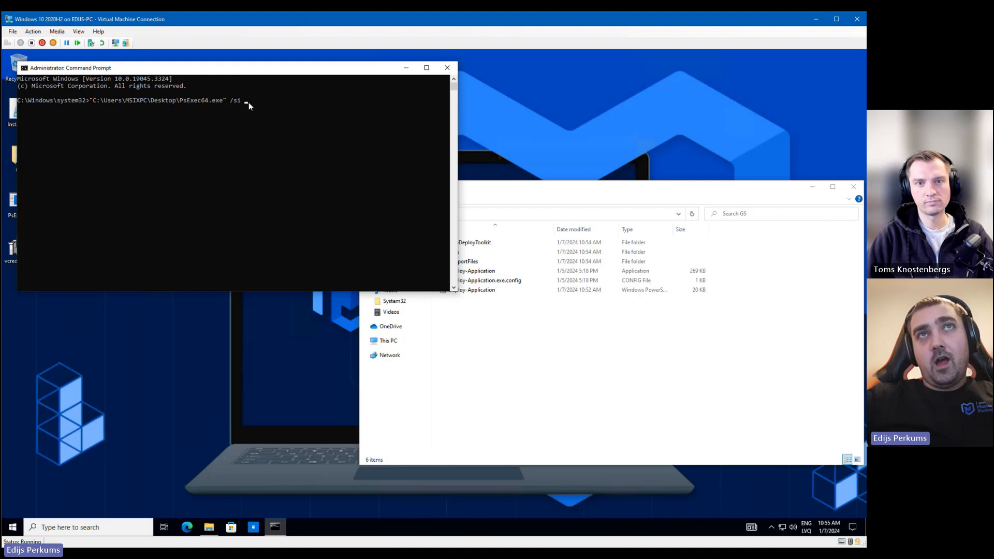
mouse_move(247, 110)
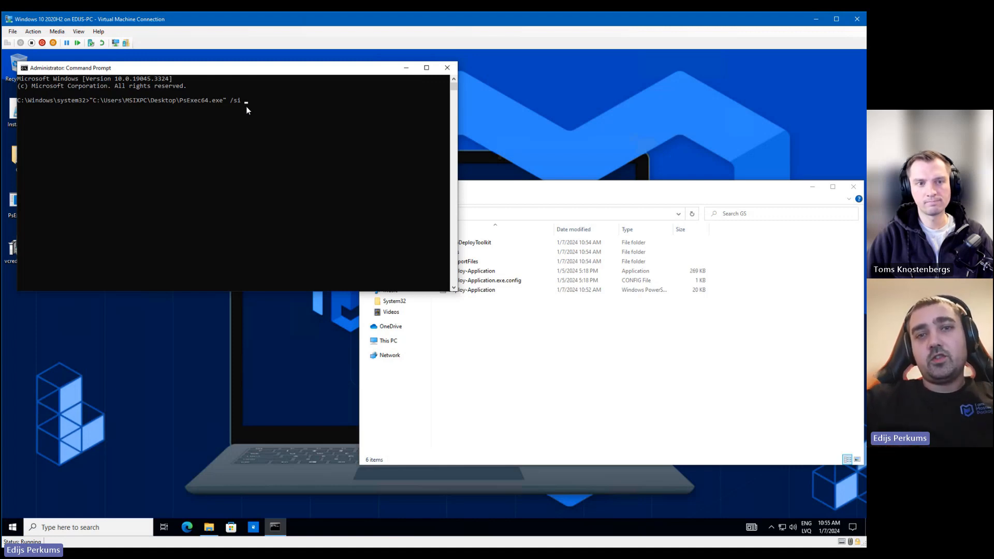
right_click(488, 280)
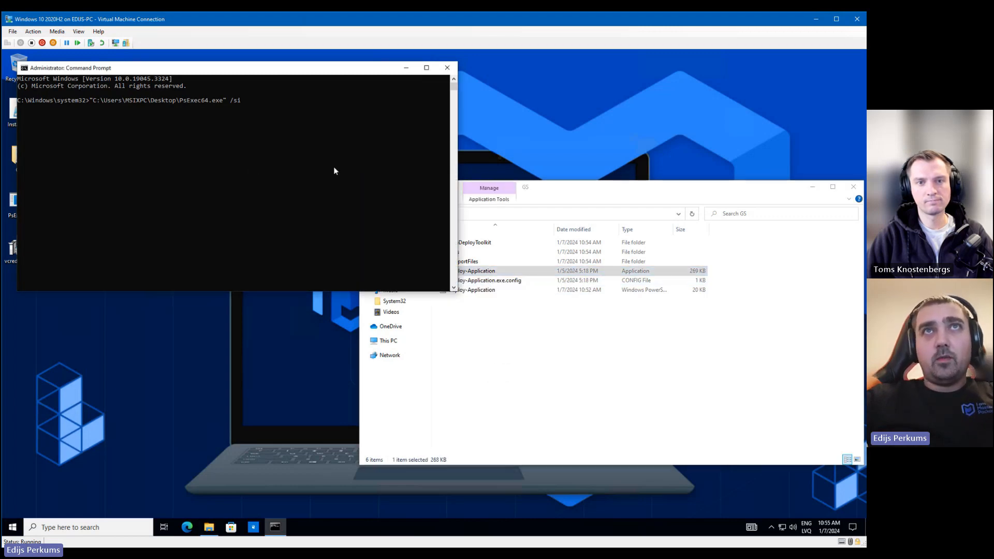
type("\"C:\\Users\\MSIXPC\\Desktop\\GS\\Deploy-Application.exe\"")
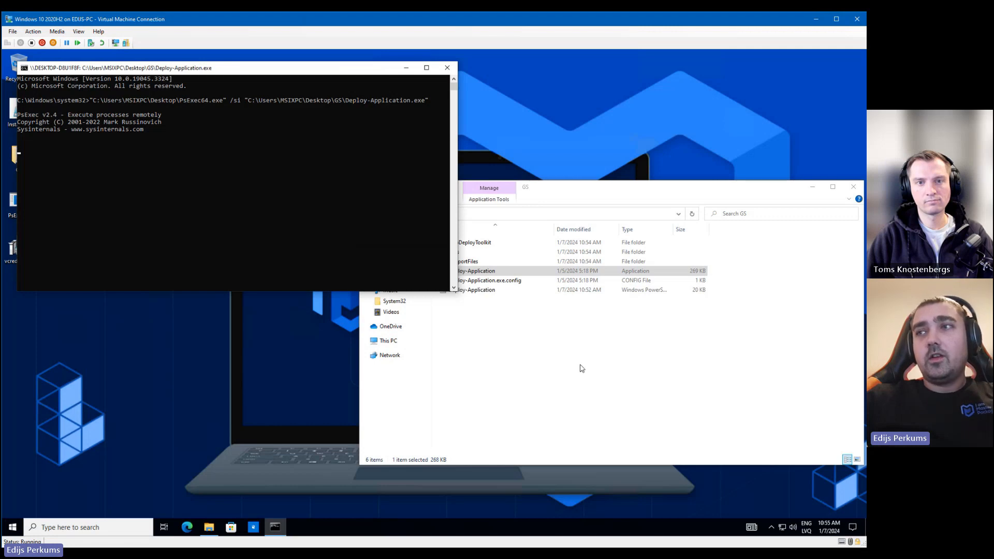
mouse_move(152, 212)
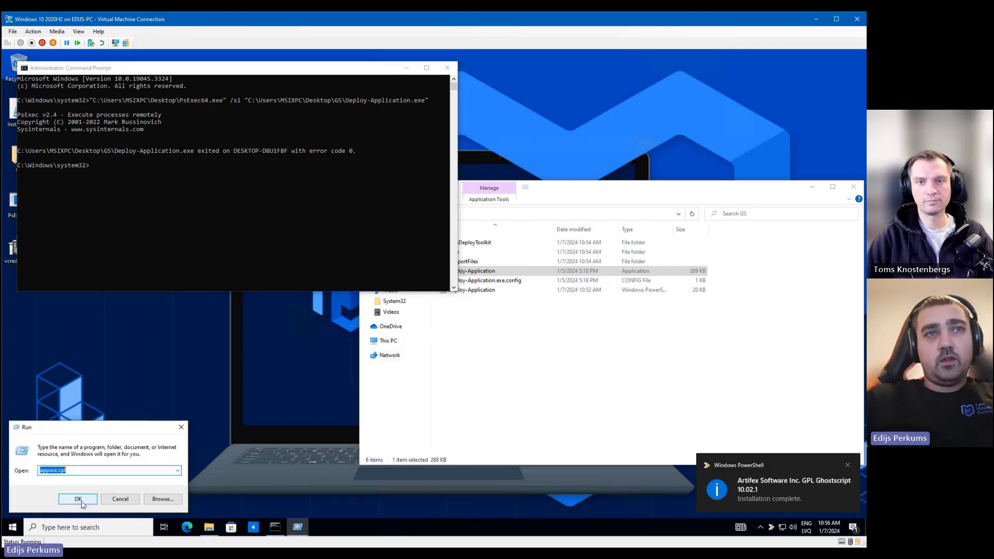
Confirm GPL Ghostscript 10.02.1 is listed in Programs and Features and find it in Start
left_click(78, 499)
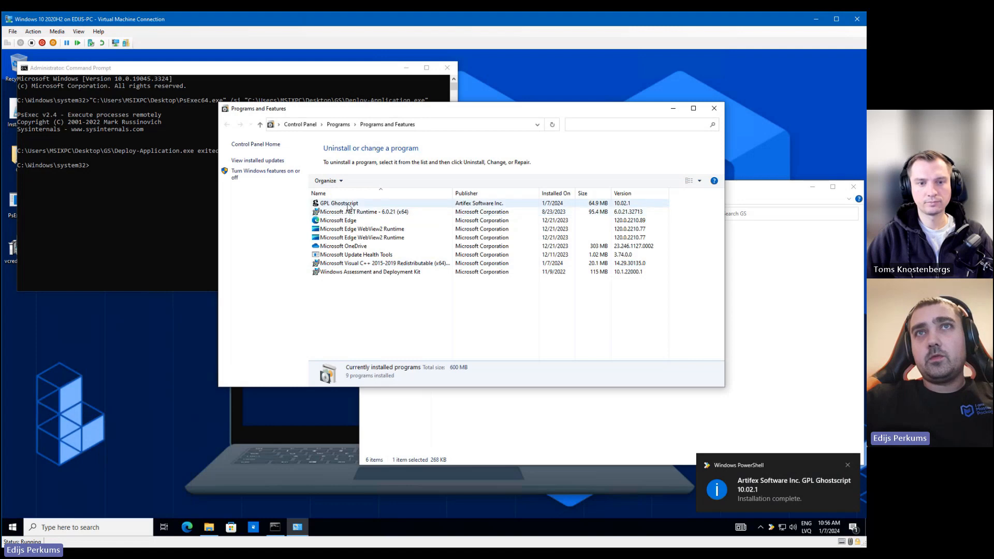
left_click(340, 203)
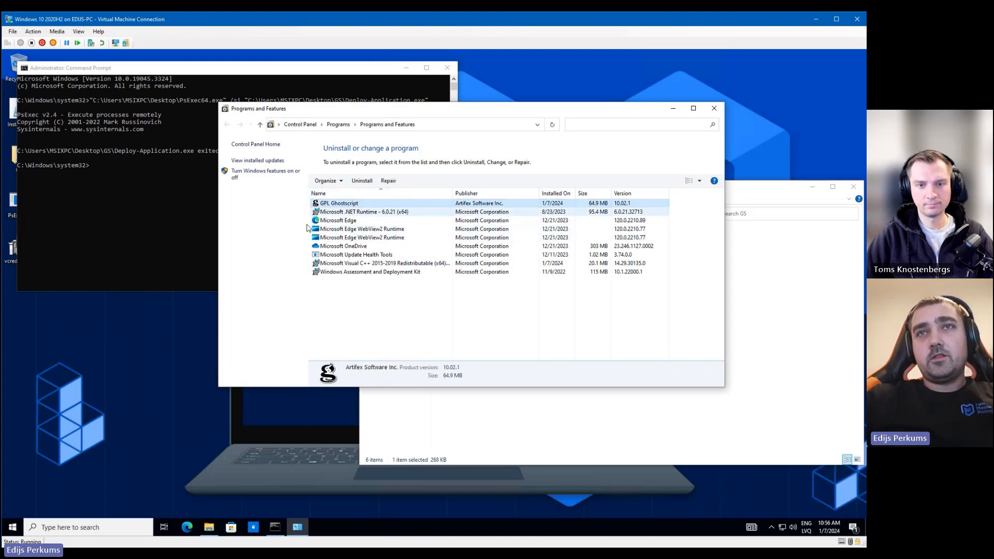
left_click(11, 527)
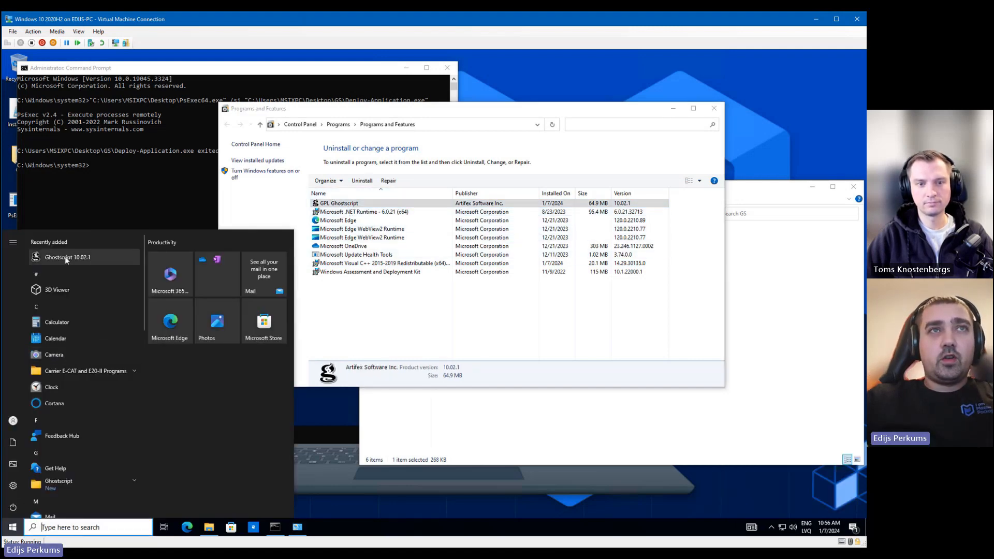
scroll("down", 3)
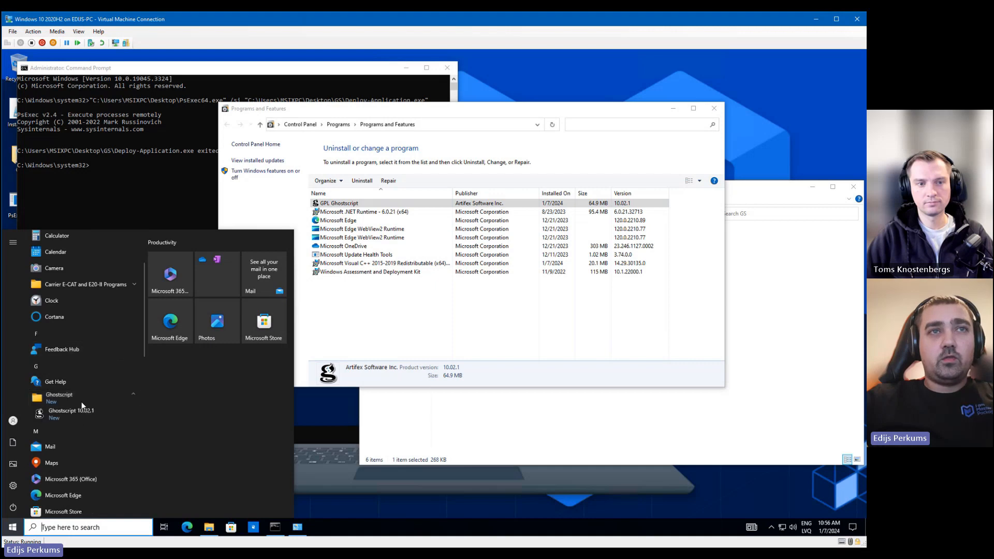
Launch and close Ghostscript 10.02.1, then check its bin folder in the Path variable
left_click(71, 413)
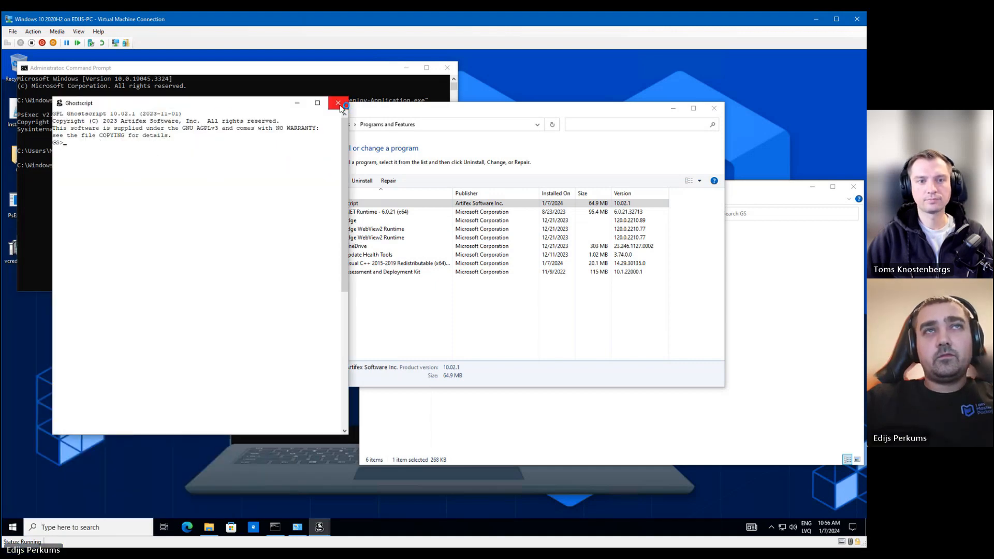
left_click(338, 104)
type("set pat")
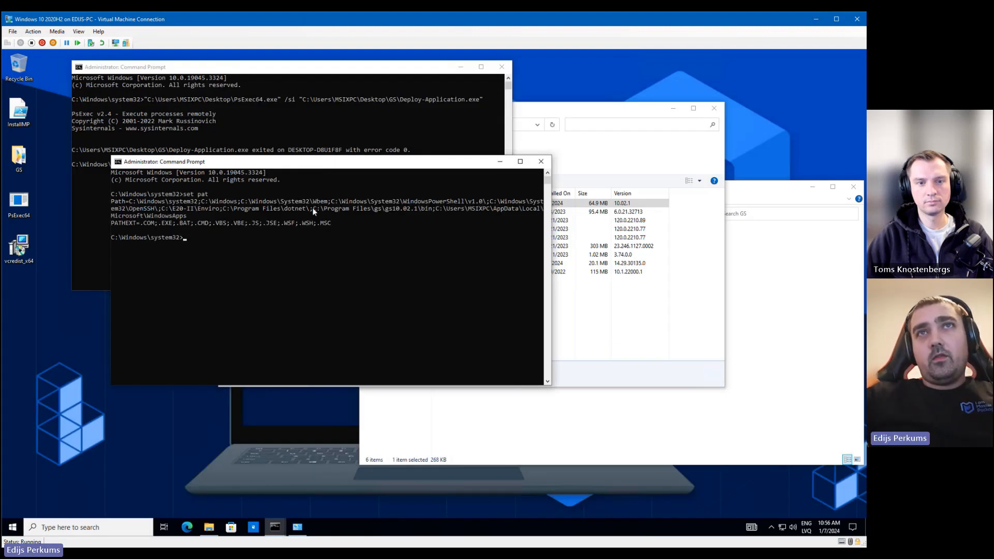
left_click_drag(312, 209, 432, 208)
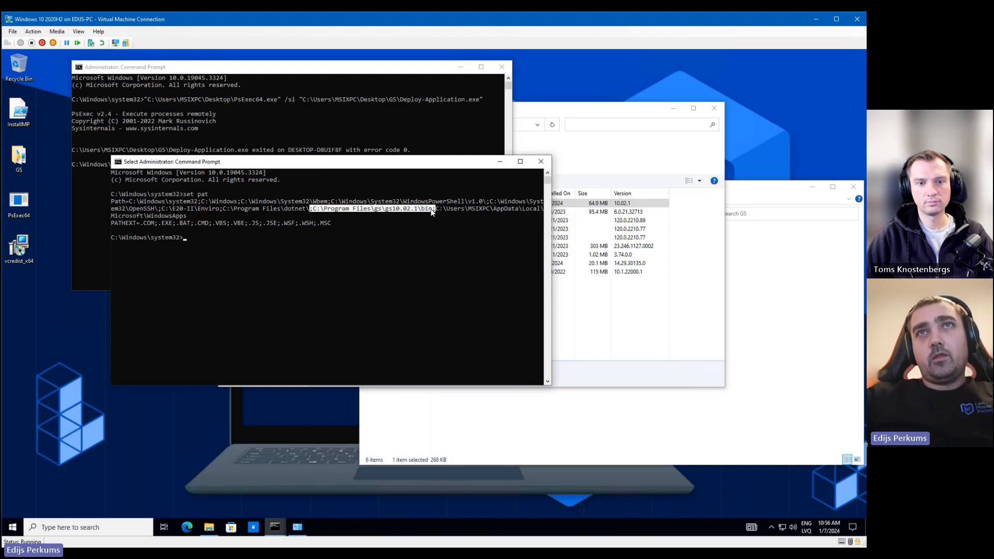
mouse_move(541, 161)
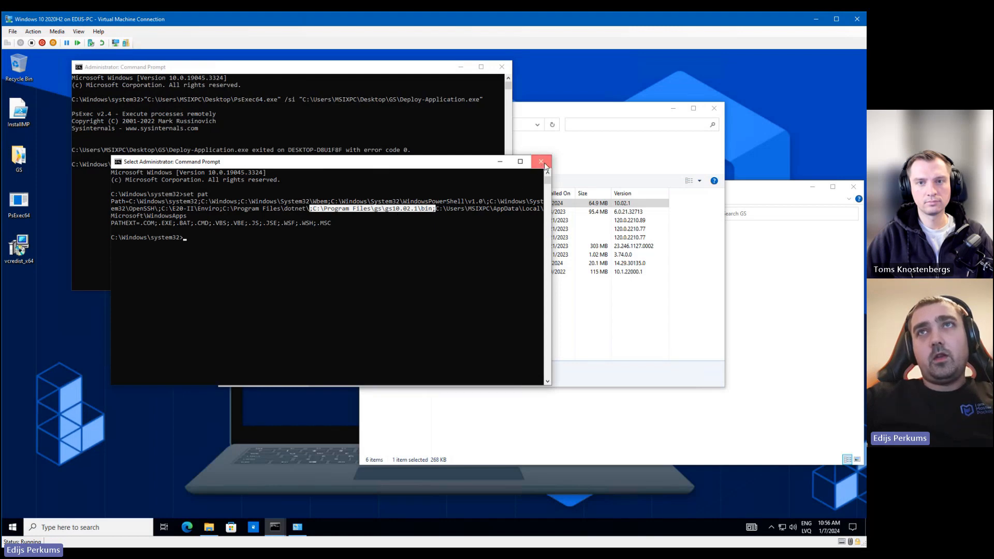
Close the path-check prompt, close running Ghostscript during uninstall, and return to File Explorer
left_click(540, 161)
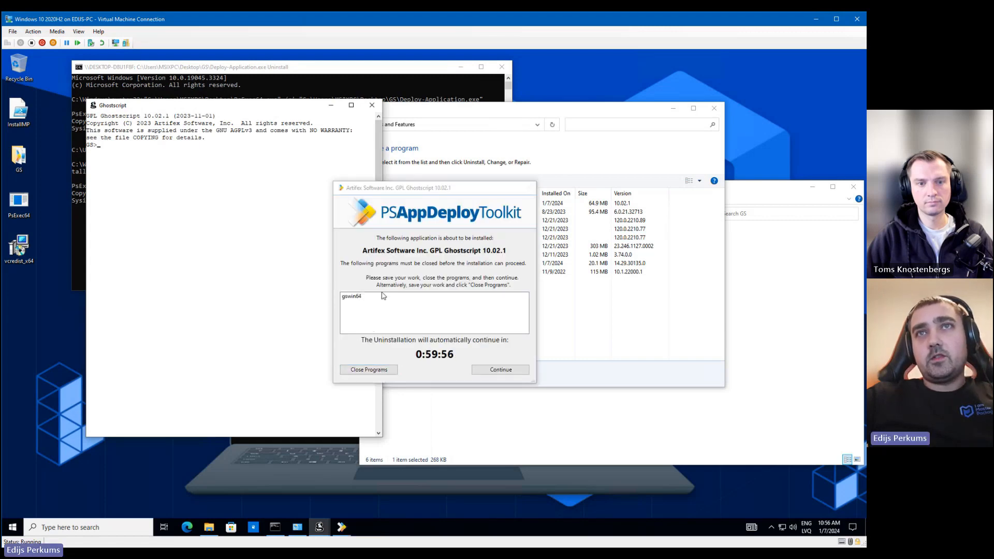
left_click(368, 370)
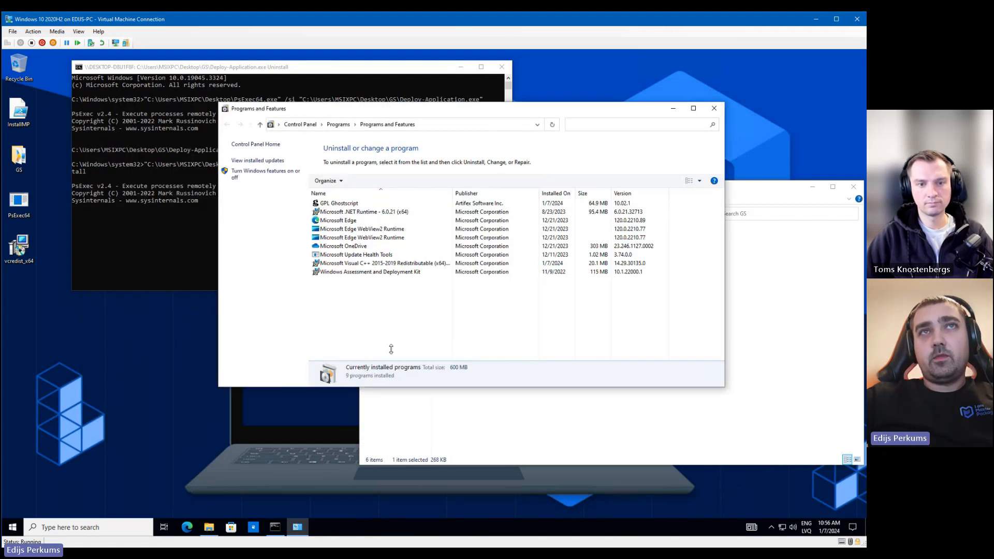
mouse_move(332, 438)
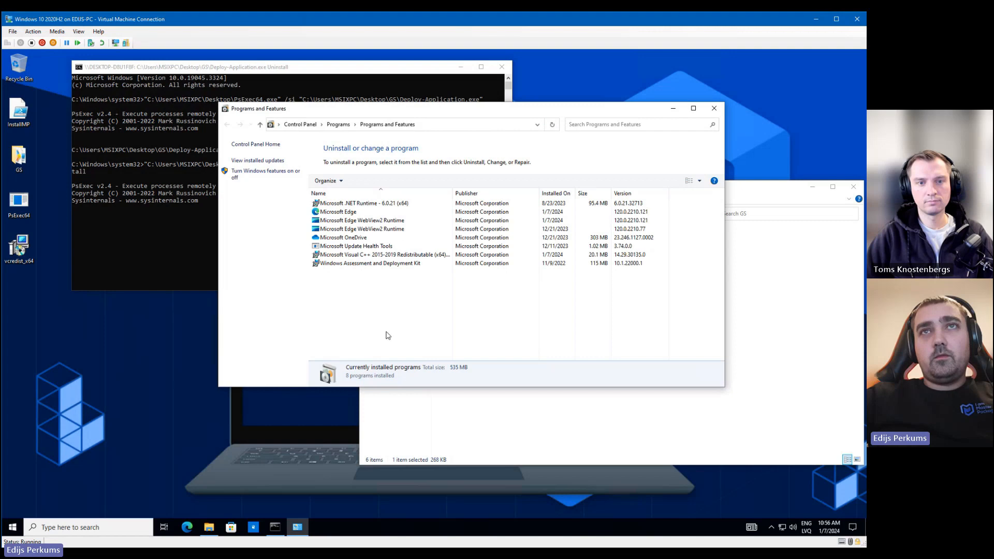
left_click(208, 527)
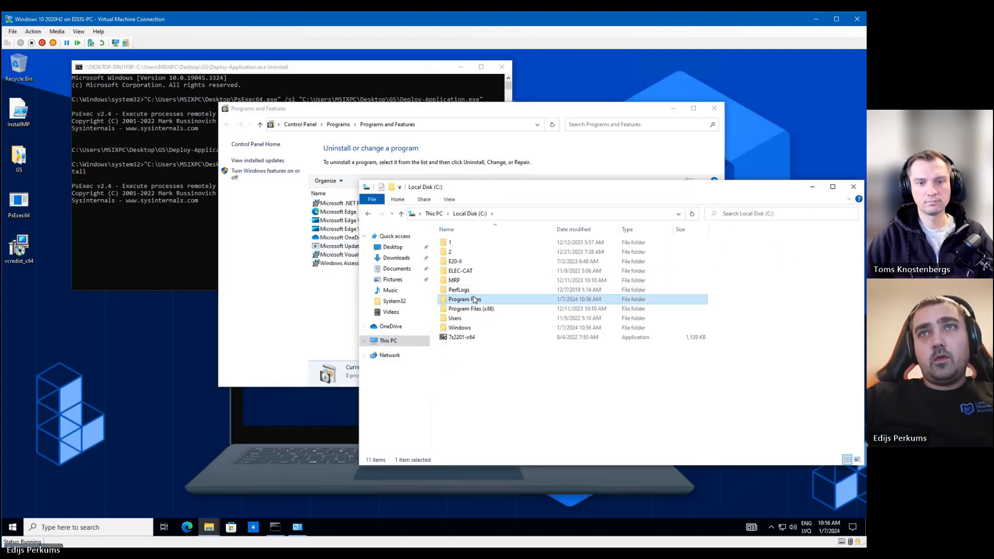
Confirm Ghostscript is gone from C:\Program Files and run an elevated Command Prompt to check Path
double_click(465, 299)
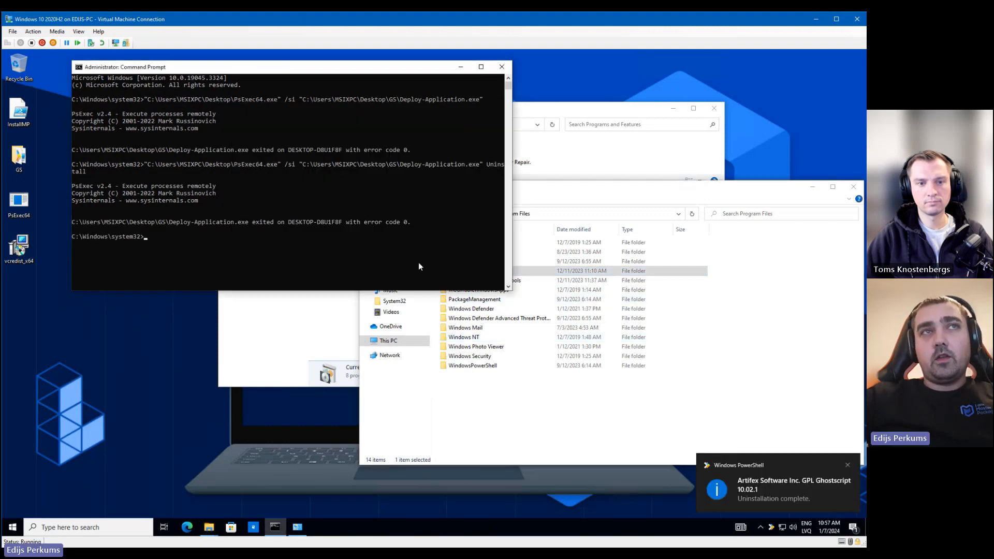
type("cmd")
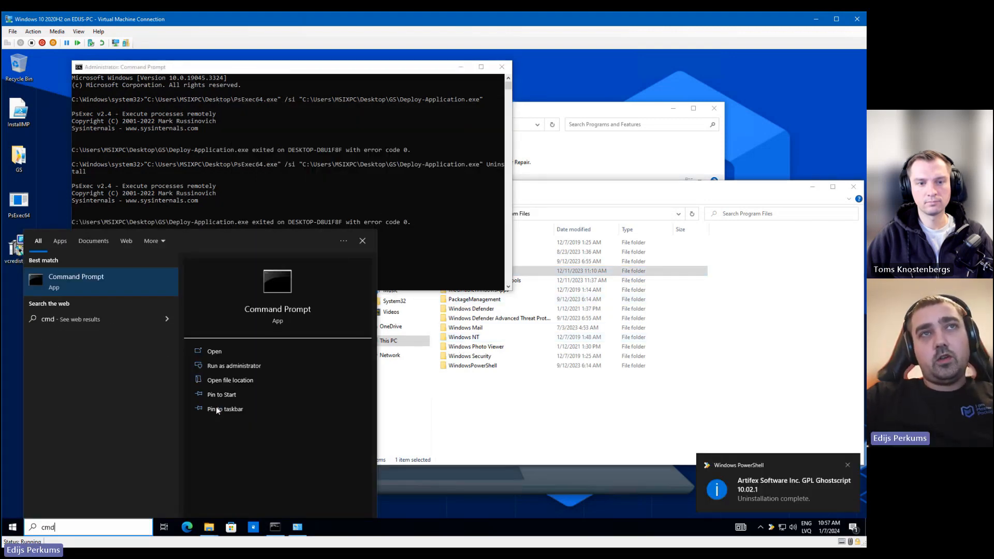
left_click(234, 366)
type("set path")
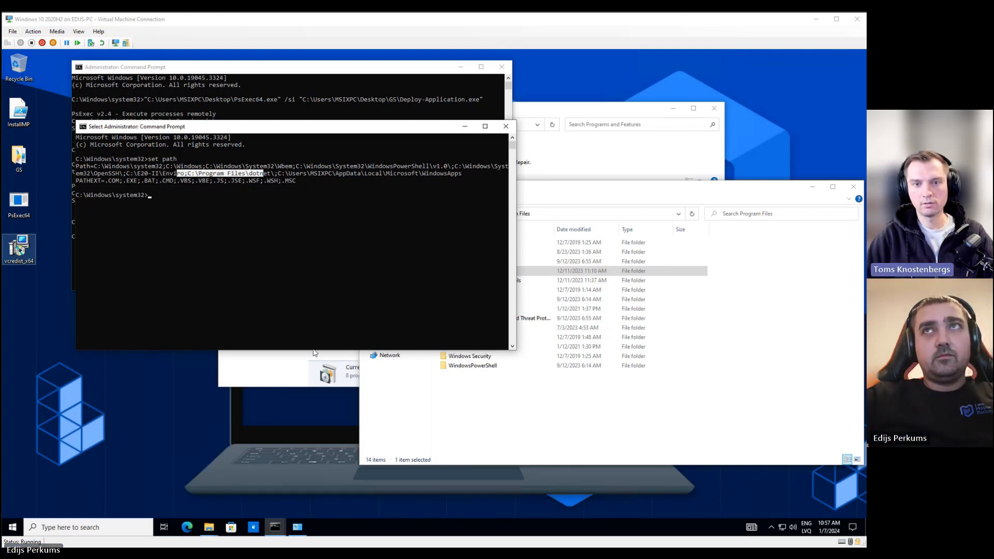
mouse_move(344, 341)
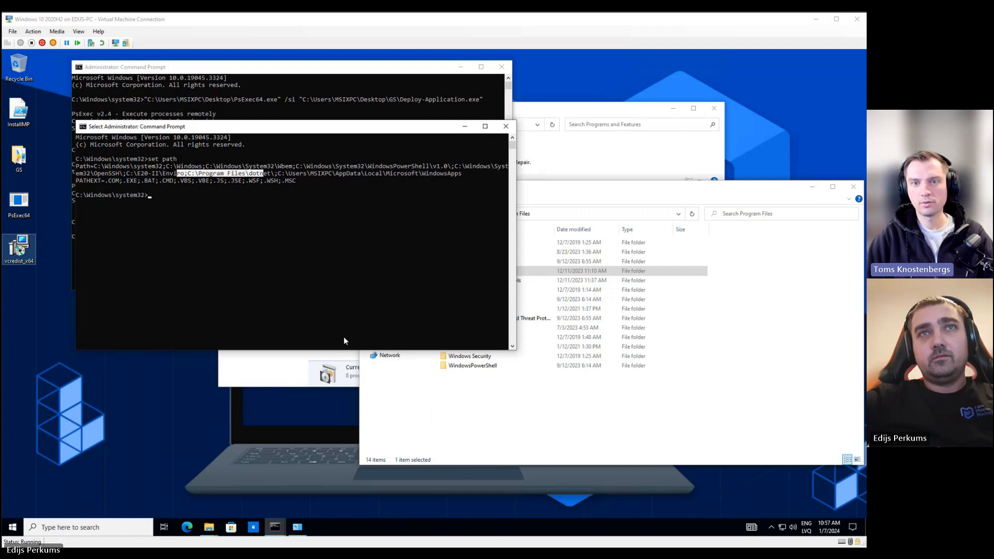